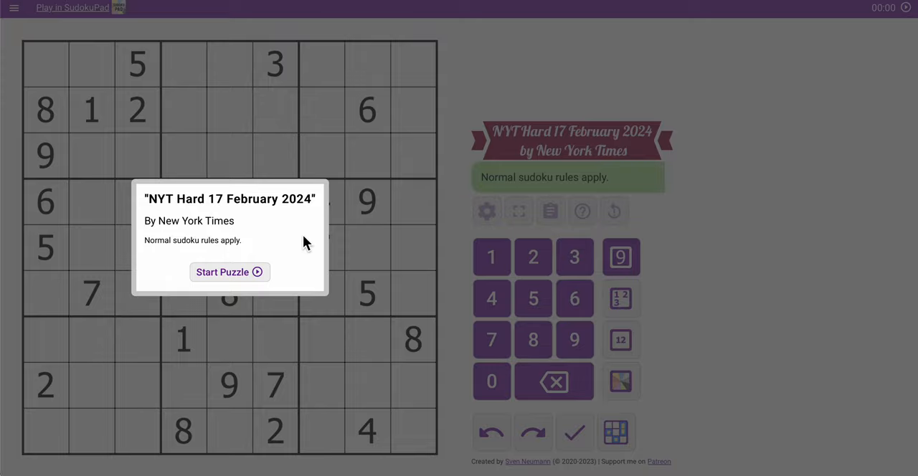
- Start the NYT Hard puzzle, inspect a few cells, then restart it to reset the timer
{"action": "left_click", "coordinate": [230, 272]}
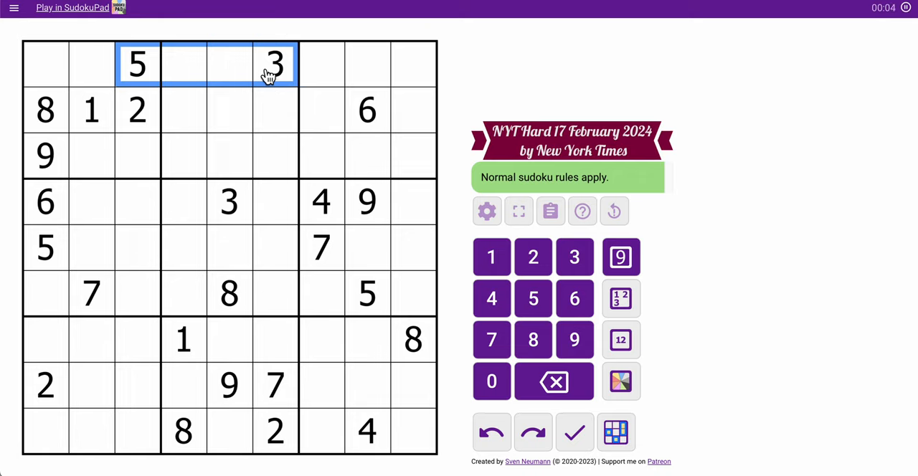
{"action": "left_click", "coordinate": [137, 110]}
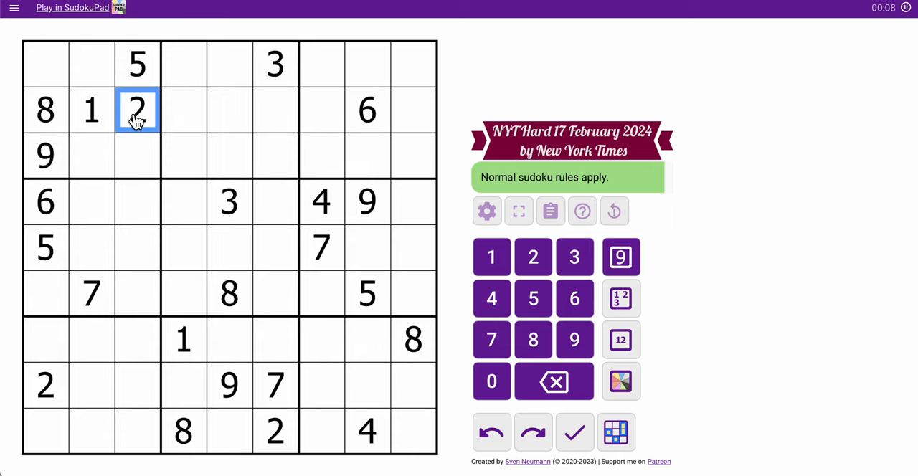
{"action": "left_click", "coordinate": [45, 156]}
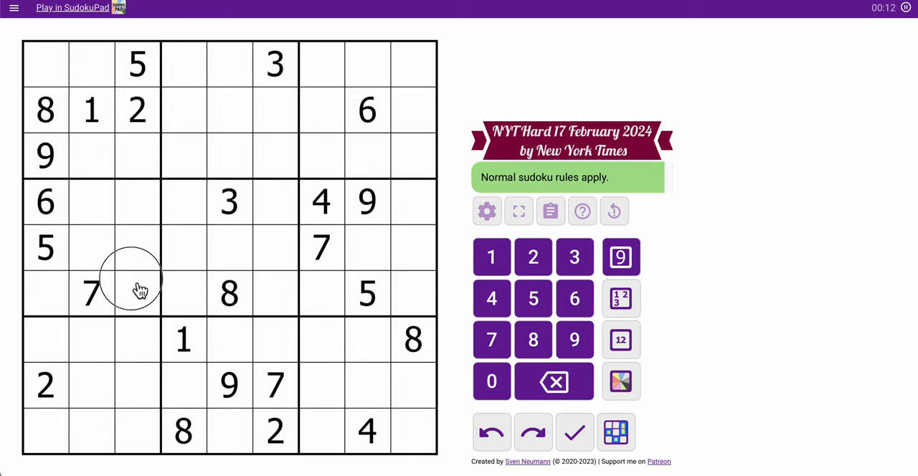
{"action": "left_click", "coordinate": [137, 294]}
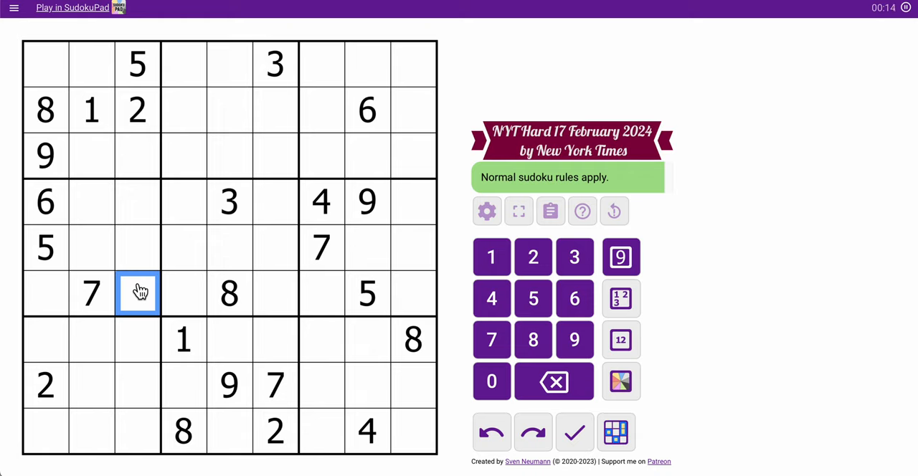
{"action": "left_click", "coordinate": [183, 340]}
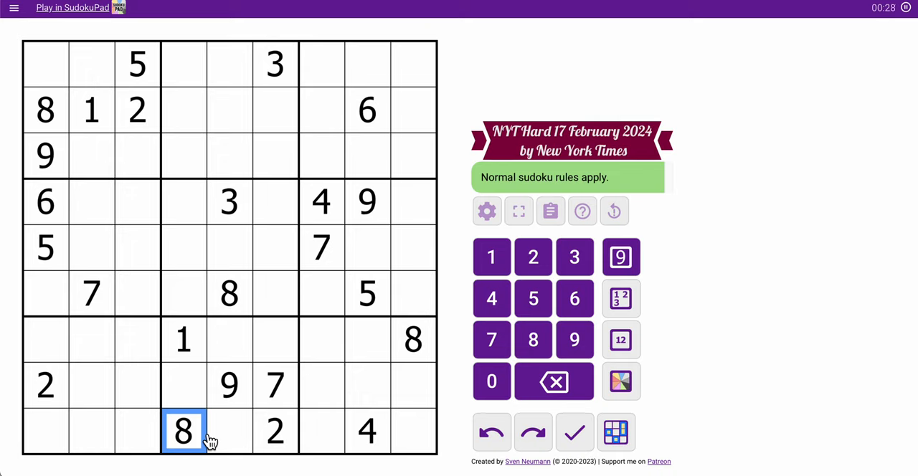
{"action": "mouse_move", "coordinate": [370, 158]}
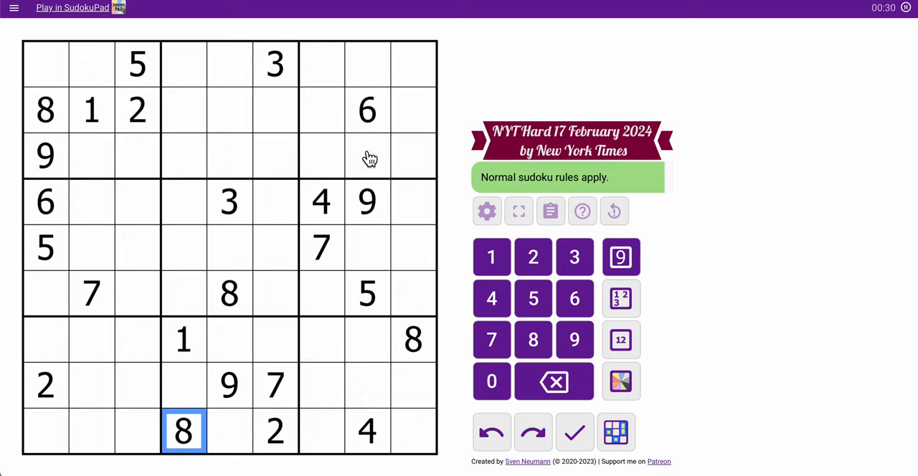
{"action": "mouse_move", "coordinate": [325, 216]}
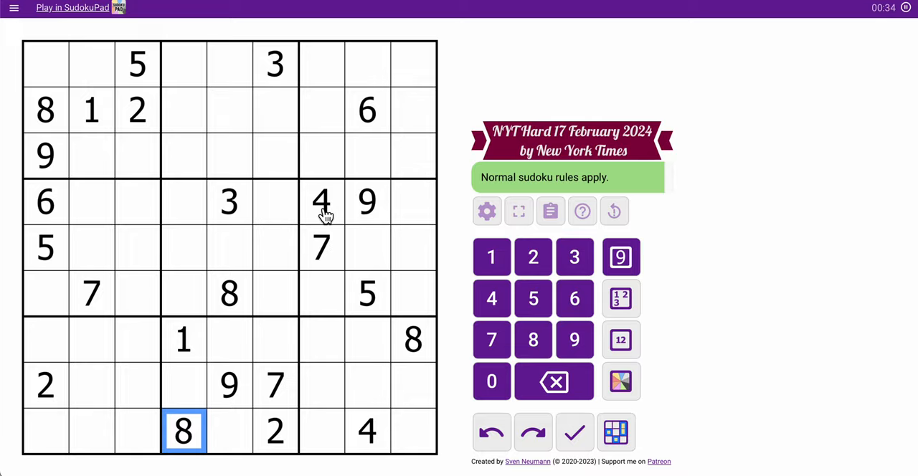
{"action": "left_click", "coordinate": [614, 211]}
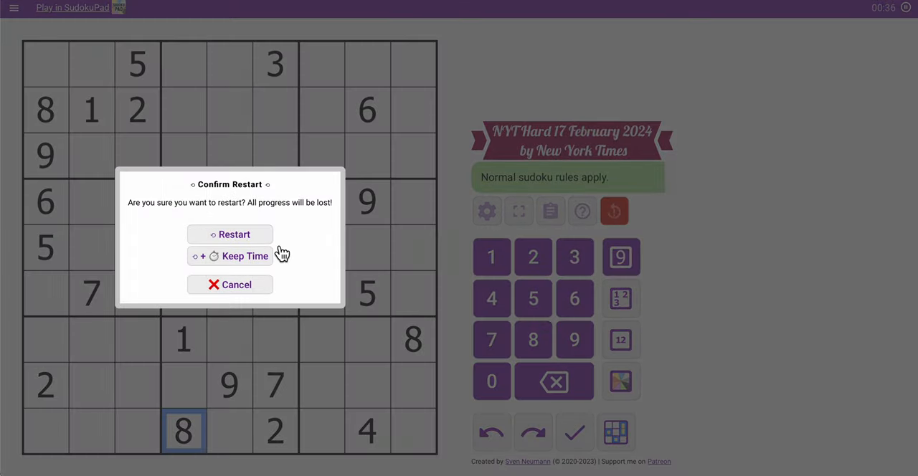
{"action": "left_click", "coordinate": [229, 235]}
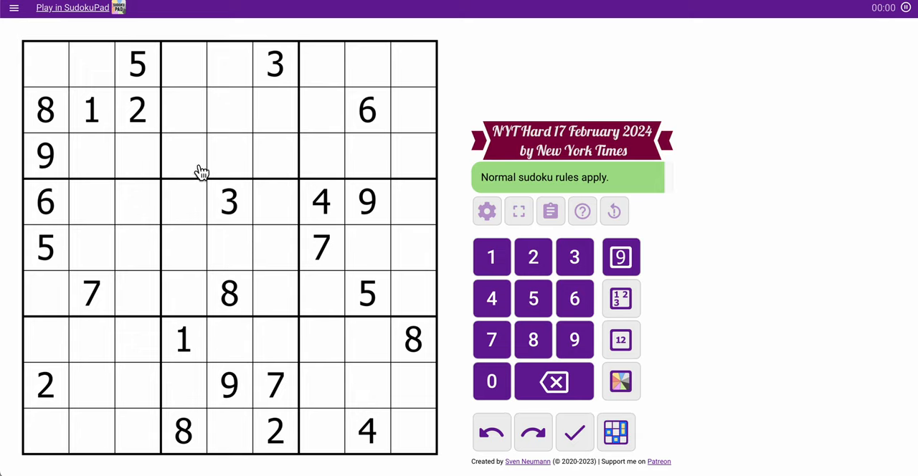
- Scan the givens, then enter 7 and 5 in the cells either side of the central 3
{"action": "left_click", "coordinate": [274, 64]}
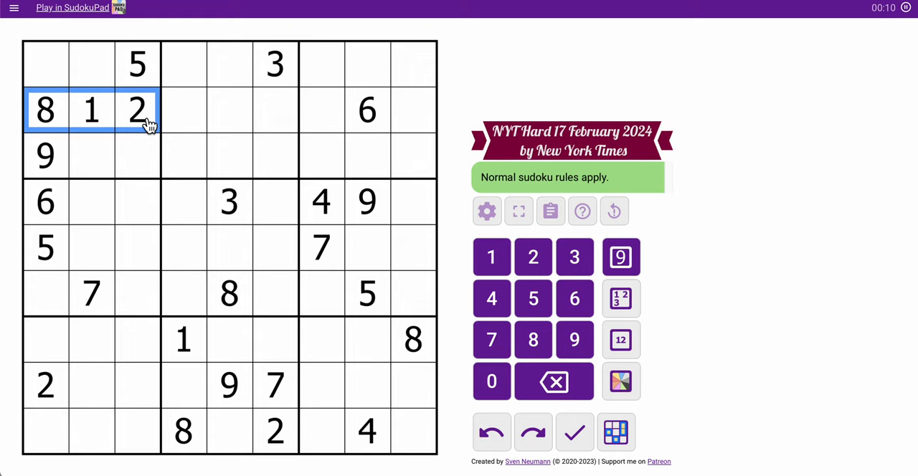
{"action": "left_click", "coordinate": [45, 247]}
{"action": "type", "text": "5"}
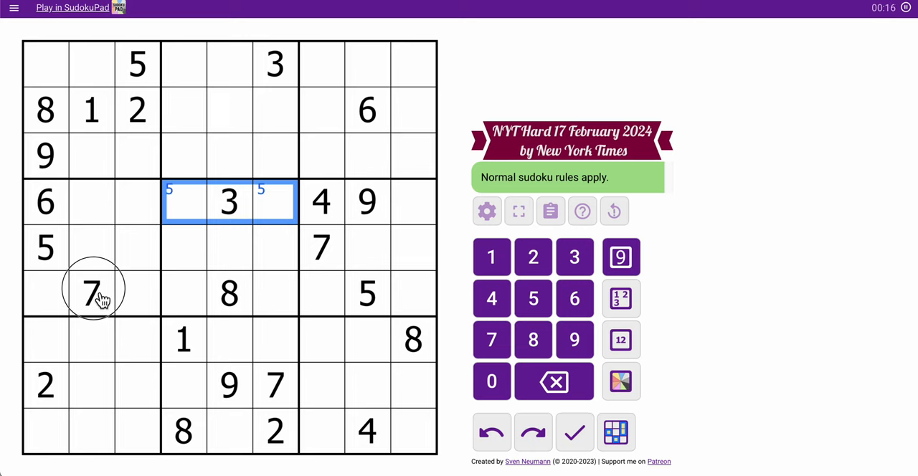
{"action": "left_click", "coordinate": [91, 293]}
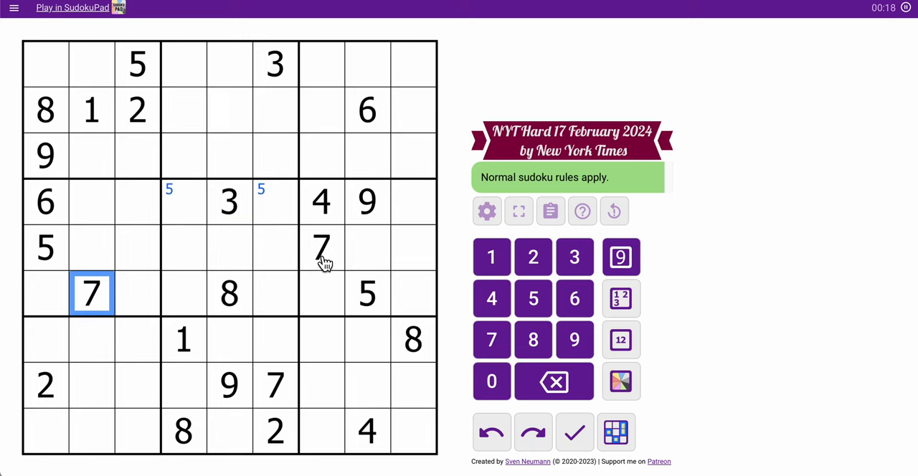
{"action": "left_click", "coordinate": [413, 202]}
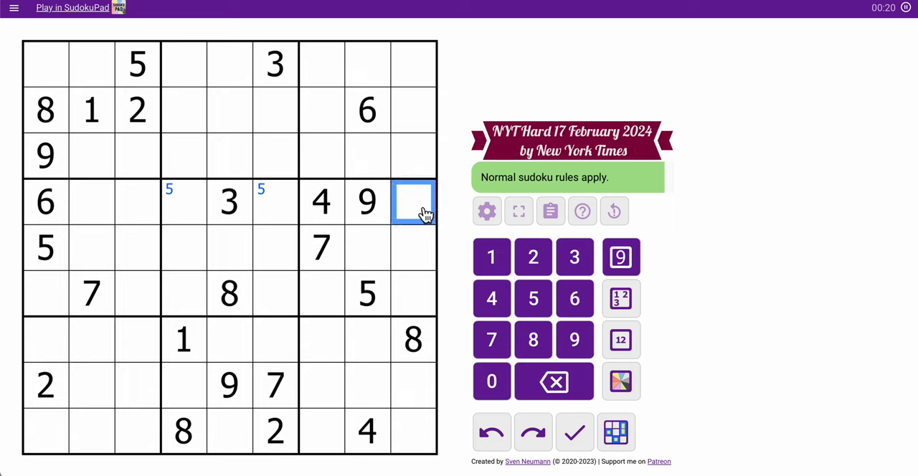
{"action": "left_click", "coordinate": [491, 339]}
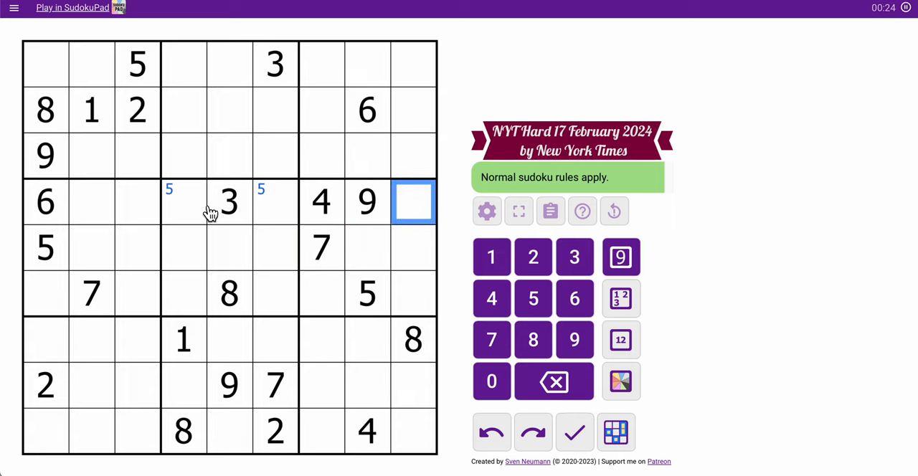
{"action": "left_click", "coordinate": [321, 248]}
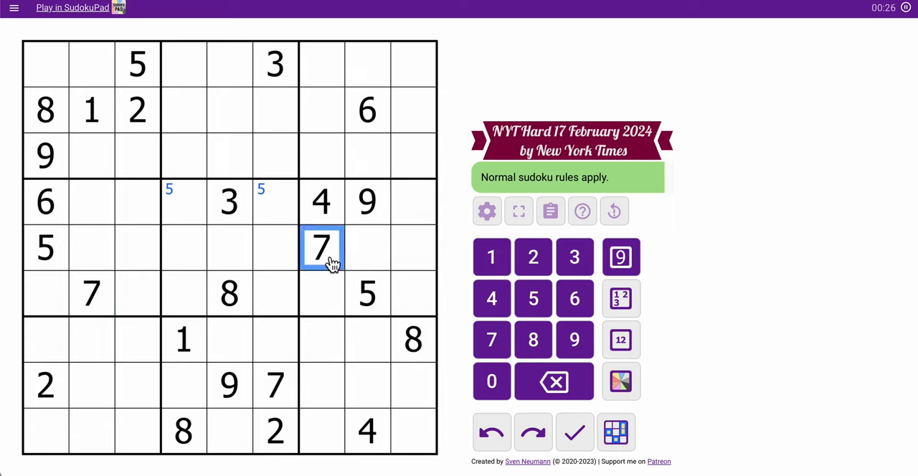
{"action": "mouse_move", "coordinate": [241, 256]}
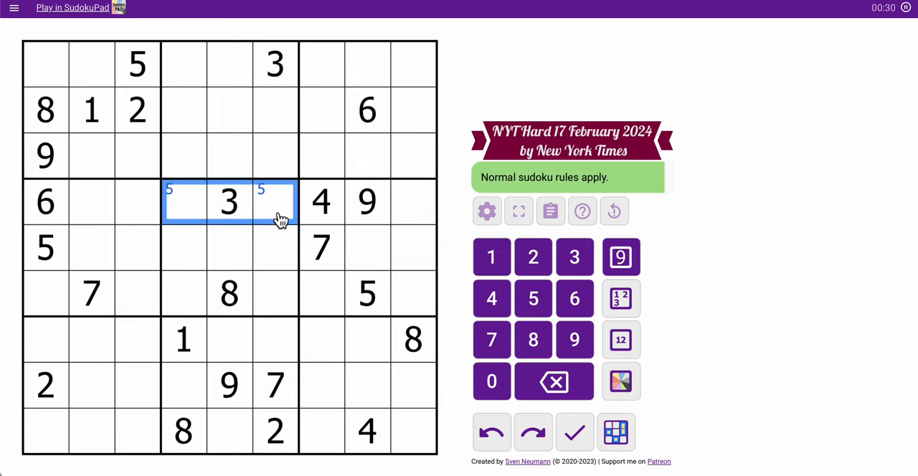
{"action": "left_click", "coordinate": [275, 203]}
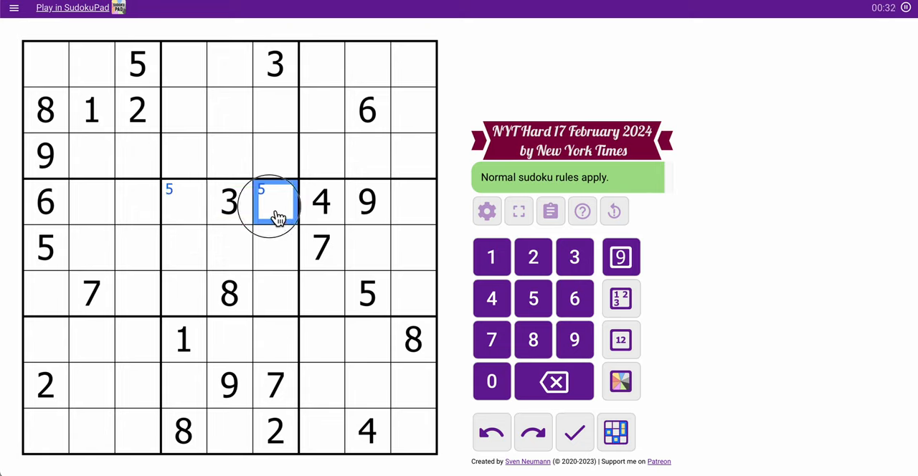
{"action": "left_click", "coordinate": [183, 202]}
{"action": "type", "text": "7"}
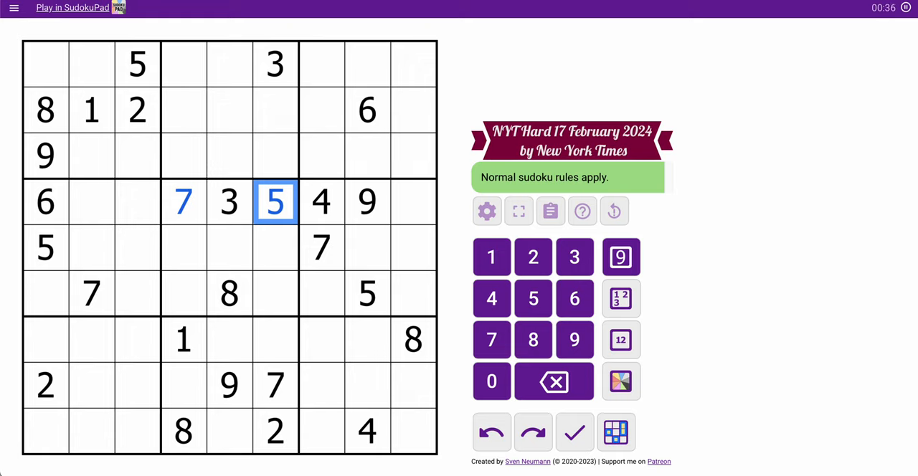
{"action": "mouse_move", "coordinate": [223, 268]}
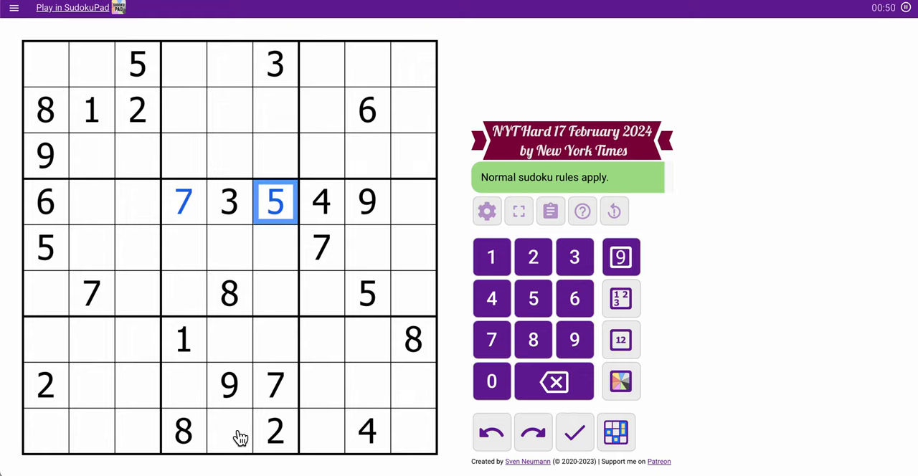
{"action": "mouse_move", "coordinate": [242, 446]}
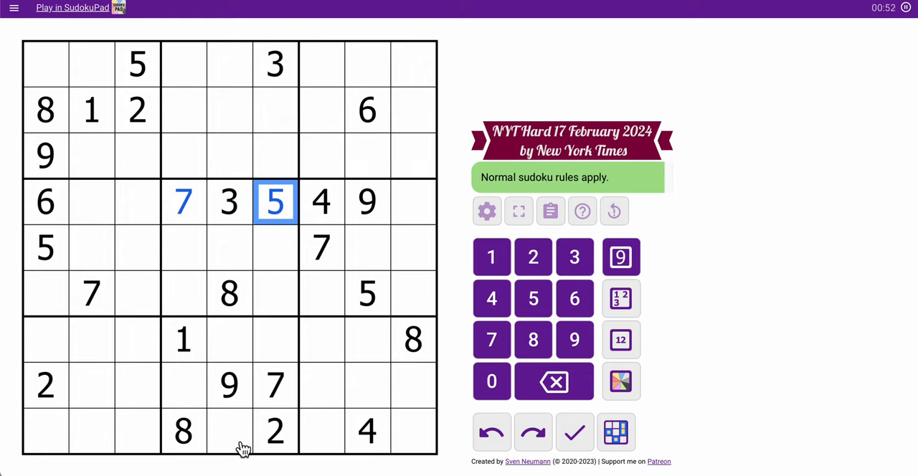
- Corner-mark candidates in the bottom-left box and in the cells beside the 6 and 5
{"action": "left_click", "coordinate": [275, 431]}
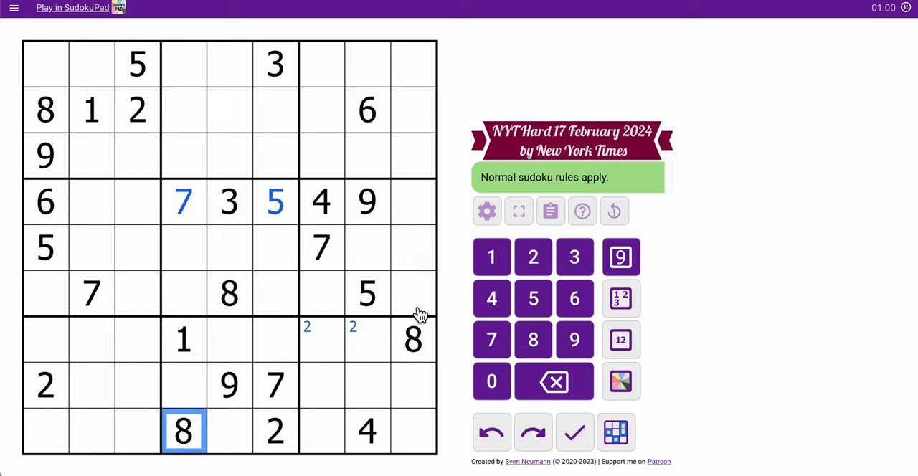
{"action": "left_click", "coordinate": [92, 385]}
{"action": "type", "text": "8"}
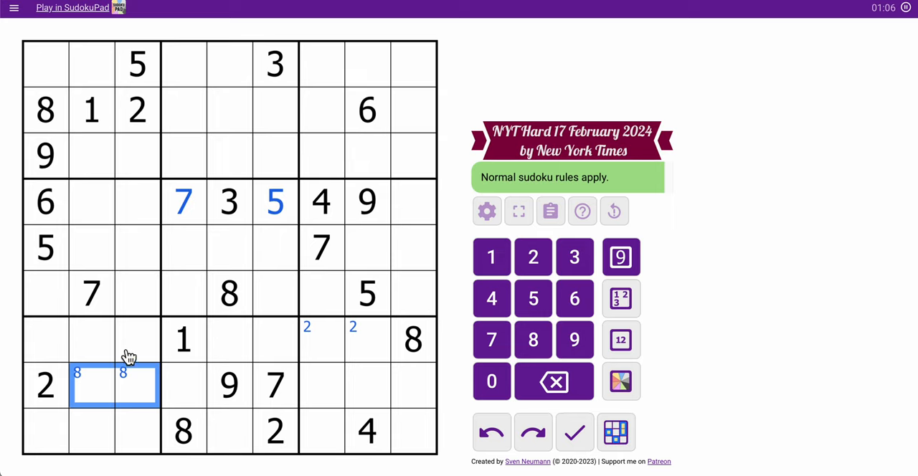
{"action": "left_click", "coordinate": [137, 64]}
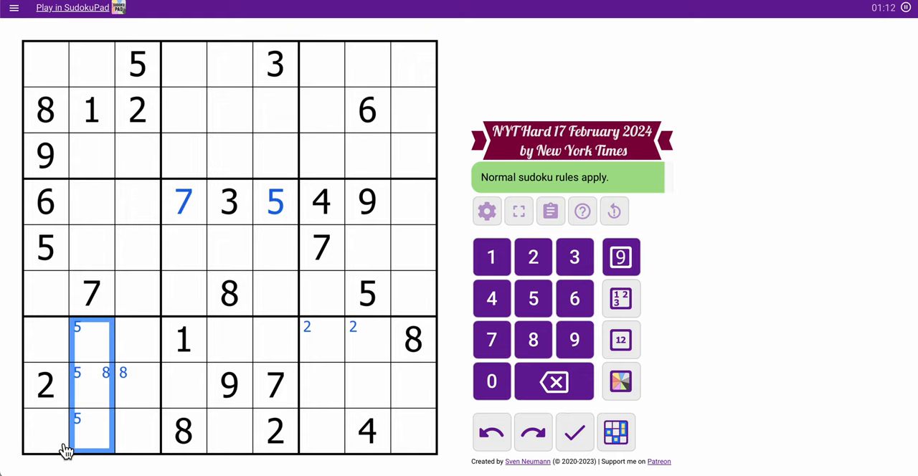
{"action": "left_click", "coordinate": [137, 109]}
{"action": "type", "text": "2"}
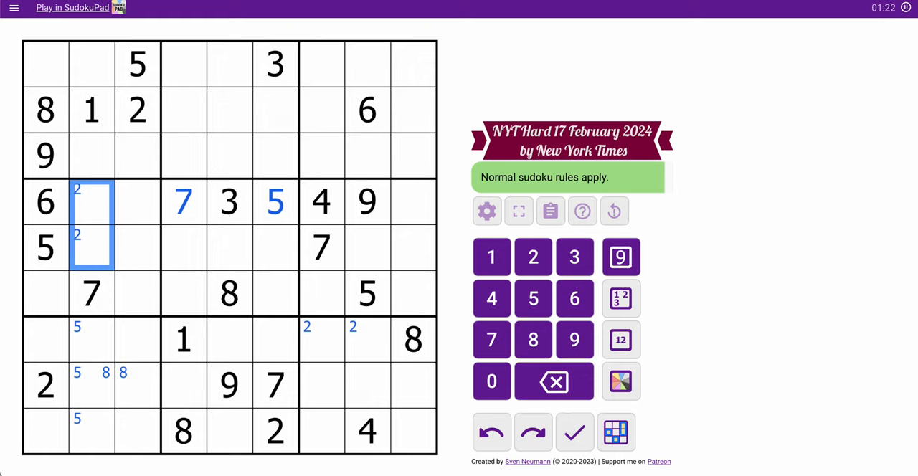
- Mark the cells below the top 3 and place 8 in the top-centre box's bottom-right cell
{"action": "left_click", "coordinate": [230, 294]}
{"action": "type", "text": "8"}
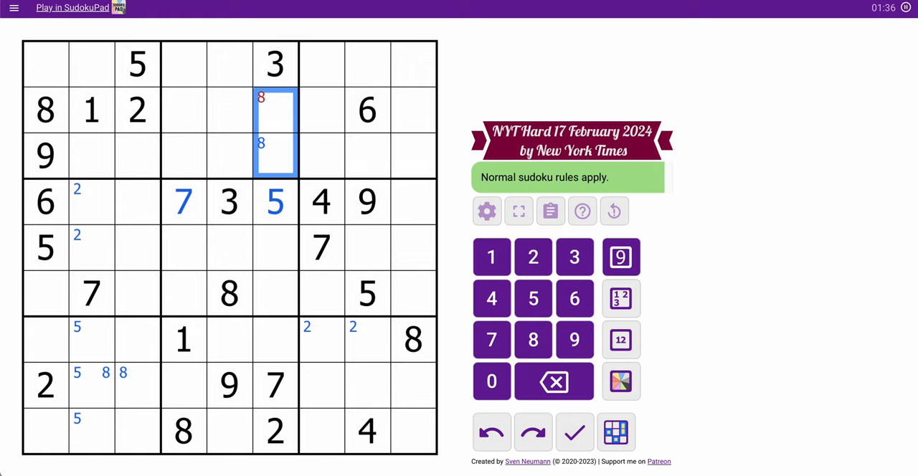
{"action": "left_click", "coordinate": [183, 201]}
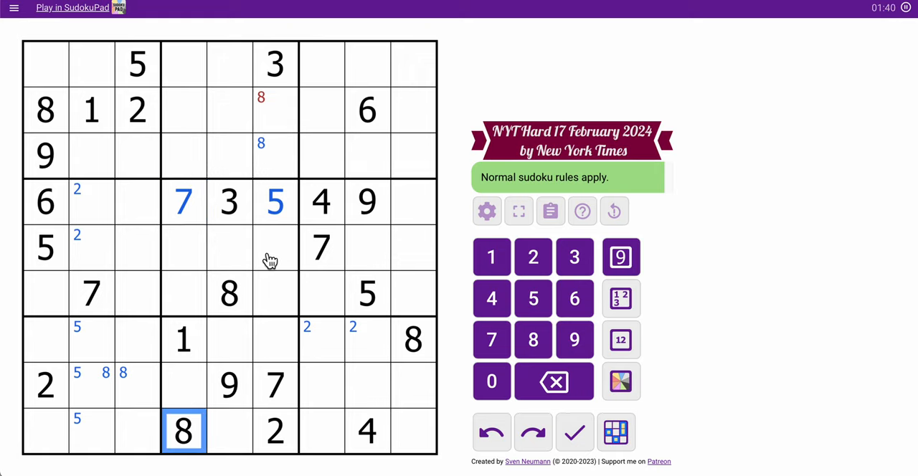
{"action": "left_click", "coordinate": [276, 155]}
{"action": "type", "text": "7"}
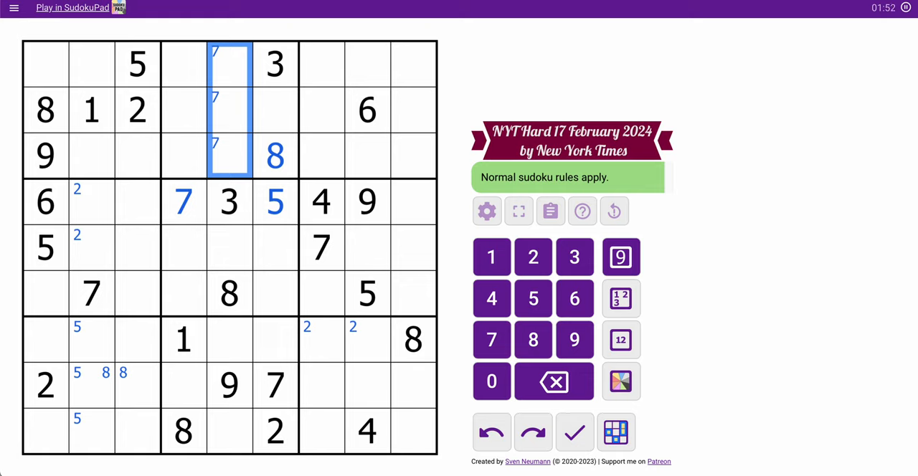
{"action": "left_click", "coordinate": [322, 201]}
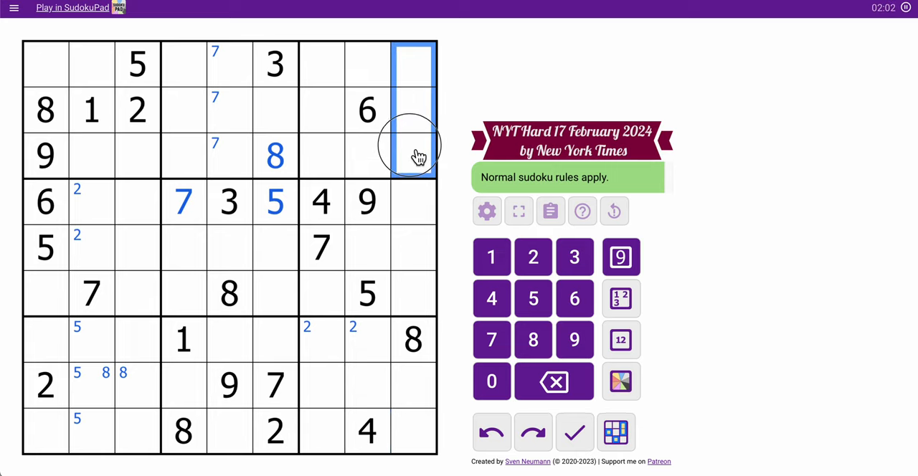
- Mark candidates in row 4's empty cells in columns 2, 3 and 9
{"action": "left_click", "coordinate": [491, 299]}
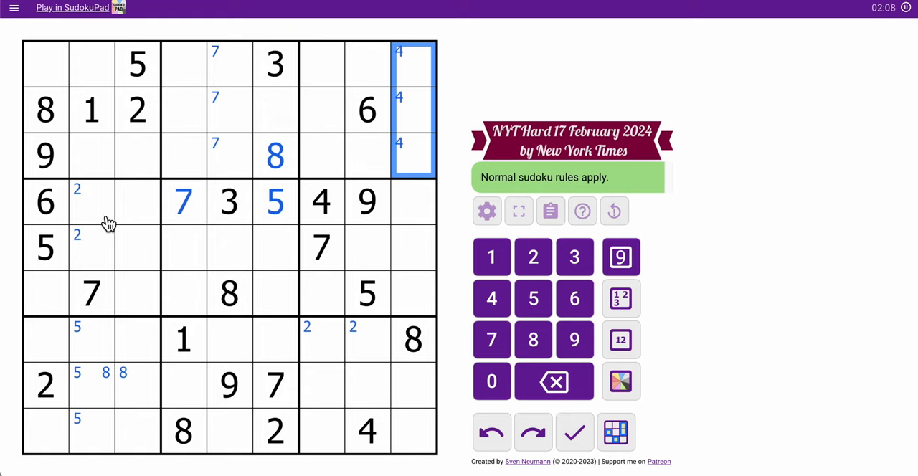
{"action": "left_click", "coordinate": [115, 201]}
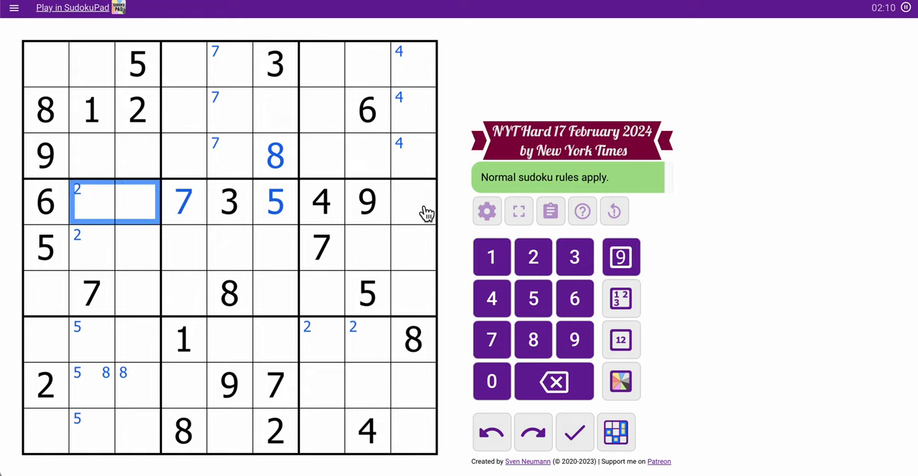
{"action": "left_click", "coordinate": [413, 202]}
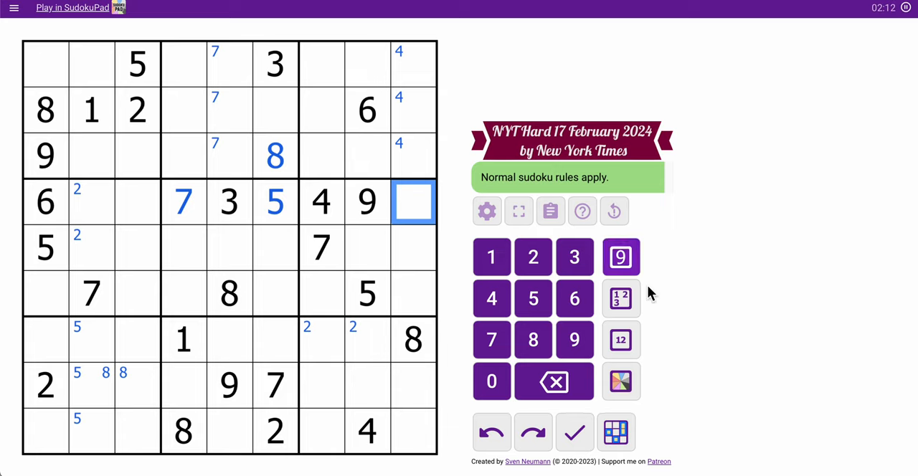
{"action": "left_click", "coordinate": [620, 339]}
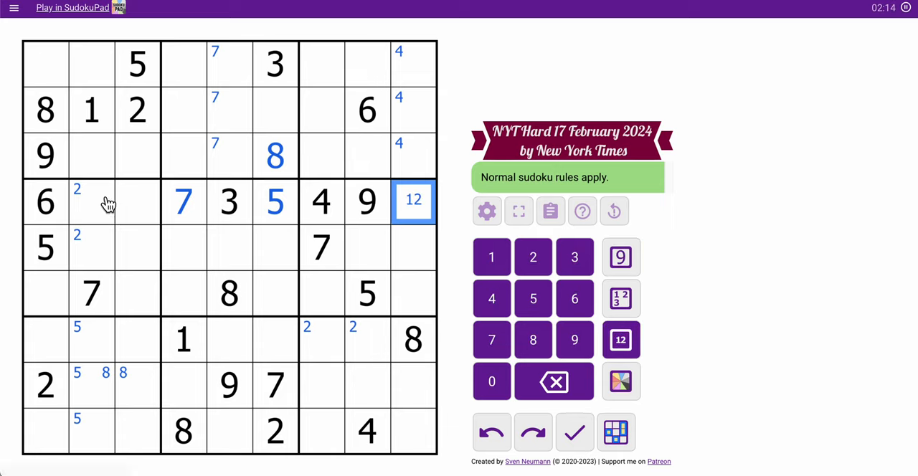
{"action": "left_click", "coordinate": [115, 201]}
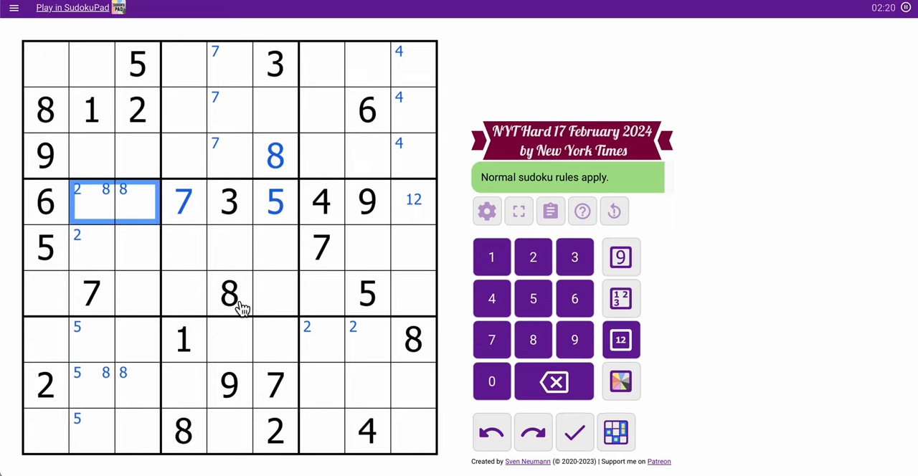
- Place 8s in row 5 column 8 and row 1 column 7
{"action": "left_click", "coordinate": [391, 247]}
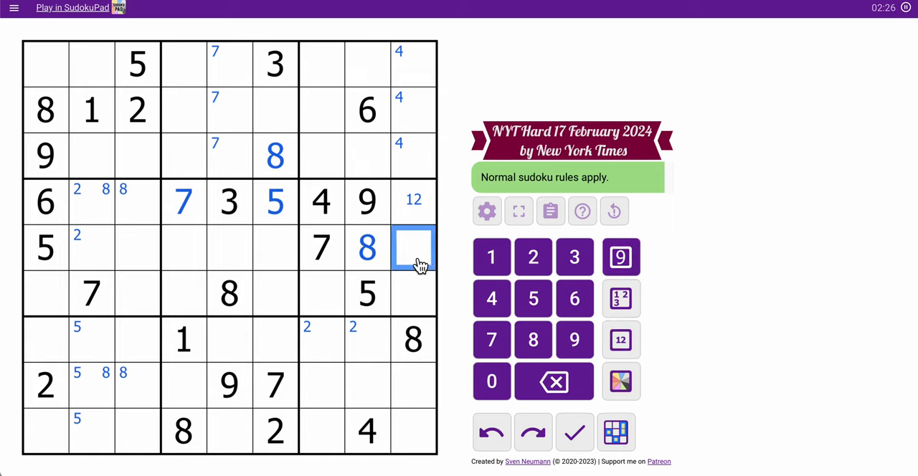
{"action": "left_click", "coordinate": [366, 247]}
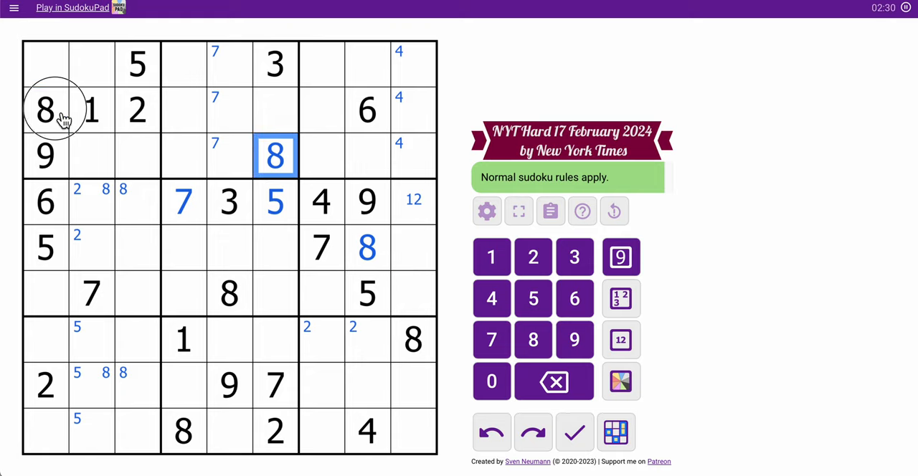
{"action": "left_click", "coordinate": [367, 248]}
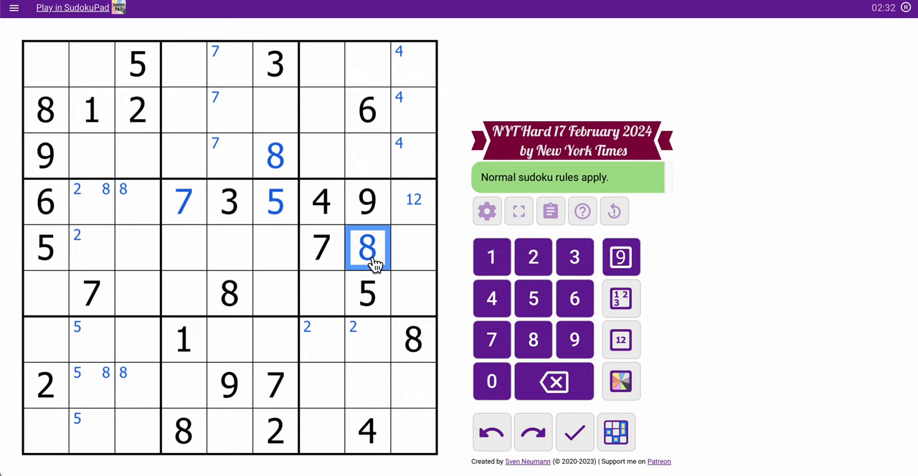
{"action": "left_click", "coordinate": [321, 63]}
{"action": "type", "text": "8"}
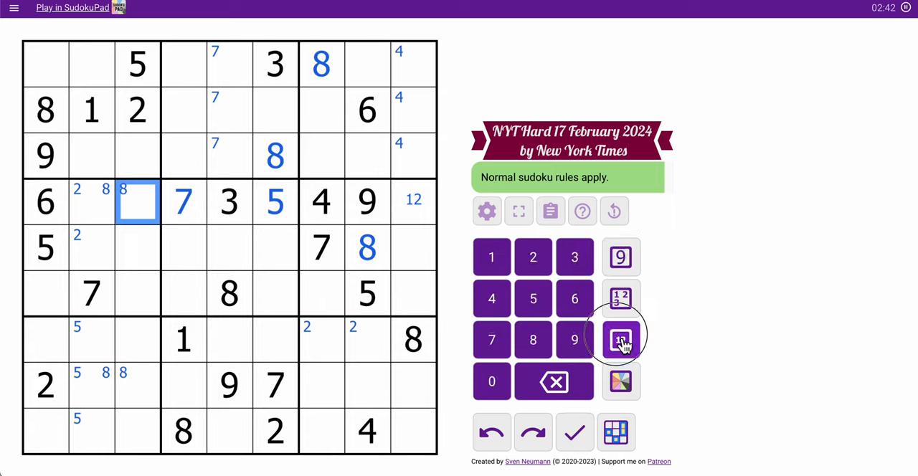
- Pencil centre candidates 28 and 18 into row 4 columns 2 and 3
{"action": "left_click", "coordinate": [621, 339]}
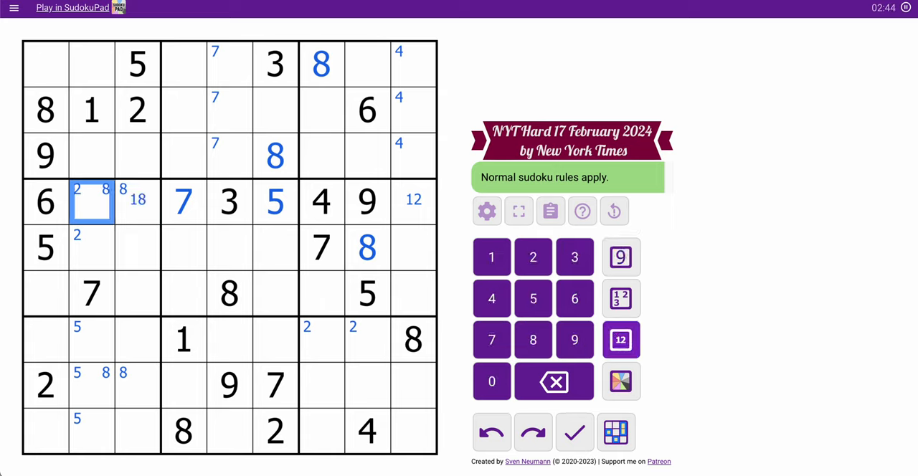
{"action": "left_click", "coordinate": [533, 340]}
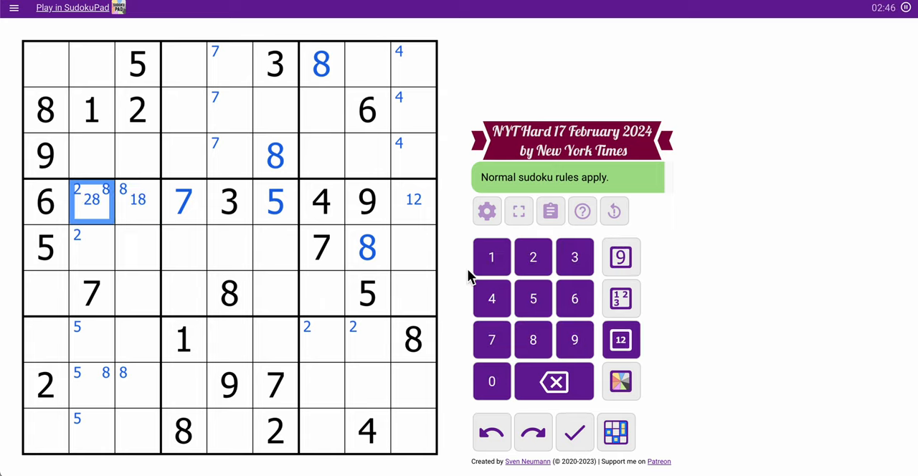
{"action": "left_click", "coordinate": [137, 202]}
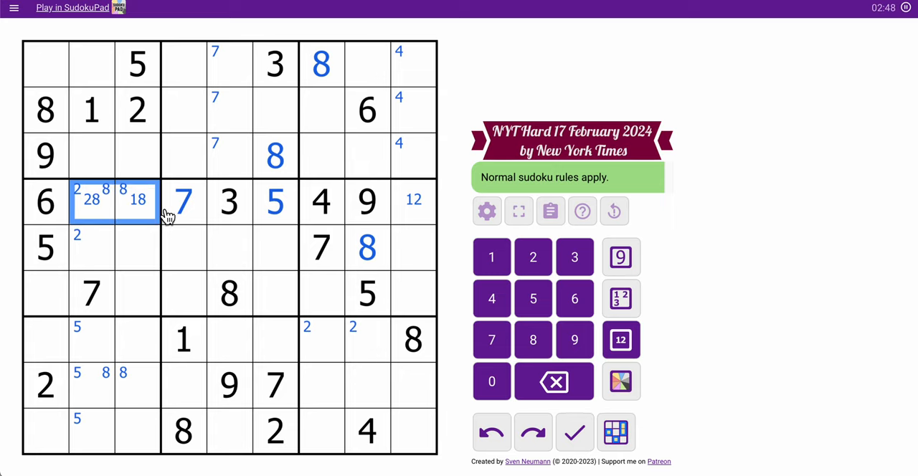
- Colour R4C2, R4C3 and R4C9 green and pencil 1236 into R5C9 and R6C9
{"action": "left_click", "coordinate": [620, 381]}
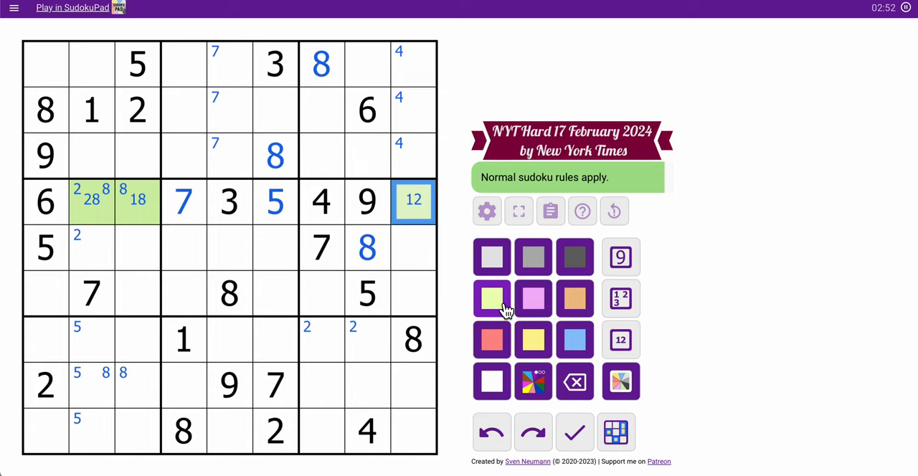
{"action": "mouse_move", "coordinate": [397, 277]}
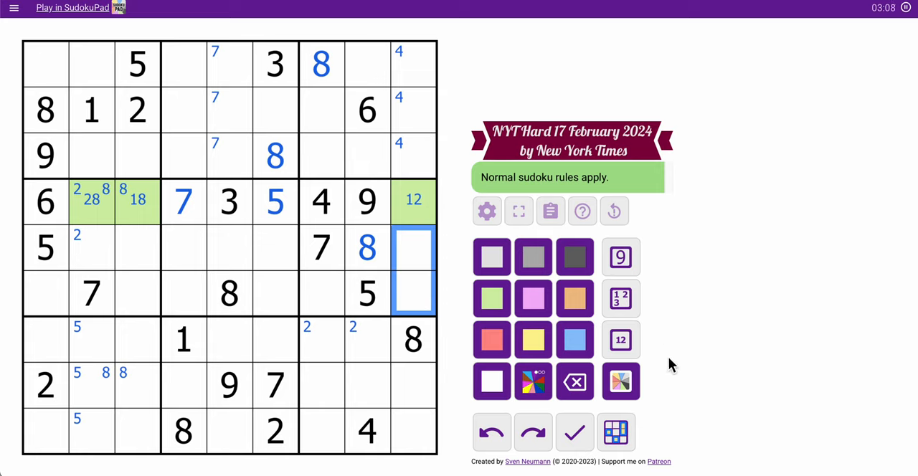
{"action": "left_click", "coordinate": [621, 339]}
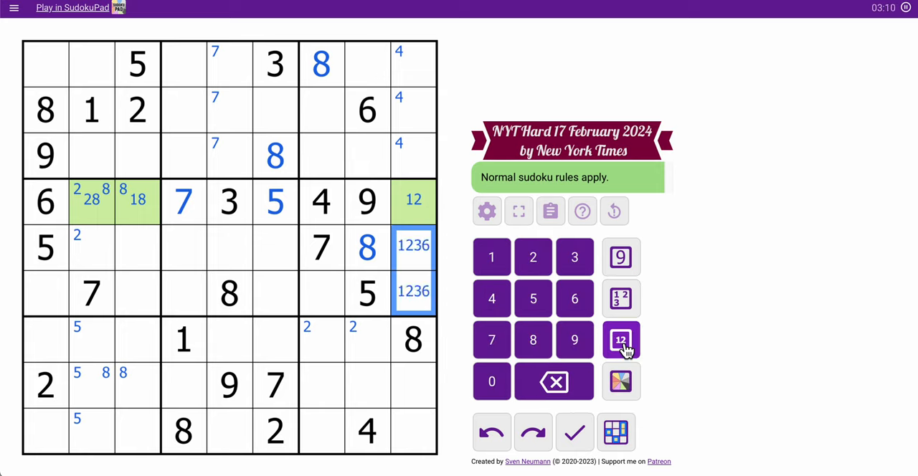
- Pencil centre candidates 1236, 237, 13, 1237 and 127 into R6C7, R7C8, R8C8, R3C8 and R1C8
{"action": "left_click", "coordinate": [322, 293]}
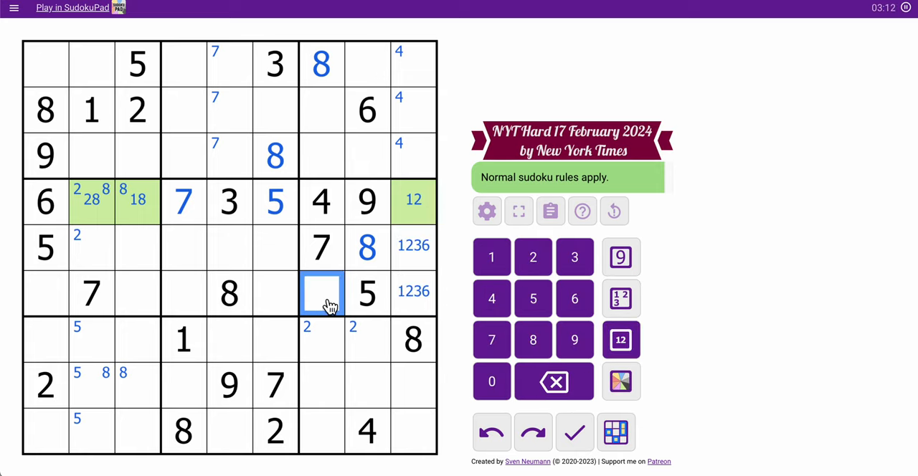
{"action": "left_click", "coordinate": [621, 299]}
{"action": "type", "text": "1236"}
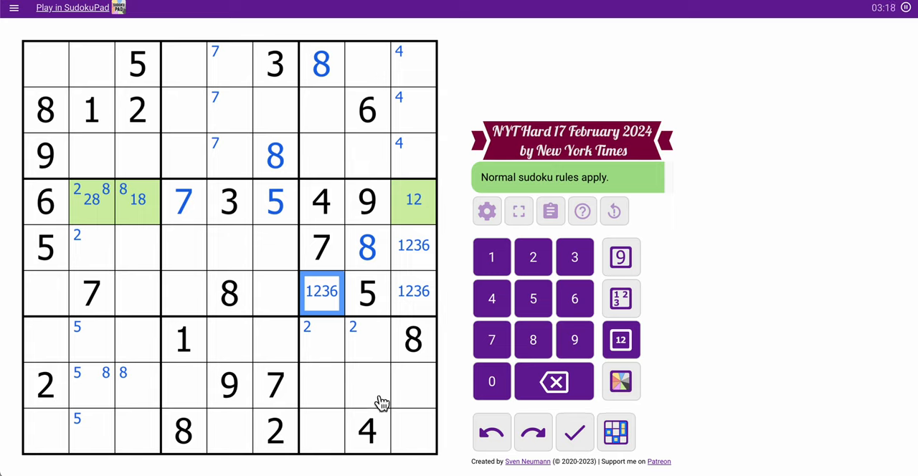
{"action": "left_click", "coordinate": [367, 385]}
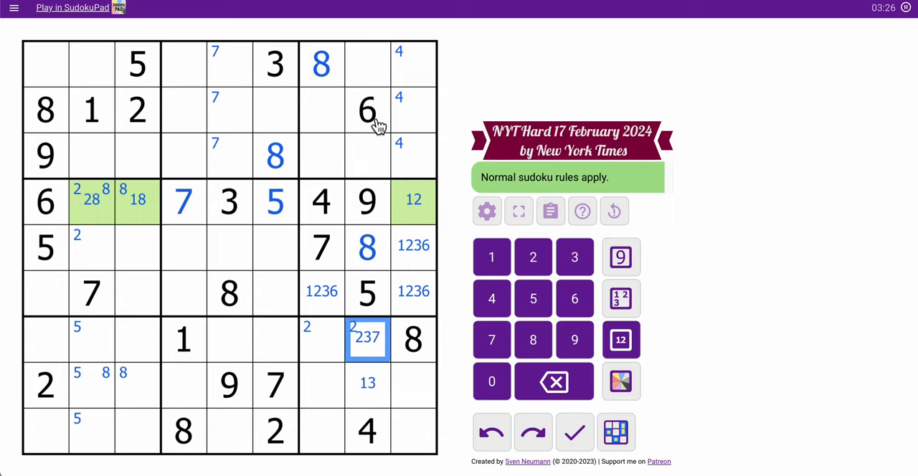
{"action": "left_click", "coordinate": [367, 155]}
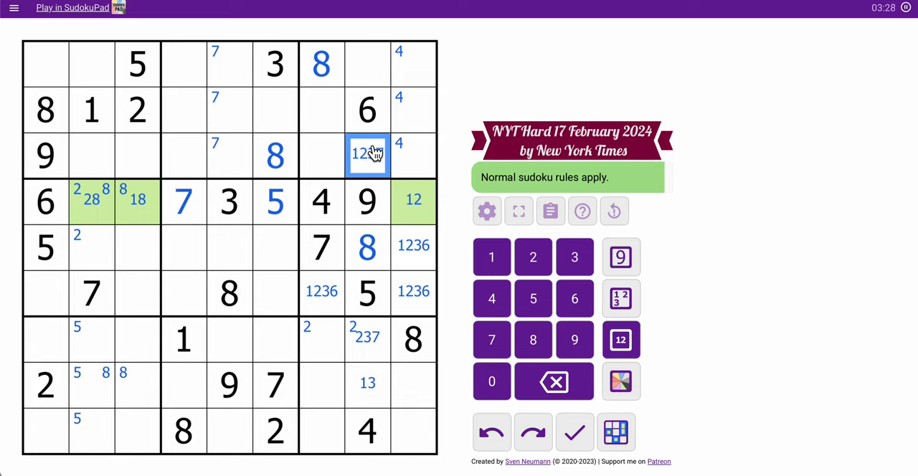
{"action": "left_click", "coordinate": [367, 63]}
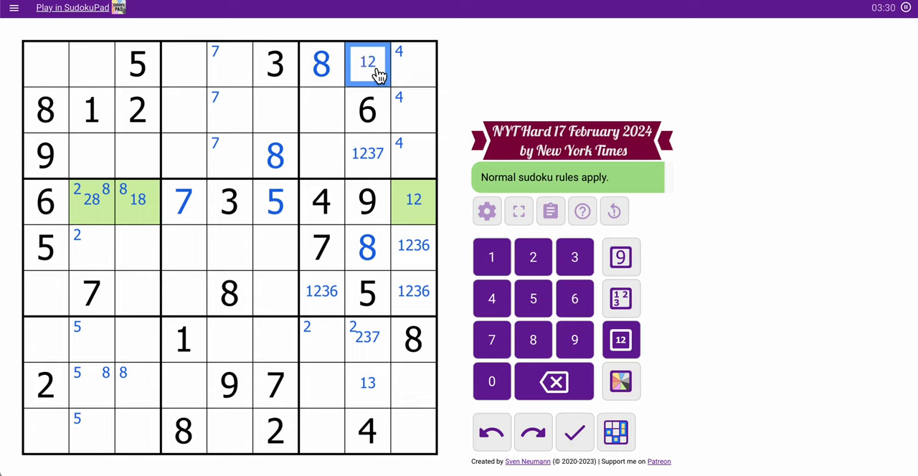
{"action": "left_click", "coordinate": [492, 339]}
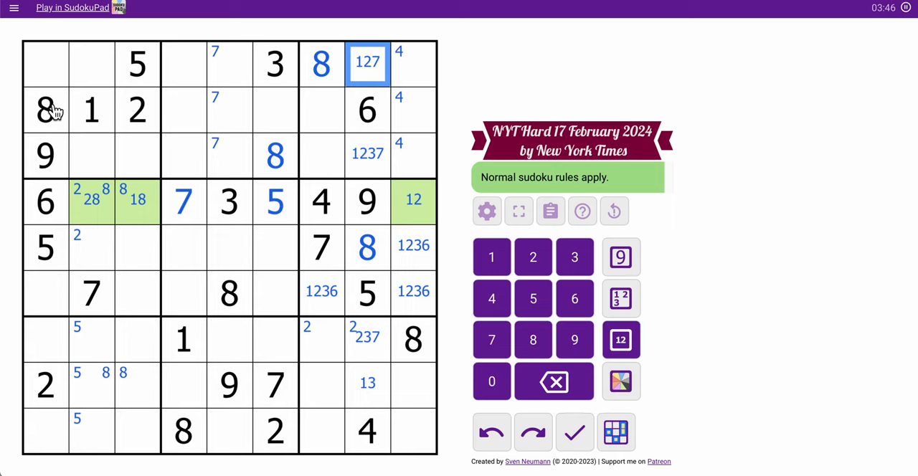
- Pencil centre candidates 47, 134, 347 and 137 into column 1, and 46 into R1C2
{"action": "left_click", "coordinate": [45, 63]}
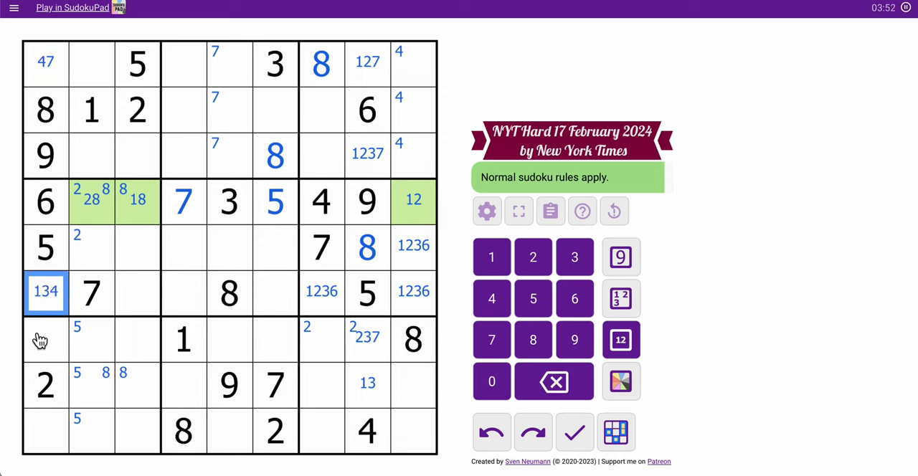
{"action": "left_click", "coordinate": [46, 337]}
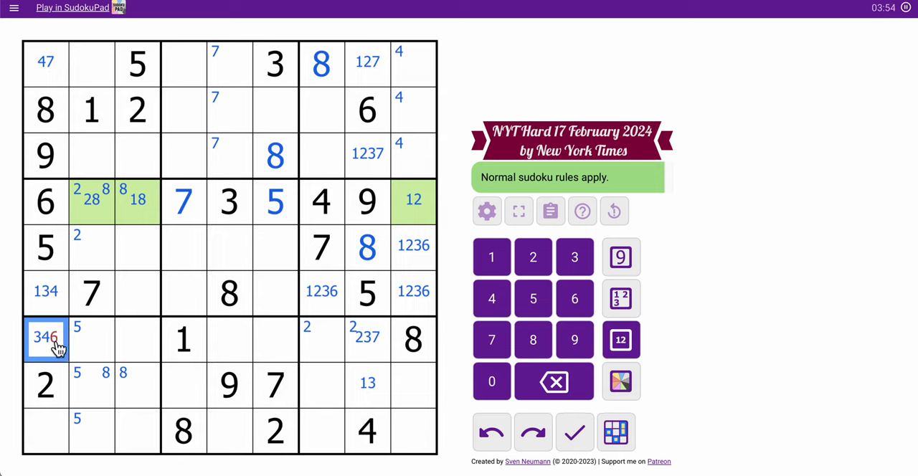
{"action": "left_click", "coordinate": [46, 431]}
{"action": "type", "text": "137"}
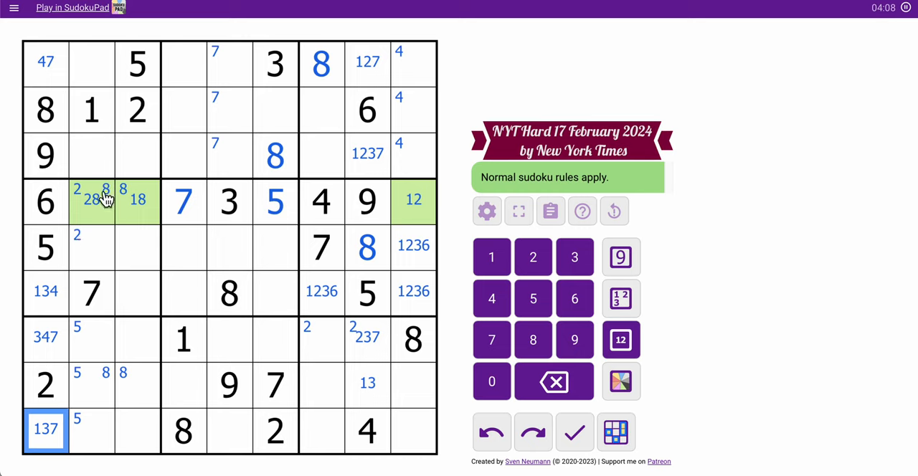
{"action": "left_click", "coordinate": [91, 62]}
{"action": "type", "text": "46"}
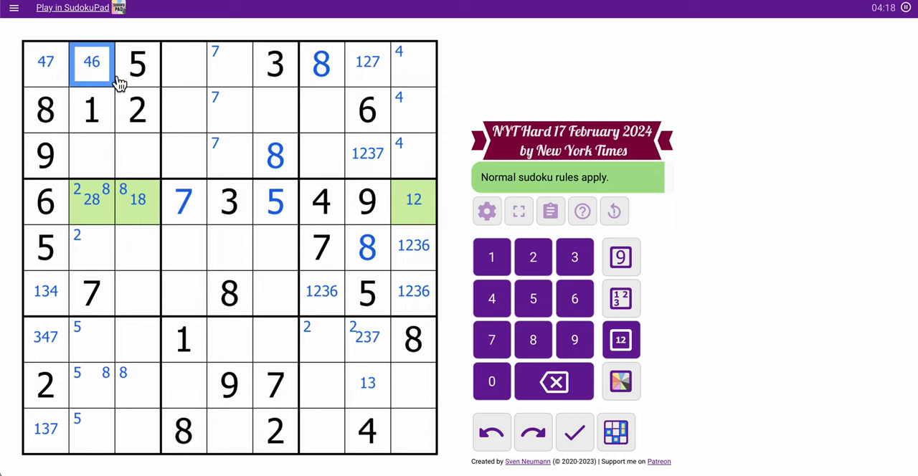
- Pencil 3467 into r3c2–r3c3 and corner-mark 3 in row 2's right-hand cells
{"action": "left_click", "coordinate": [115, 157]}
{"action": "type", "text": "3"}
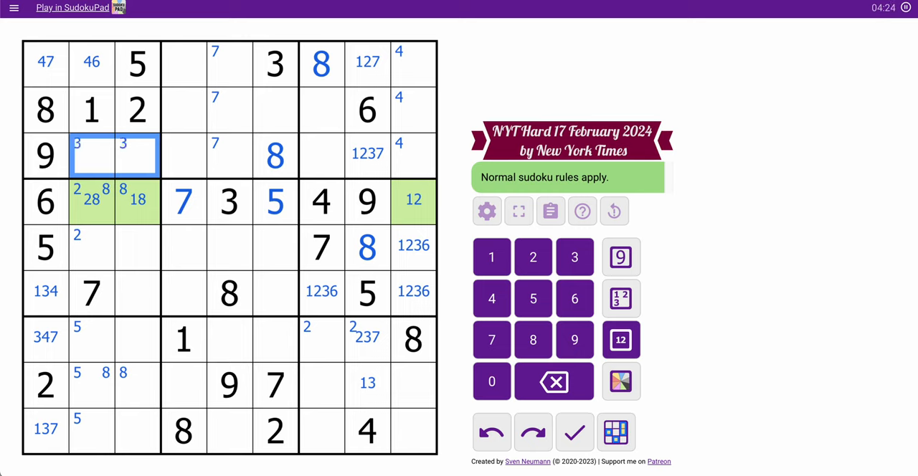
{"action": "mouse_move", "coordinate": [264, 70]}
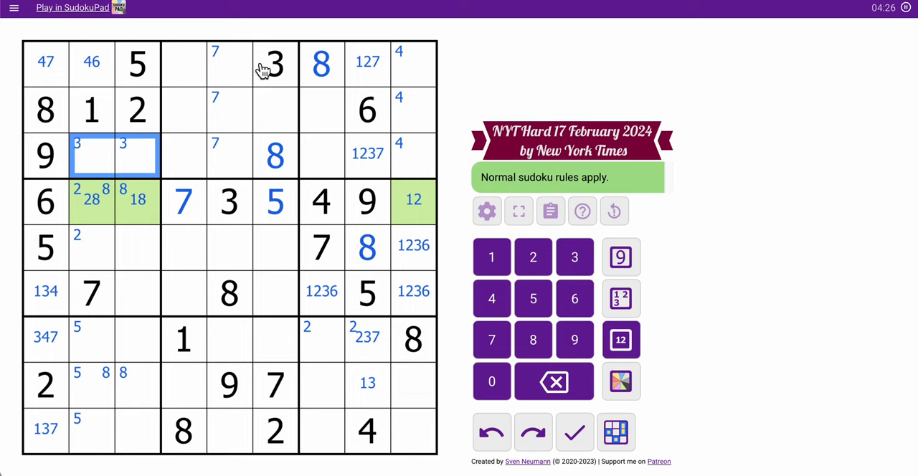
{"action": "left_click", "coordinate": [322, 110]}
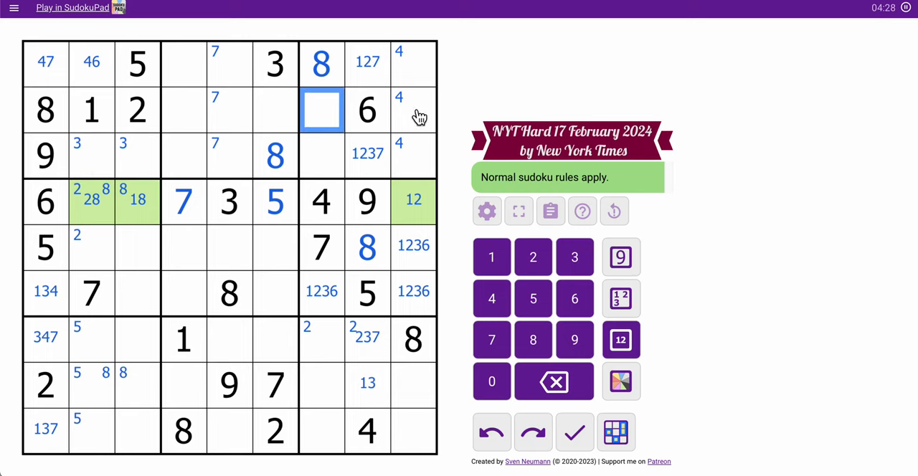
{"action": "left_click", "coordinate": [413, 110]}
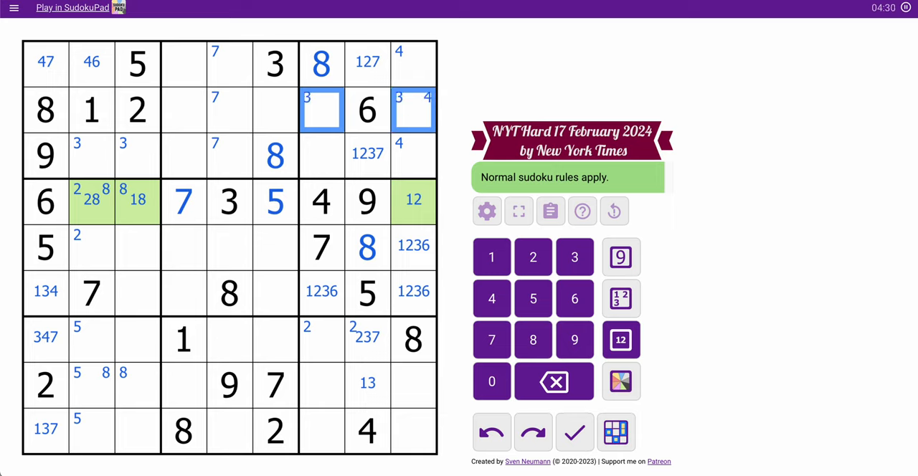
{"action": "left_click", "coordinate": [367, 154]}
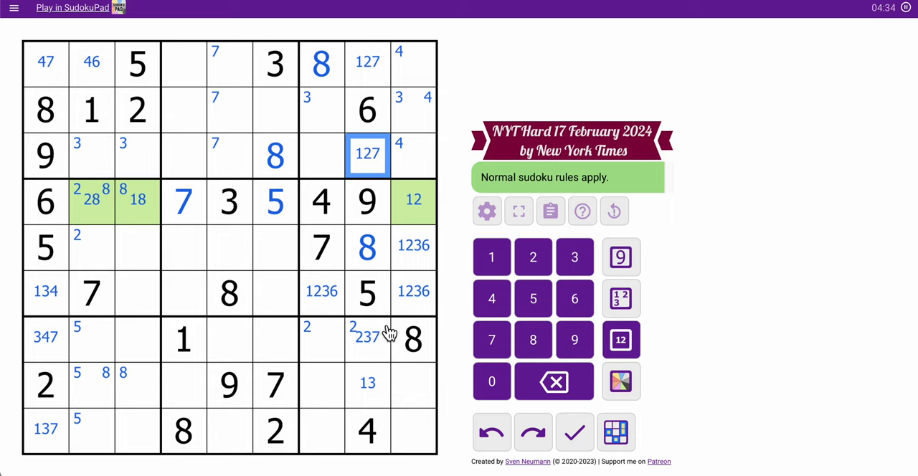
- Corner-mark 3 in the bottom boxes and remove 7 from r3c2, leaving 346
{"action": "left_click", "coordinate": [367, 383]}
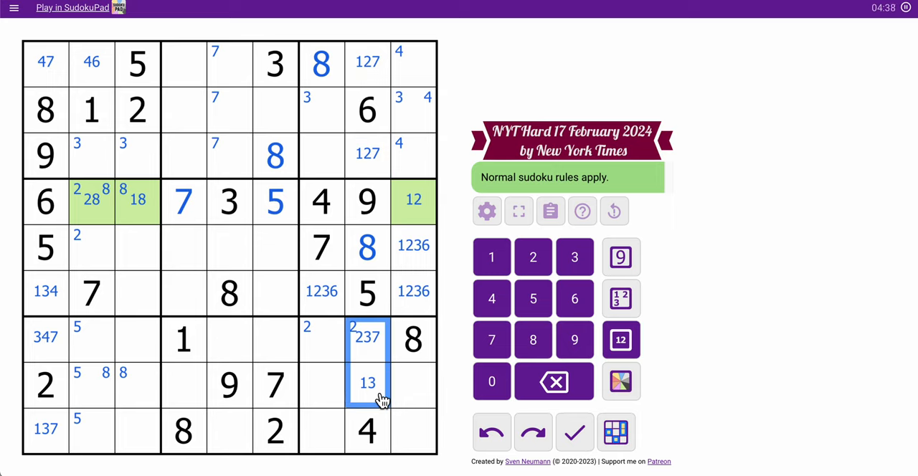
{"action": "left_click", "coordinate": [575, 257]}
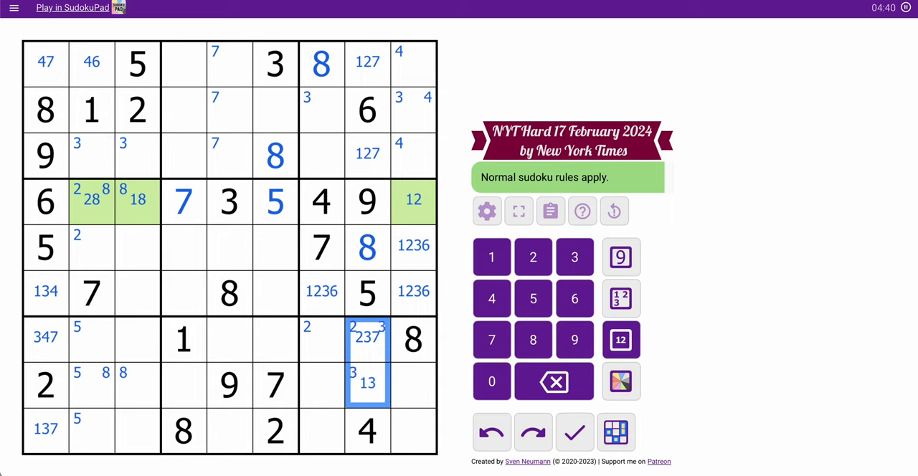
{"action": "left_click", "coordinate": [367, 339]}
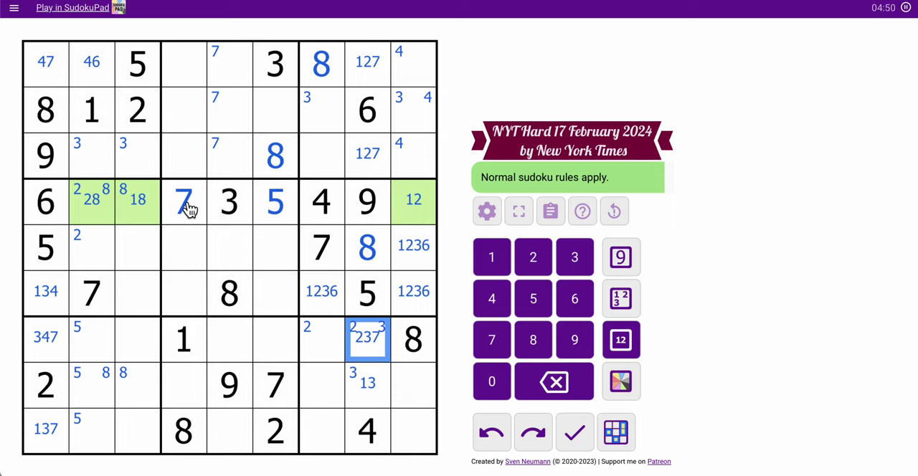
{"action": "left_click", "coordinate": [115, 154]}
{"action": "type", "text": "3467"}
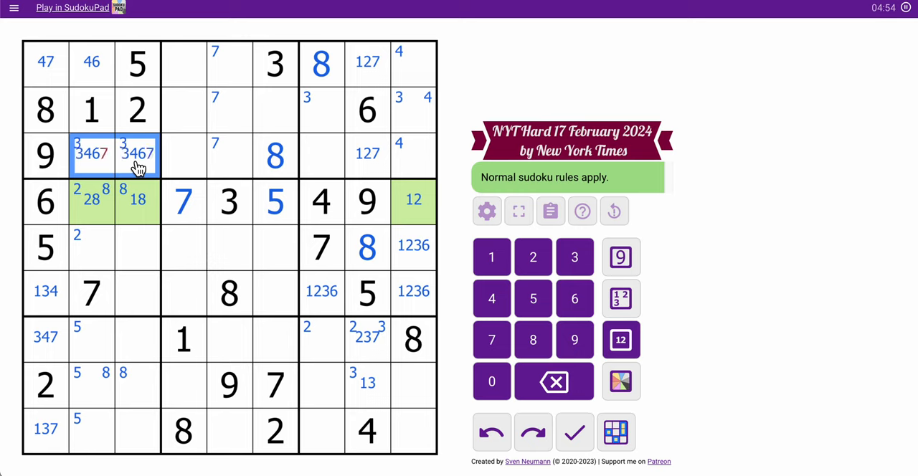
{"action": "left_click", "coordinate": [91, 153]}
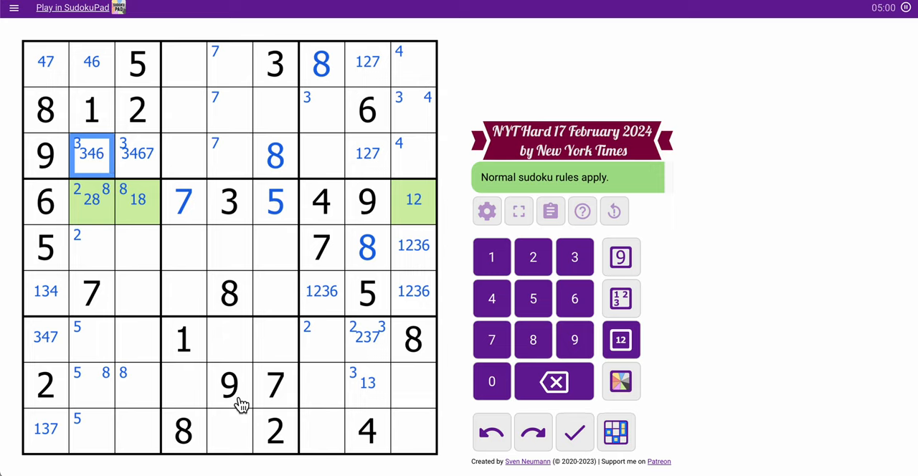
{"action": "mouse_move", "coordinate": [249, 445]}
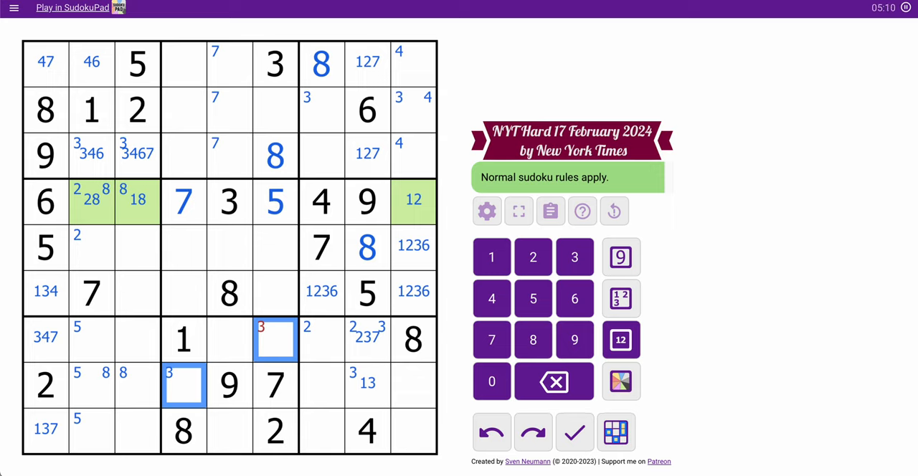
- Place 3 in row 8 column 4 and 1 in row 8 column 8
{"action": "left_click", "coordinate": [230, 202]}
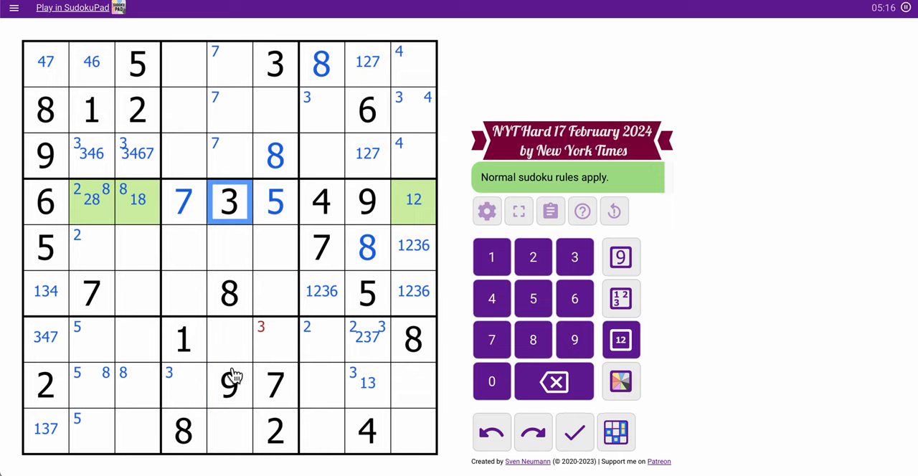
{"action": "left_click", "coordinate": [275, 64]}
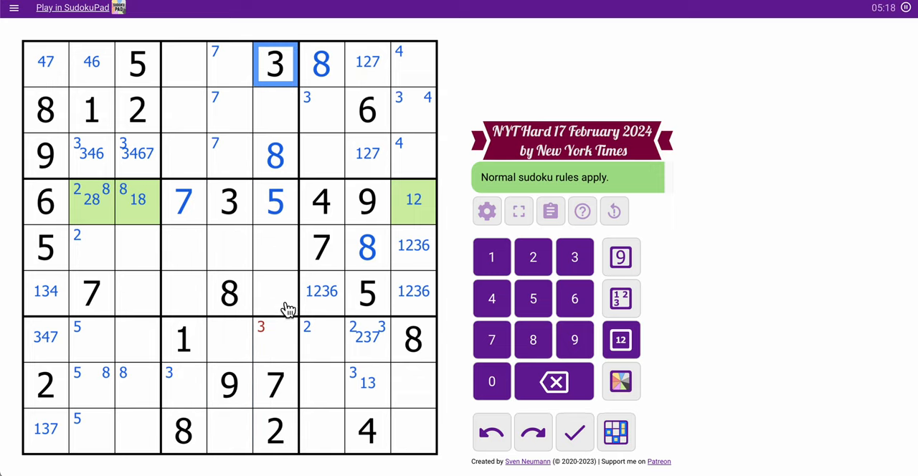
{"action": "left_click", "coordinate": [183, 386]}
{"action": "type", "text": "3"}
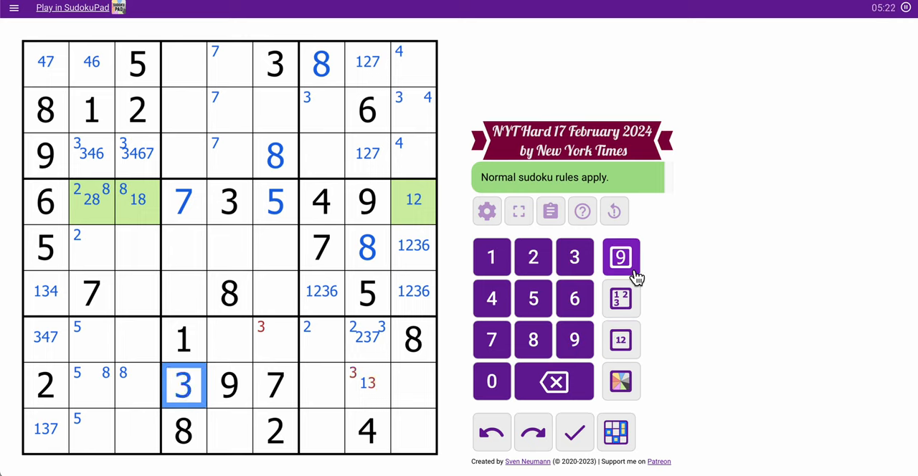
{"action": "left_click", "coordinate": [275, 340]}
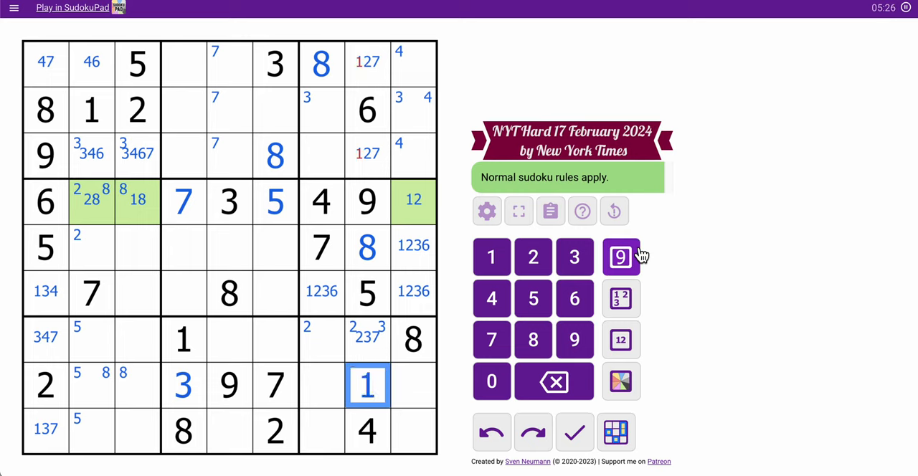
- Remove 1 from column 8's top candidates and place 3 in row 7 column 8
{"action": "left_click", "coordinate": [367, 153]}
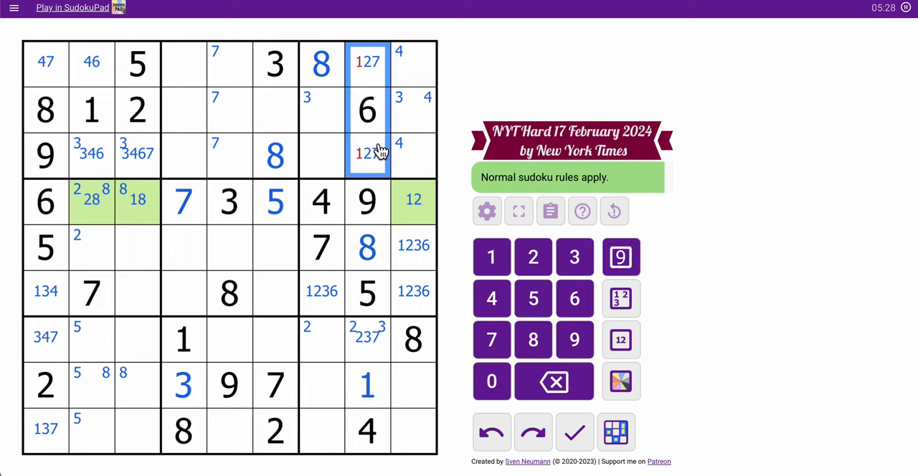
{"action": "left_click", "coordinate": [367, 338]}
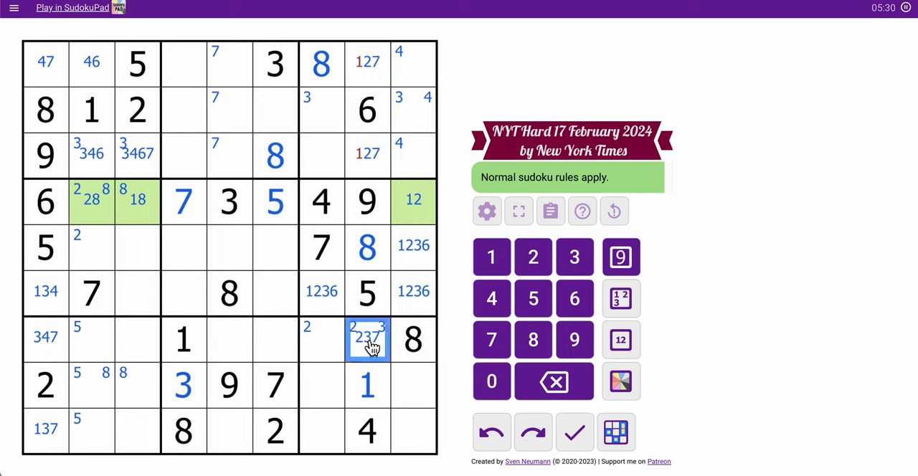
{"action": "left_click", "coordinate": [574, 257]}
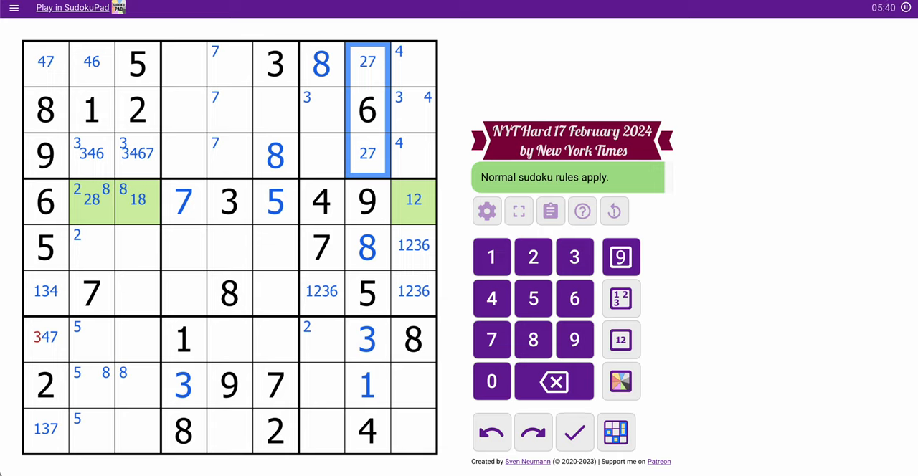
- Trim column 1's candidates to 47 and 13, then pencil 46 into r7c6 and 56 into r9c5
{"action": "left_click", "coordinate": [46, 337]}
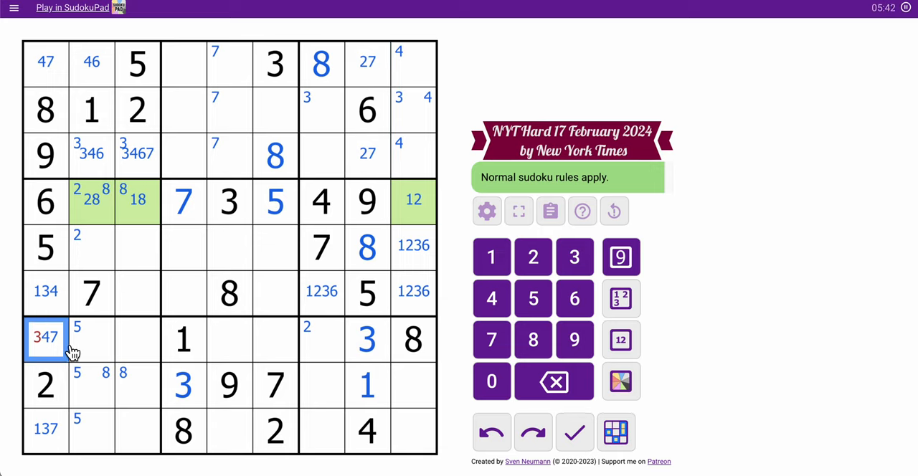
{"action": "left_click", "coordinate": [621, 340]}
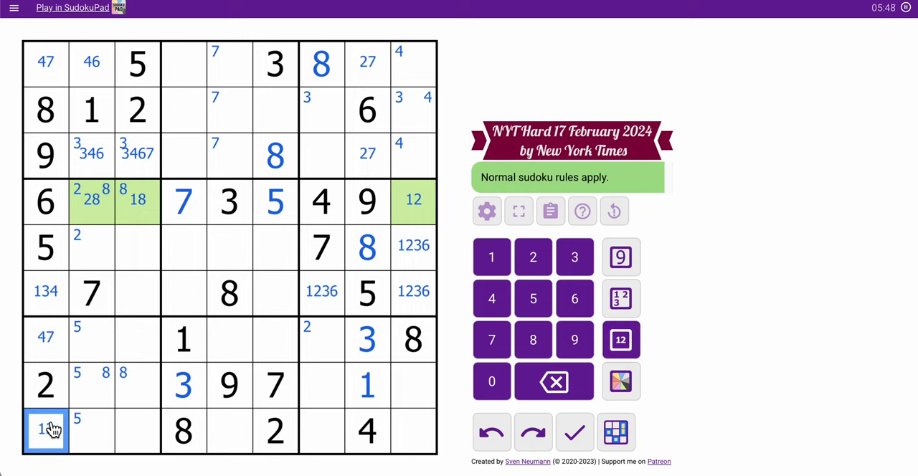
{"action": "left_click", "coordinate": [45, 290]}
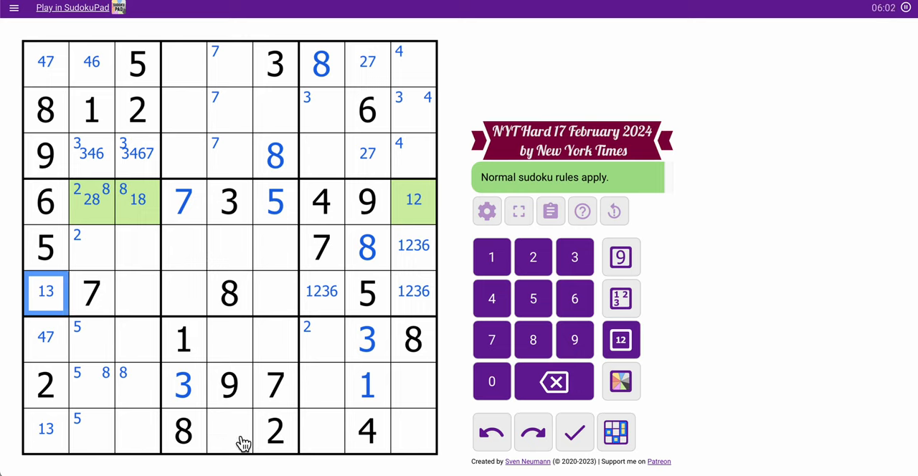
{"action": "left_click", "coordinate": [275, 340]}
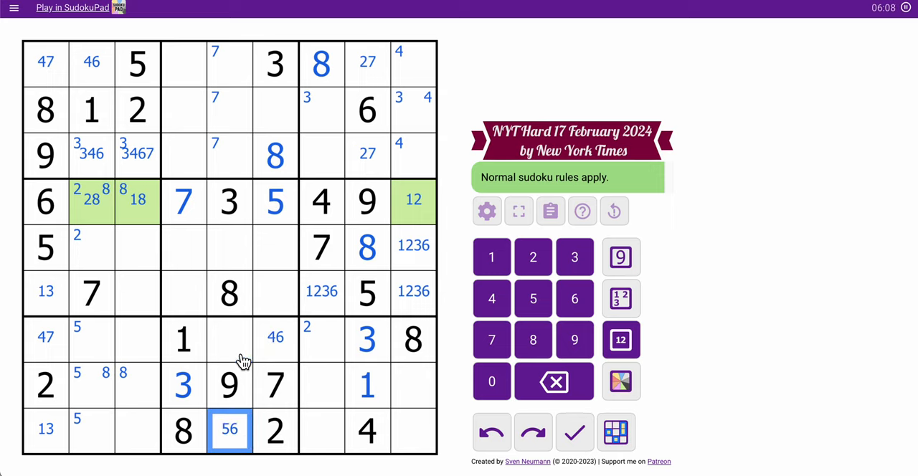
- Colour the 456 cell in row 7 column 5 and the 56 and 46 cells pink
{"action": "left_click", "coordinate": [620, 381]}
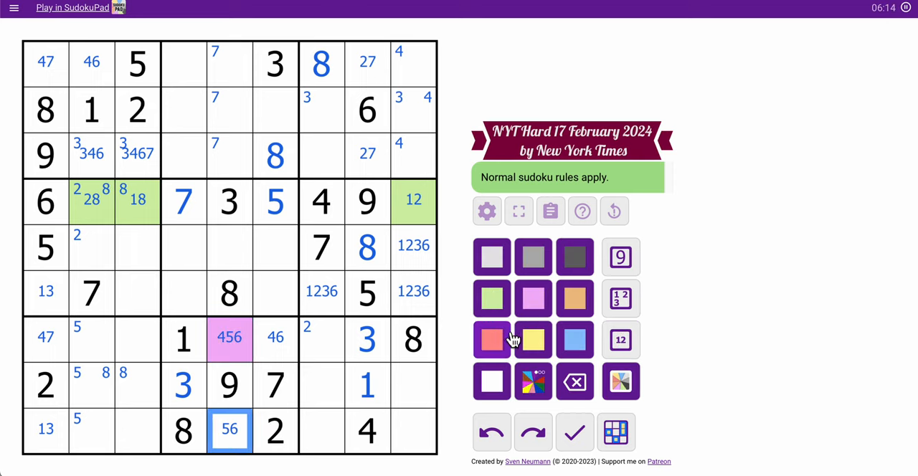
{"action": "left_click", "coordinate": [274, 338]}
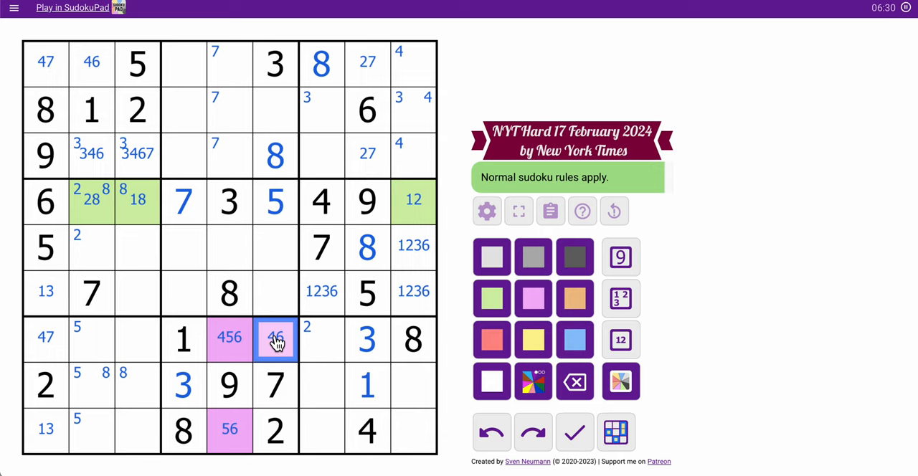
{"action": "left_click", "coordinate": [229, 248]}
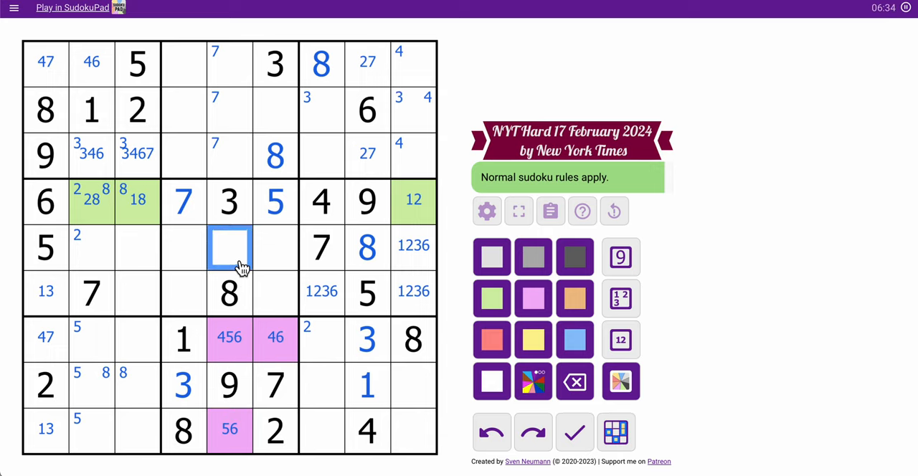
- Pencil 2469, 1246 and 1469 into the centre box and corner-mark 5 in r2c4 and r3c4
{"action": "left_click", "coordinate": [275, 292]}
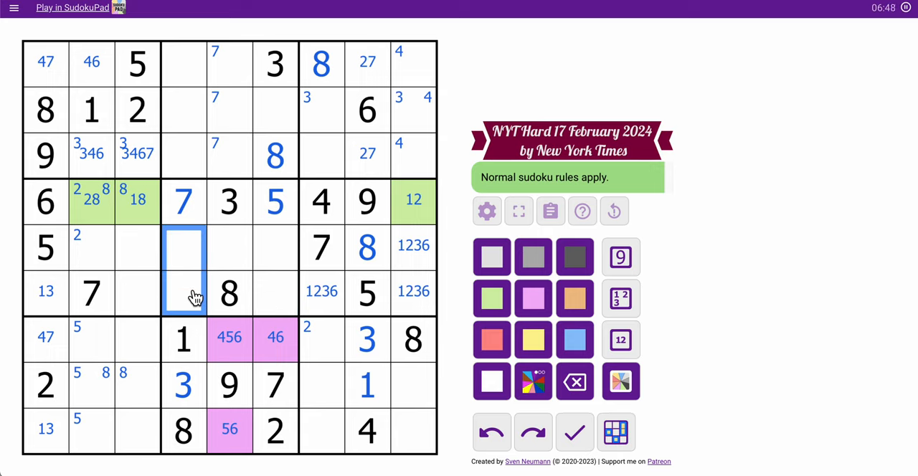
{"action": "mouse_move", "coordinate": [624, 338]}
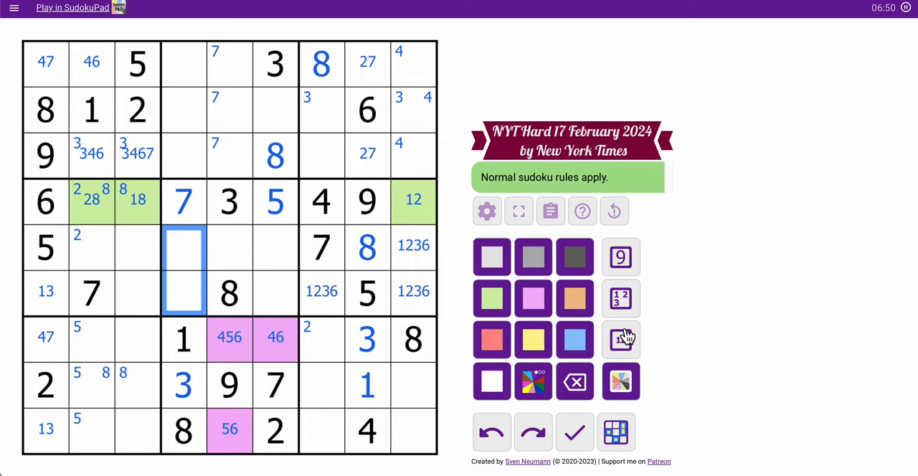
{"action": "left_click", "coordinate": [622, 340]}
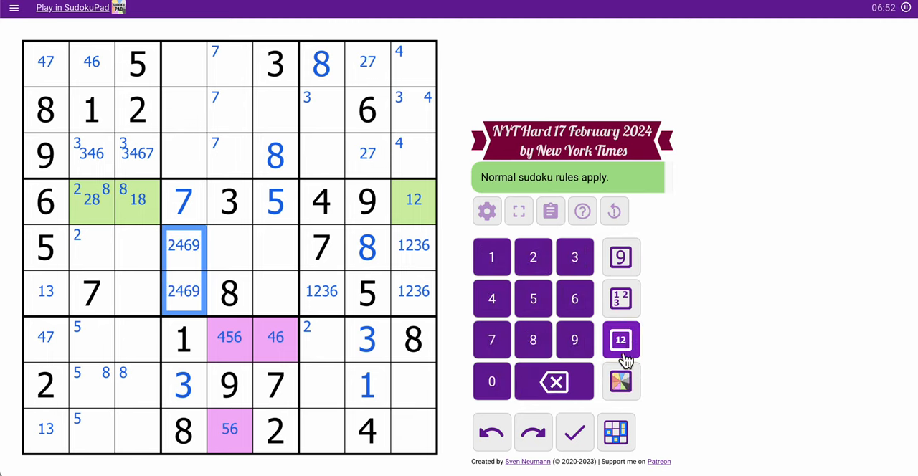
{"action": "left_click", "coordinate": [229, 247]}
{"action": "type", "text": "1246"}
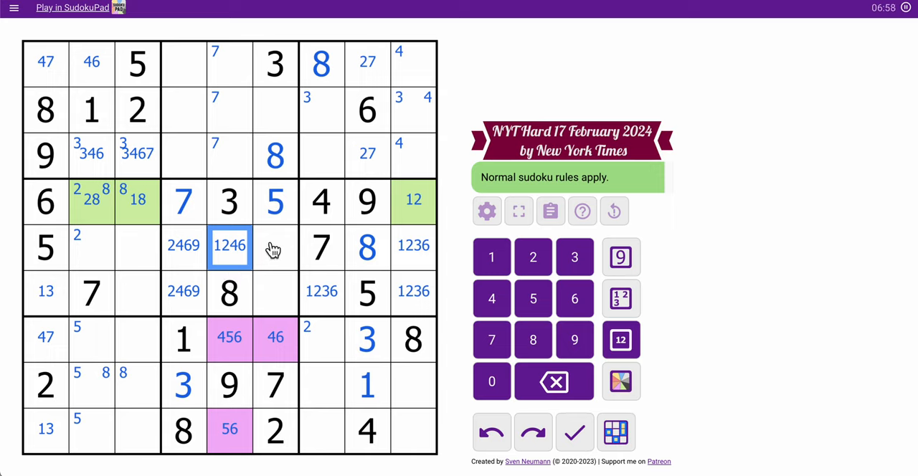
{"action": "left_click", "coordinate": [275, 247]}
{"action": "type", "text": "1469"}
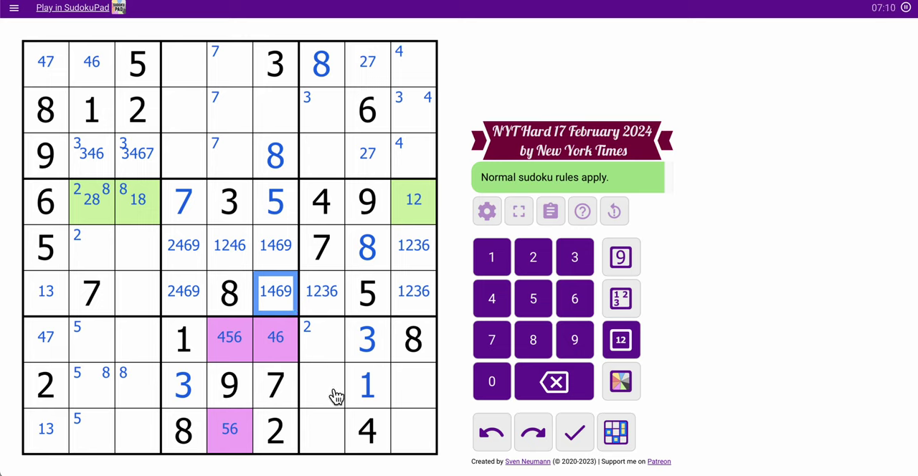
{"action": "left_click", "coordinate": [412, 290]}
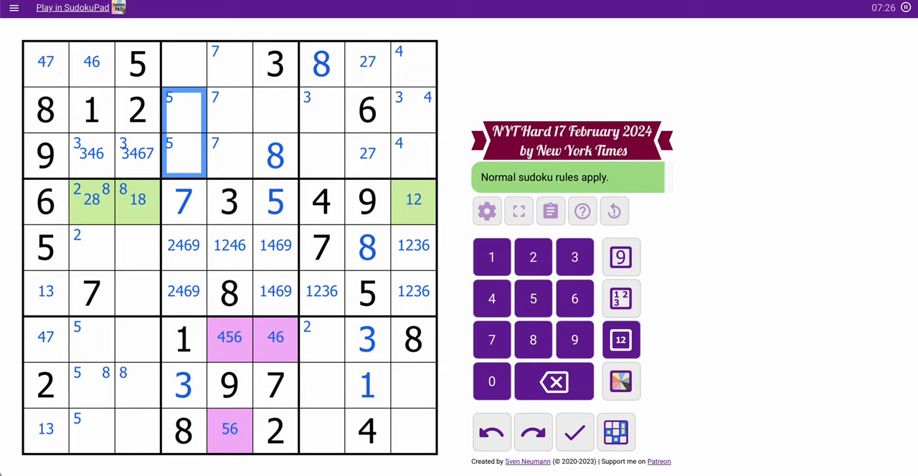
- Prune column 4's top box cells to 2469, 459 in row 2 and 2456 in row 3
{"action": "left_click", "coordinate": [183, 63]}
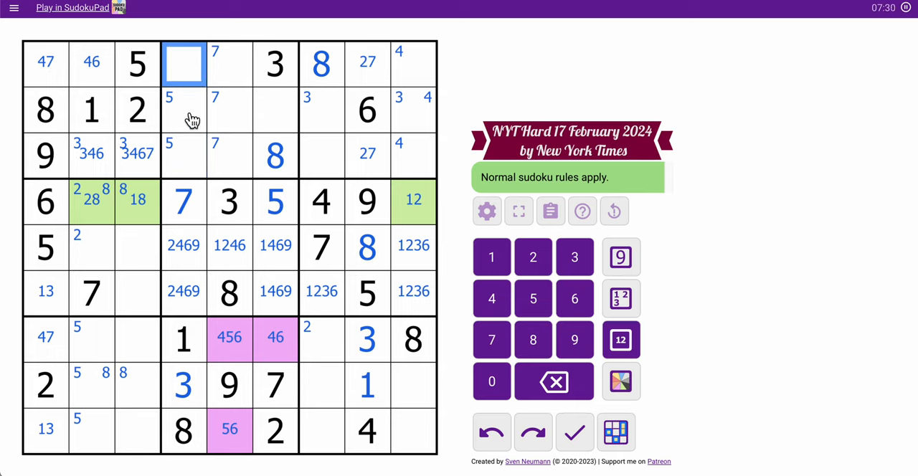
{"action": "left_click", "coordinate": [229, 339]}
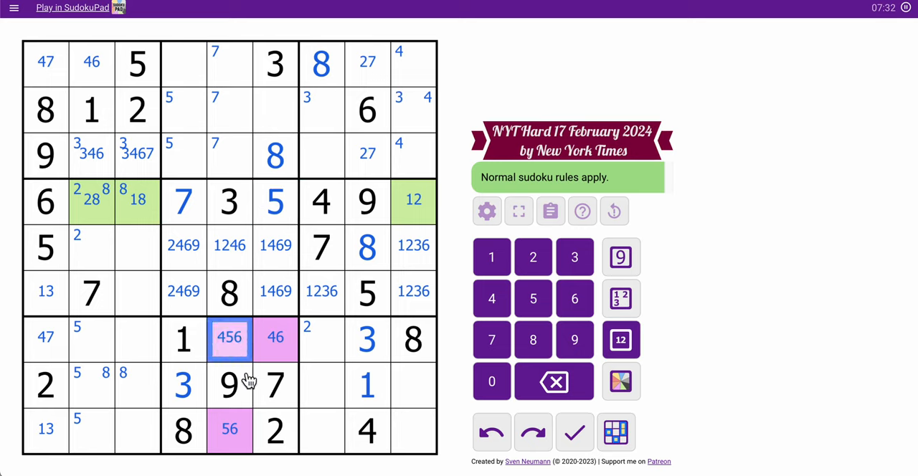
{"action": "left_click", "coordinate": [230, 429]}
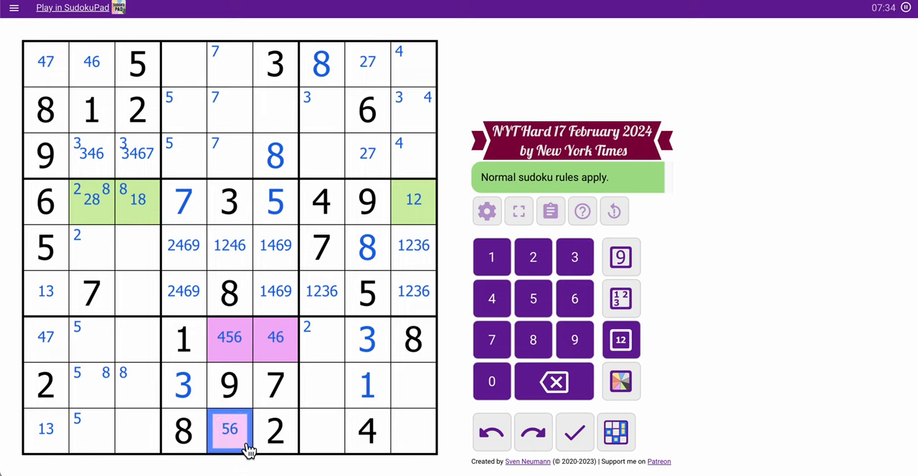
{"action": "left_click", "coordinate": [276, 109]}
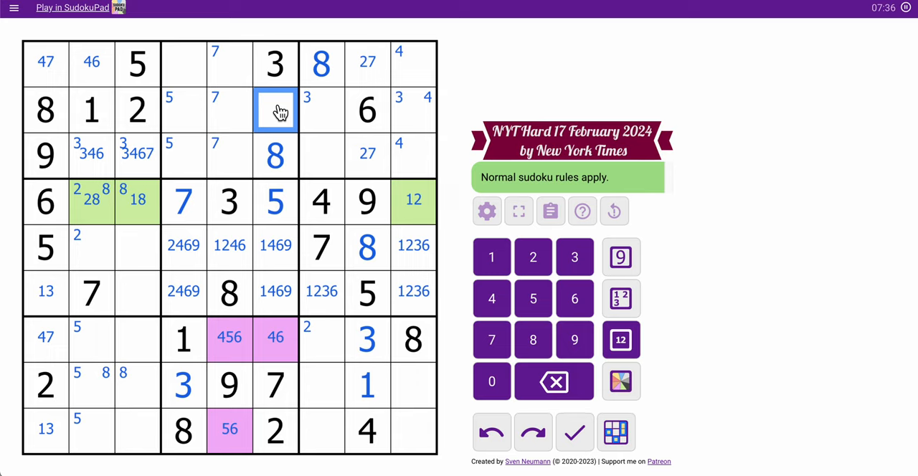
{"action": "left_click", "coordinate": [184, 63]}
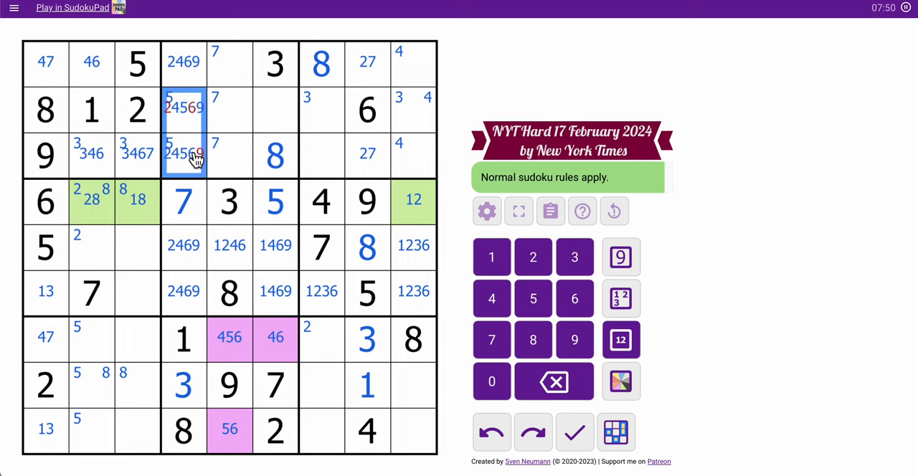
{"action": "left_click", "coordinate": [183, 108]}
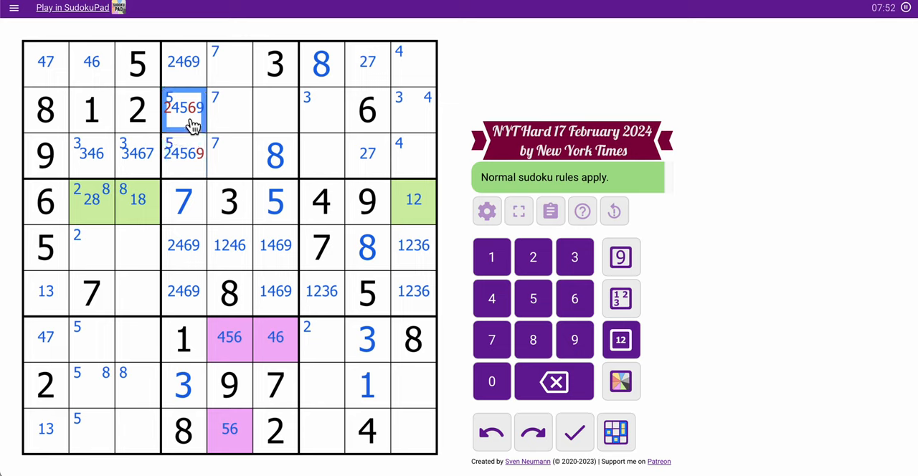
{"action": "left_click", "coordinate": [184, 155]}
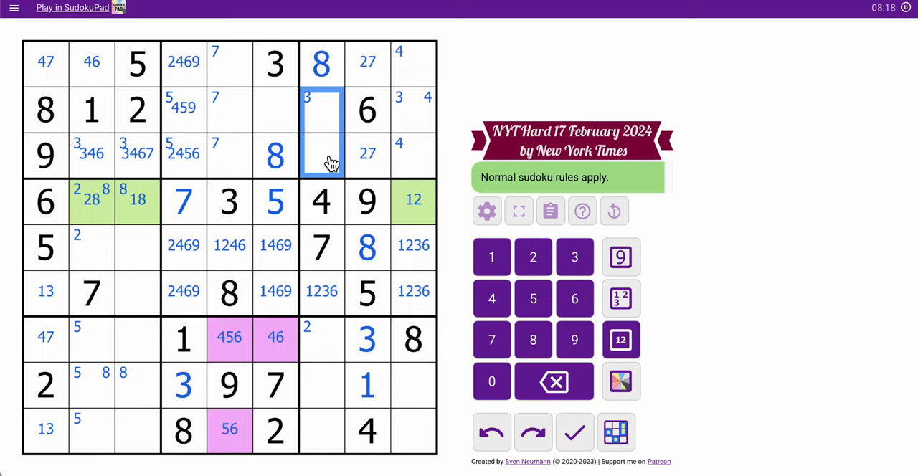
- Pencil the top-right box with 359 and 135 in column 7, 149, 3459, 1345 in column 9
{"action": "left_click", "coordinate": [621, 339]}
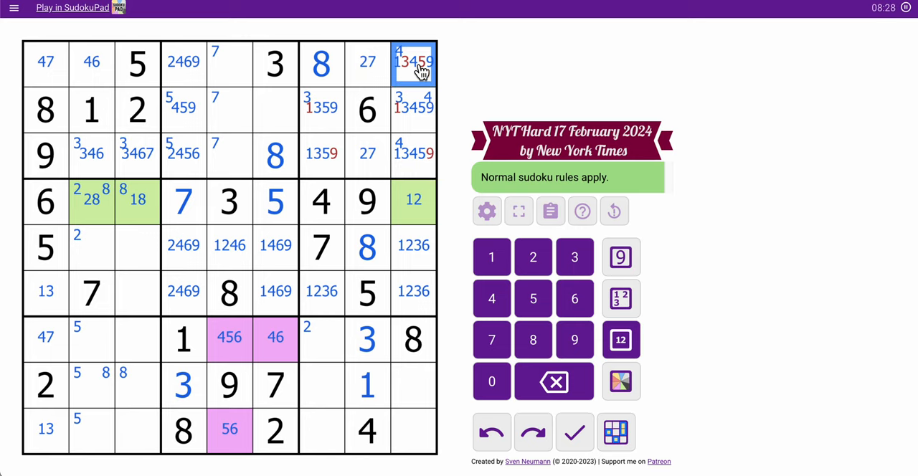
{"action": "left_click", "coordinate": [414, 109]}
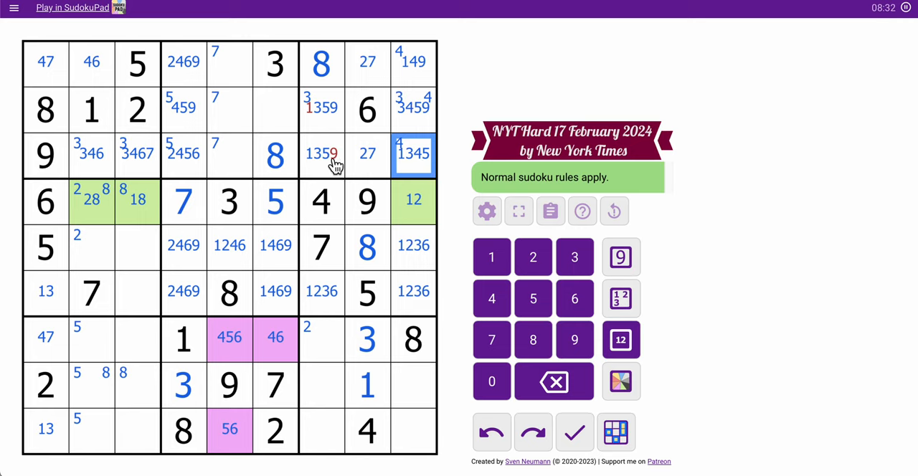
{"action": "left_click", "coordinate": [321, 155]}
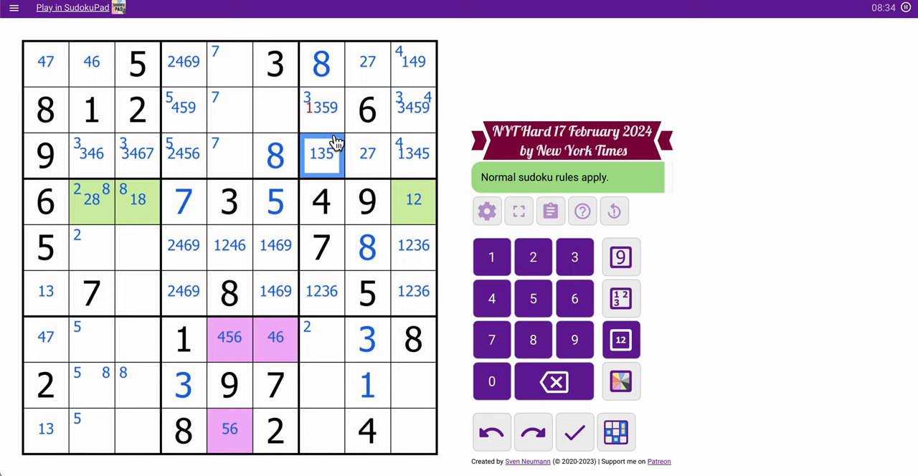
{"action": "left_click", "coordinate": [322, 108]}
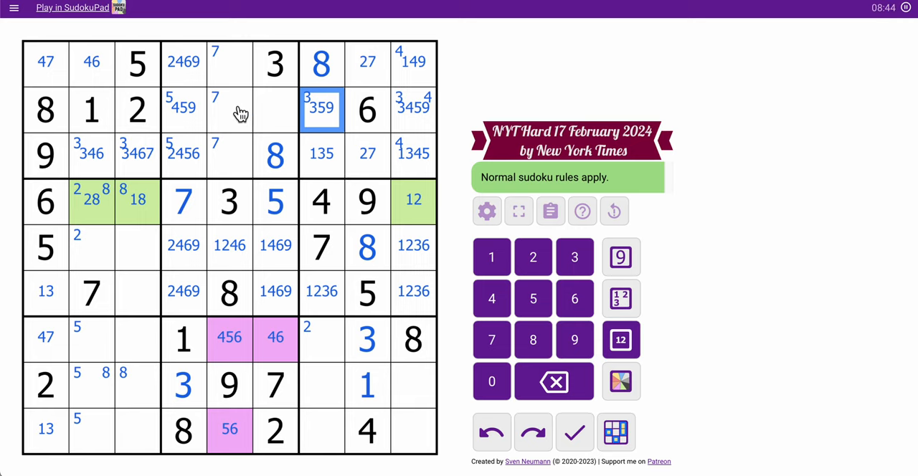
{"action": "left_click", "coordinate": [252, 109]}
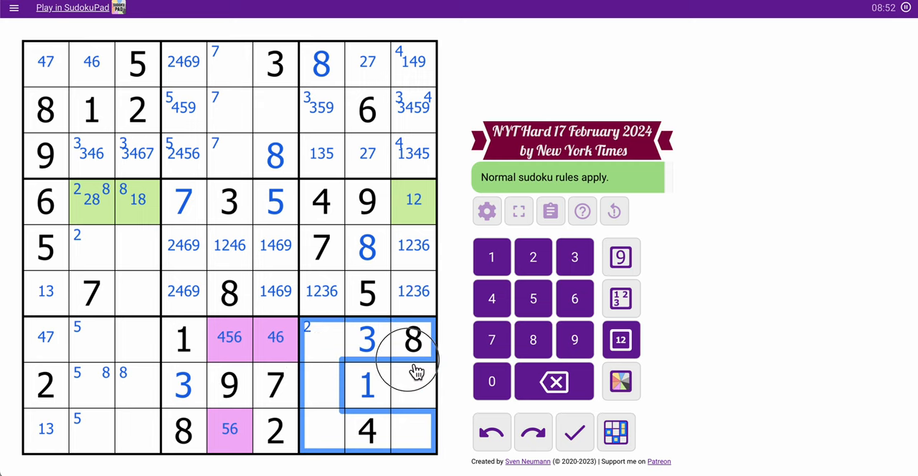
- Place 2 in r7c7, remove the centre 2 from r6c7, and corner-mark 2 in r4c9–r6c9
{"action": "left_click", "coordinate": [620, 340]}
{"action": "type", "text": "2"}
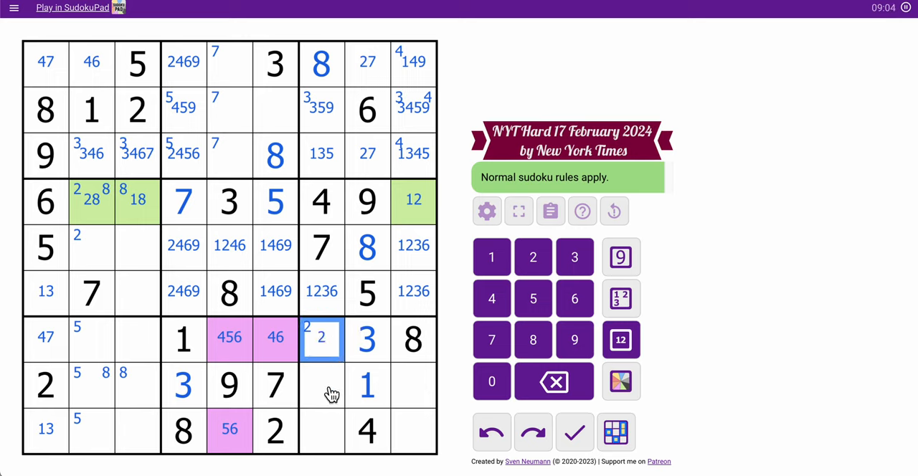
{"action": "left_click", "coordinate": [322, 431]}
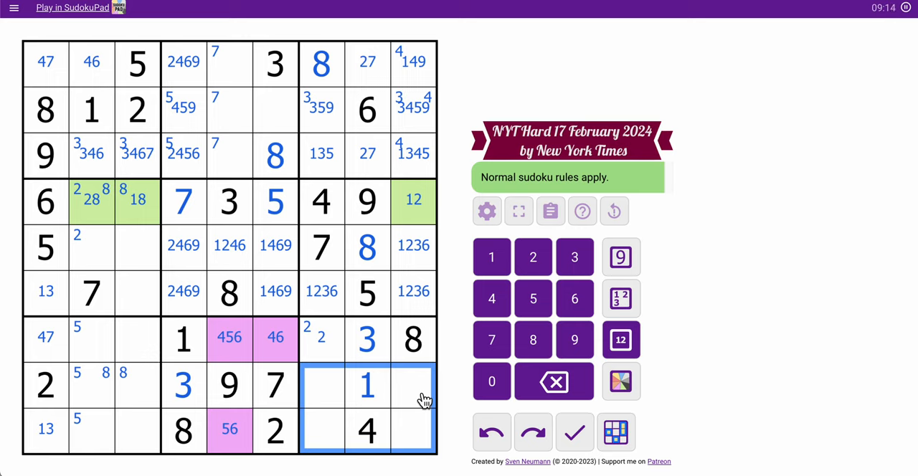
{"action": "mouse_move", "coordinate": [359, 416]}
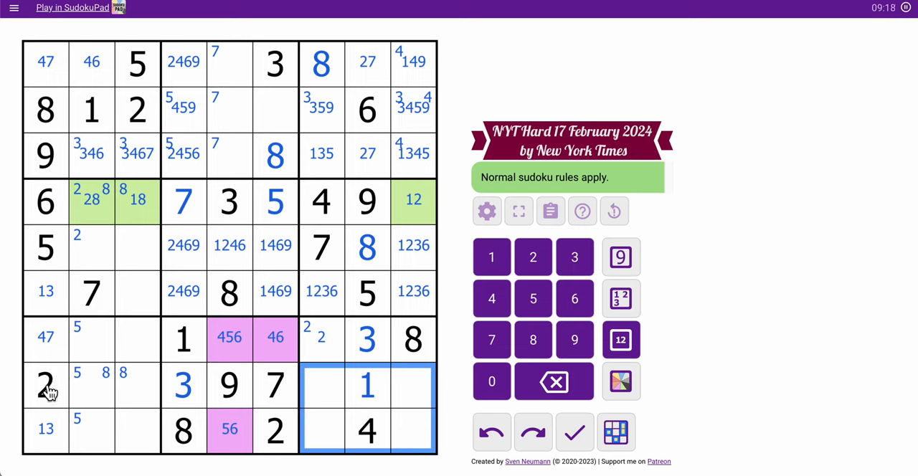
{"action": "left_click", "coordinate": [275, 431]}
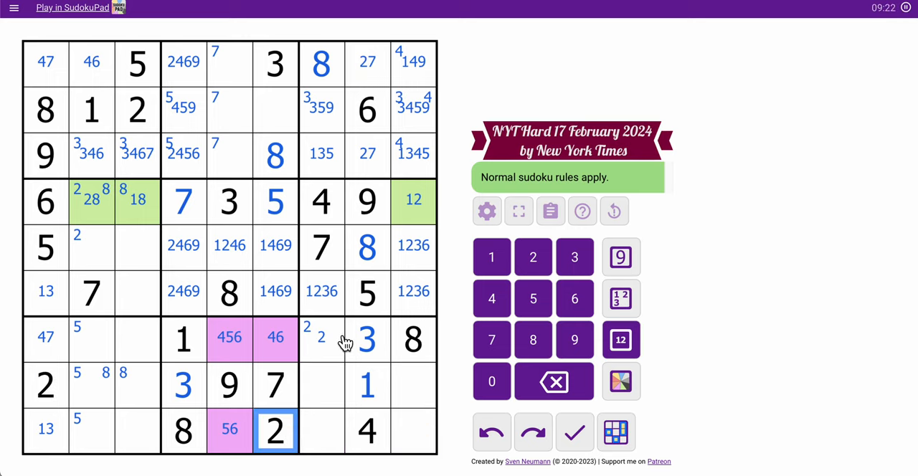
{"action": "left_click", "coordinate": [367, 339]}
{"action": "type", "text": "2"}
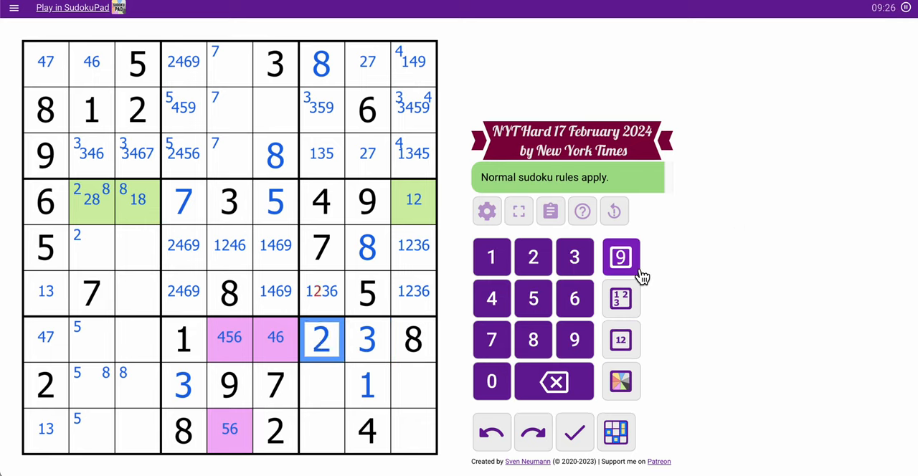
{"action": "left_click", "coordinate": [321, 291]}
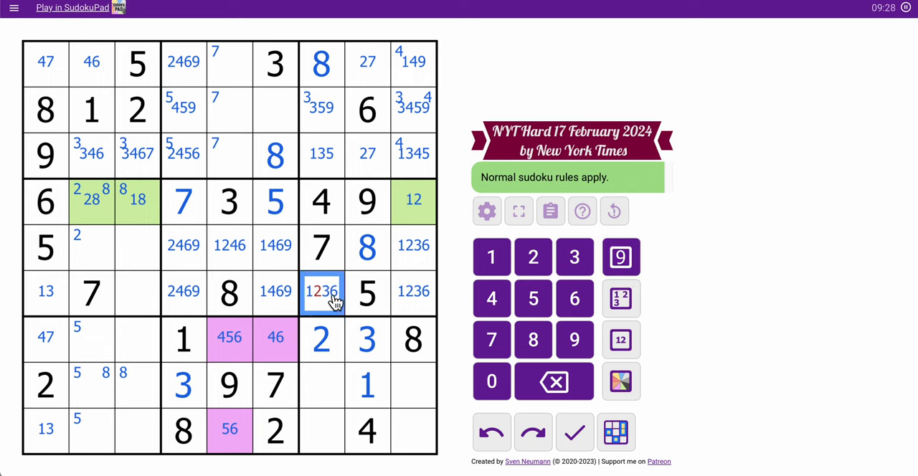
{"action": "left_click", "coordinate": [533, 257]}
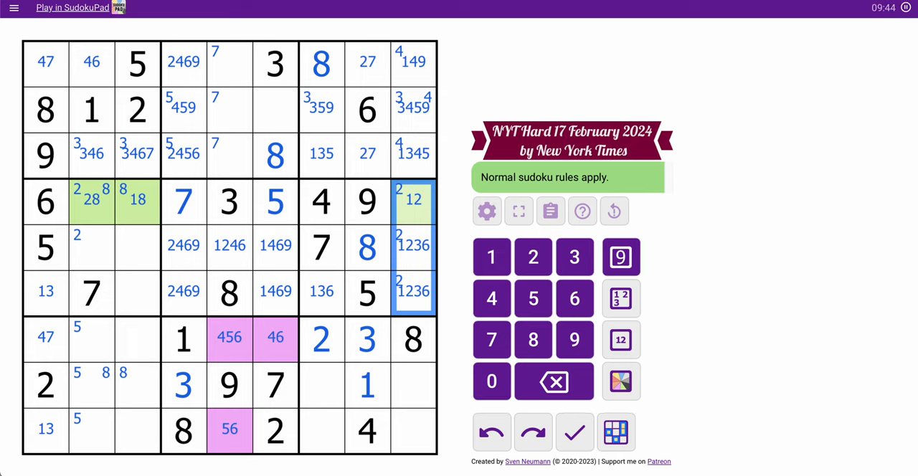
- Place 9 and 7 in the bottom-right box's row 9, leave 56 in row 8, and drop 9 from r2c7
{"action": "left_click", "coordinate": [412, 431]}
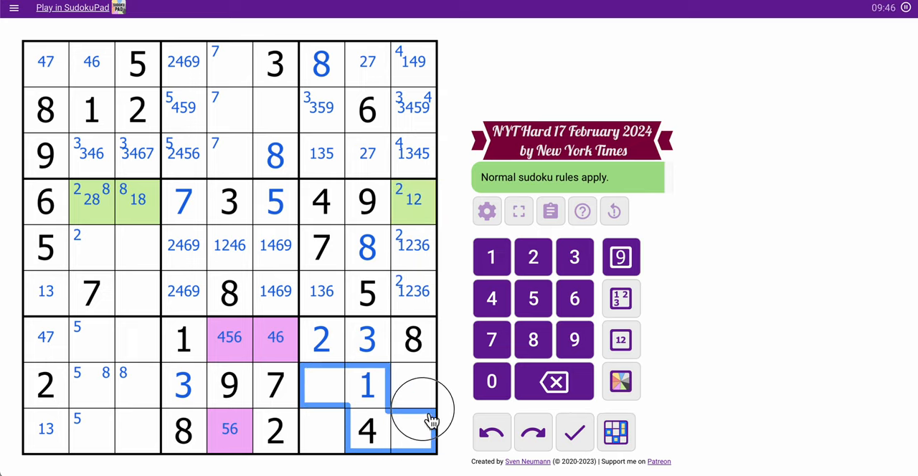
{"action": "left_click", "coordinate": [621, 339]}
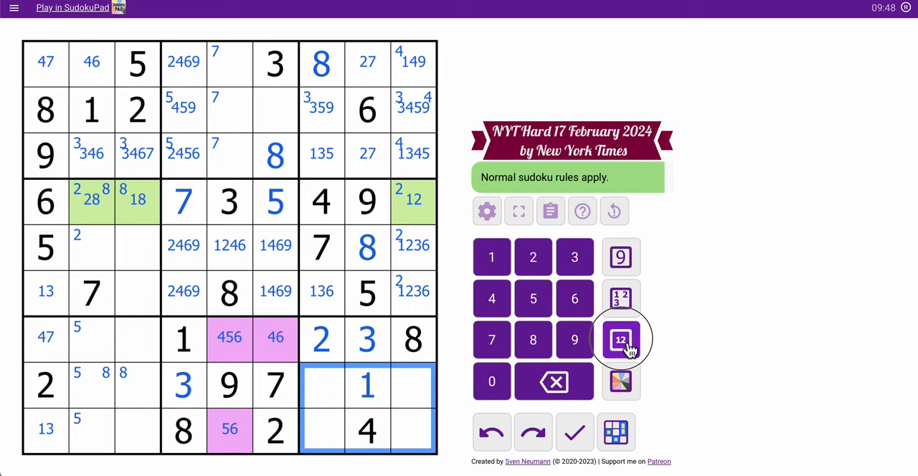
{"action": "left_click", "coordinate": [620, 339]}
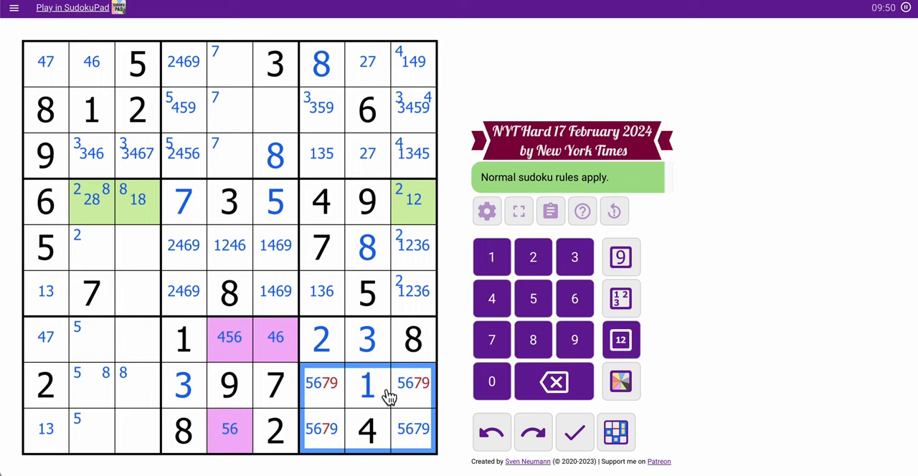
{"action": "left_click", "coordinate": [322, 382]}
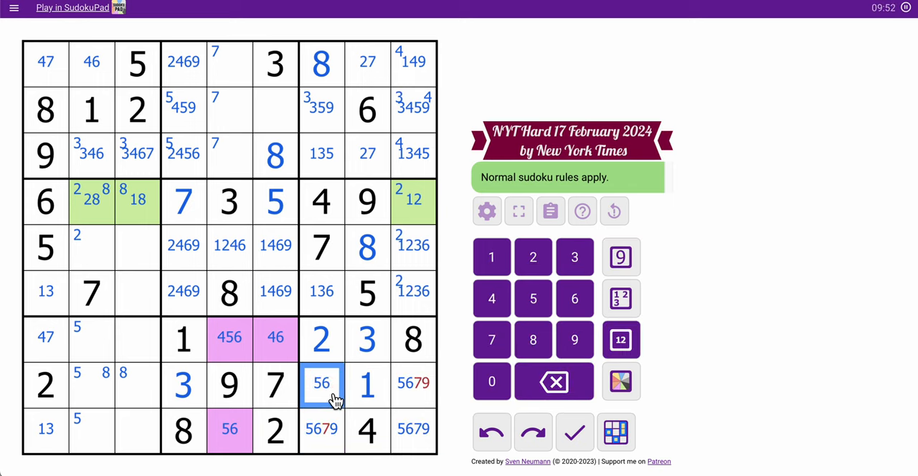
{"action": "left_click", "coordinate": [229, 429]}
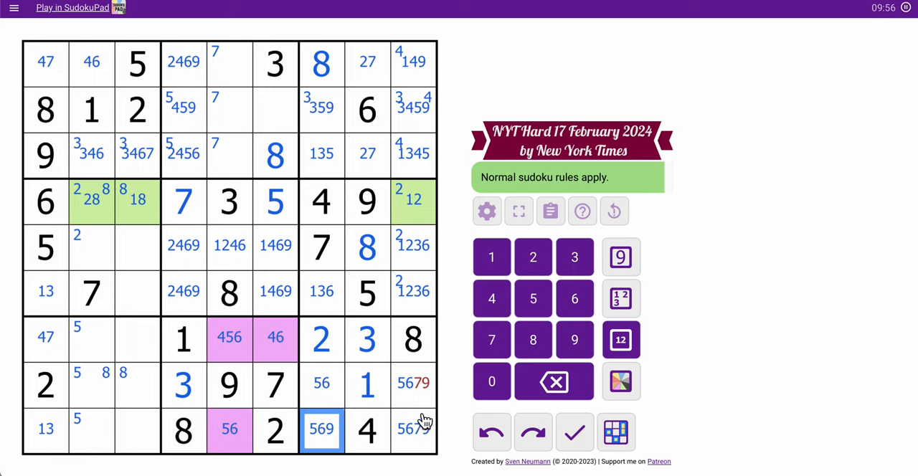
{"action": "left_click", "coordinate": [413, 385]}
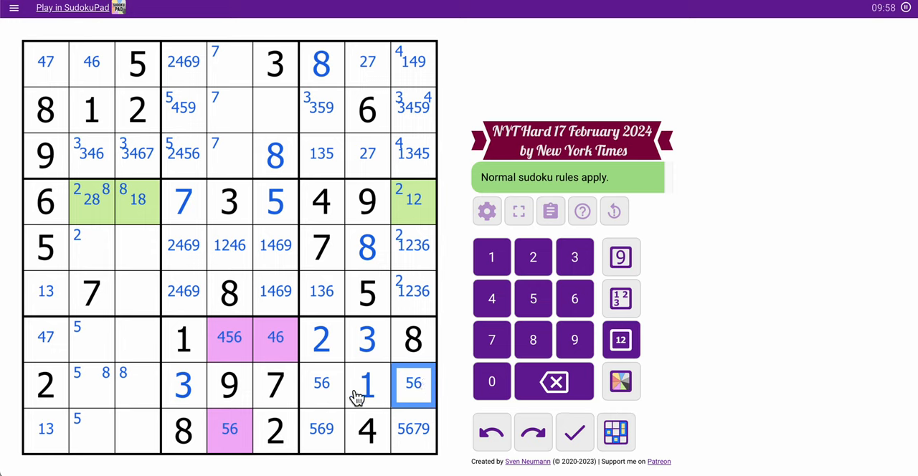
{"action": "left_click", "coordinate": [321, 429]}
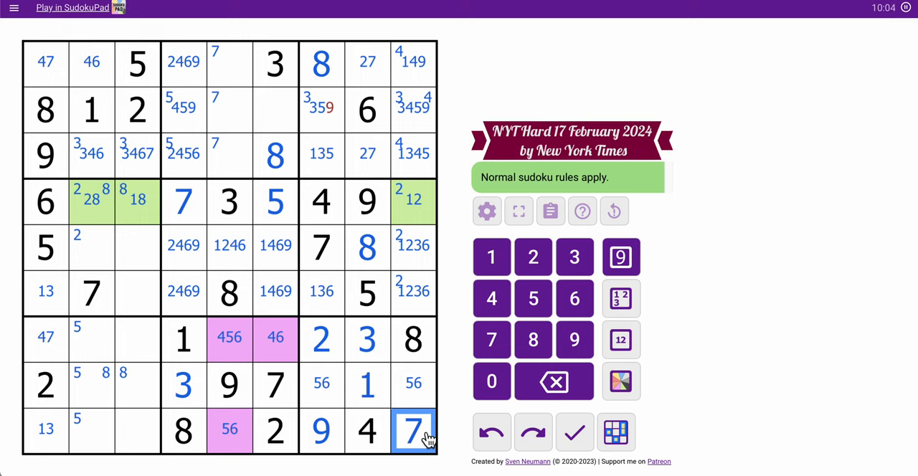
{"action": "left_click", "coordinate": [321, 108]}
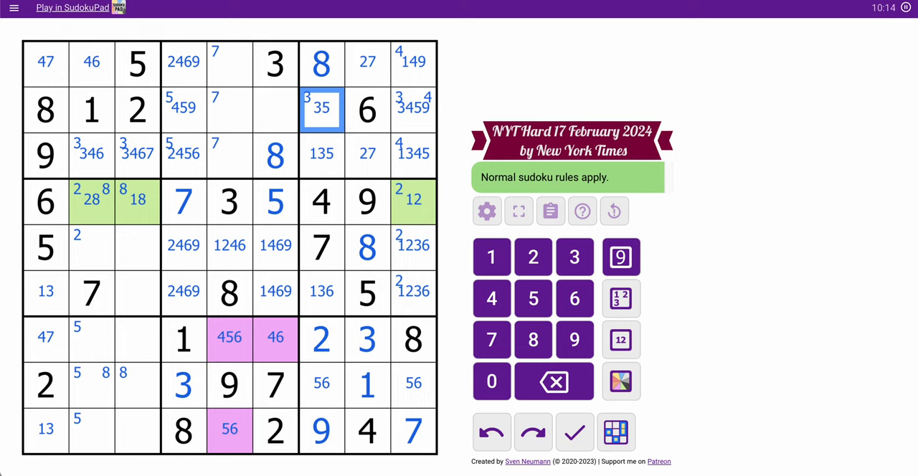
- Corner-mark 9 in column 9's top two cells and 1 in rows 1 and 3
{"action": "left_click", "coordinate": [412, 61]}
{"action": "type", "text": " 9"}
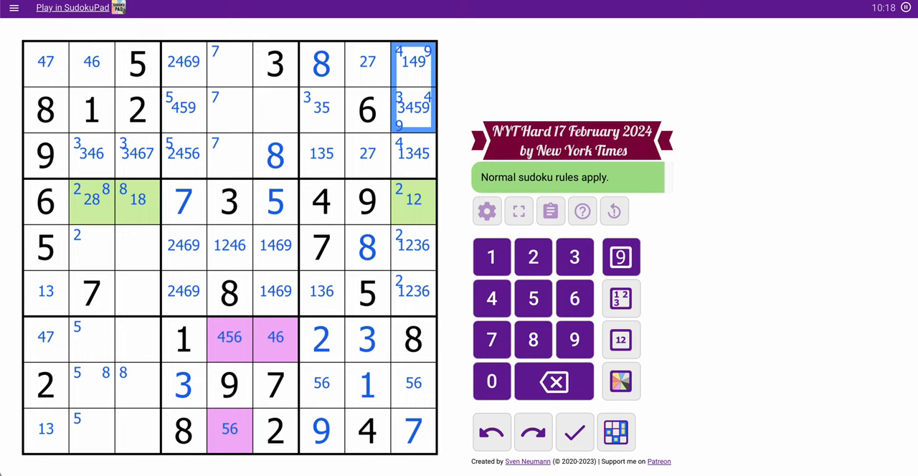
{"action": "left_click", "coordinate": [413, 154]}
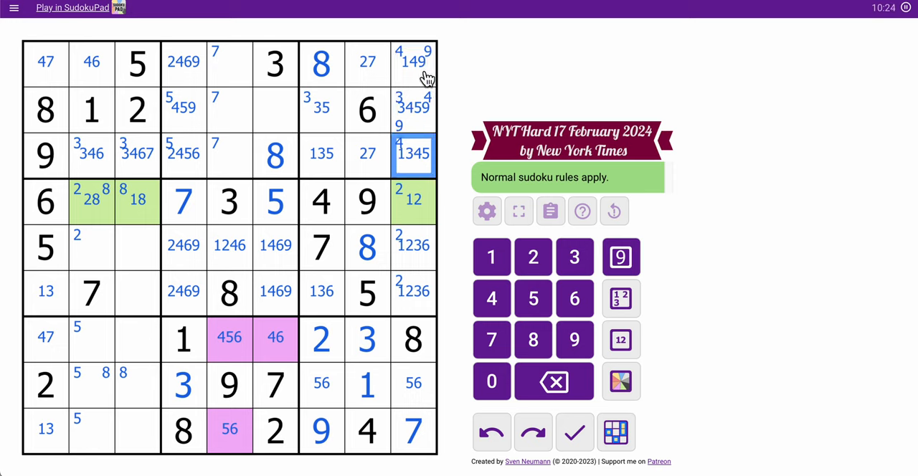
{"action": "left_click", "coordinate": [414, 63]}
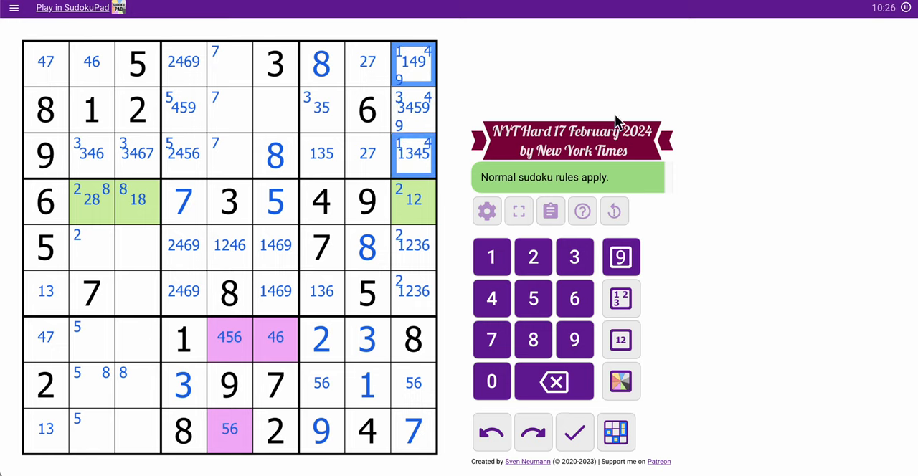
{"action": "left_click", "coordinate": [741, 153]}
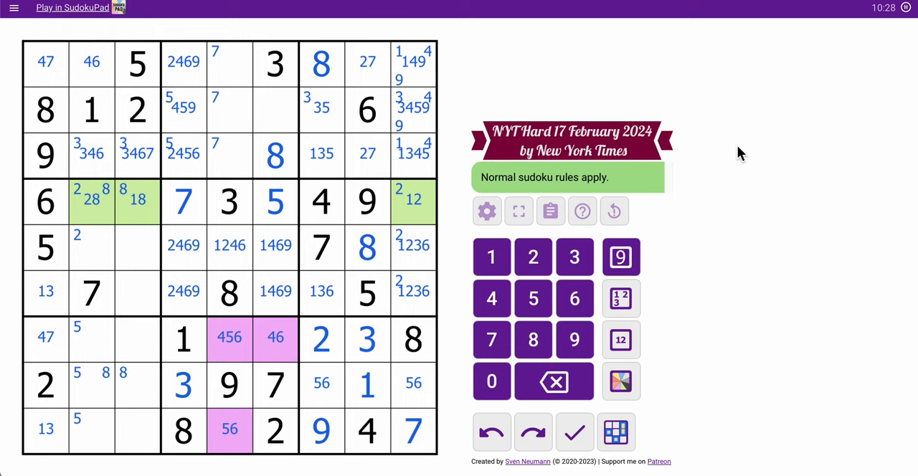
- Pencil 48 into the two empty row 8 cells in columns 2 and 3
{"action": "left_click", "coordinate": [321, 384]}
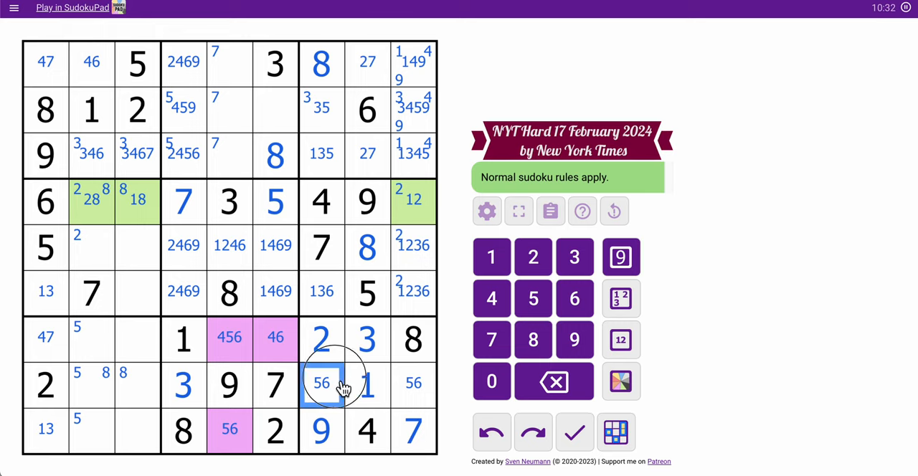
{"action": "left_click", "coordinate": [91, 386]}
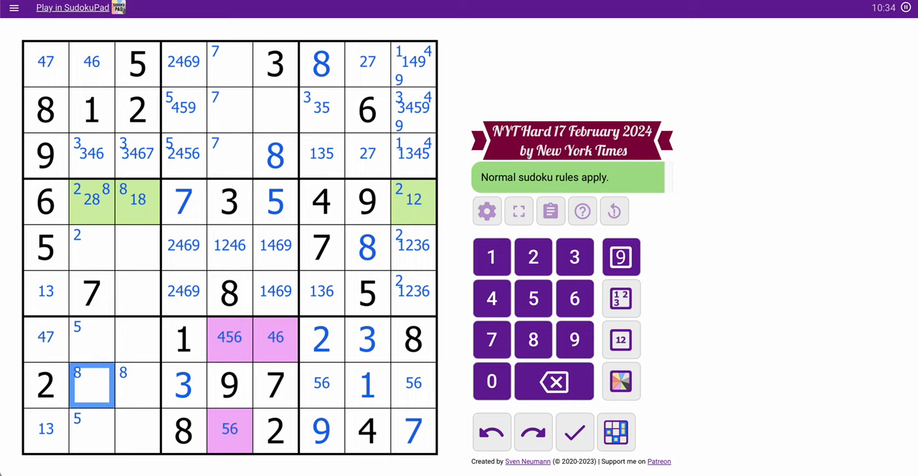
{"action": "left_click", "coordinate": [125, 386]}
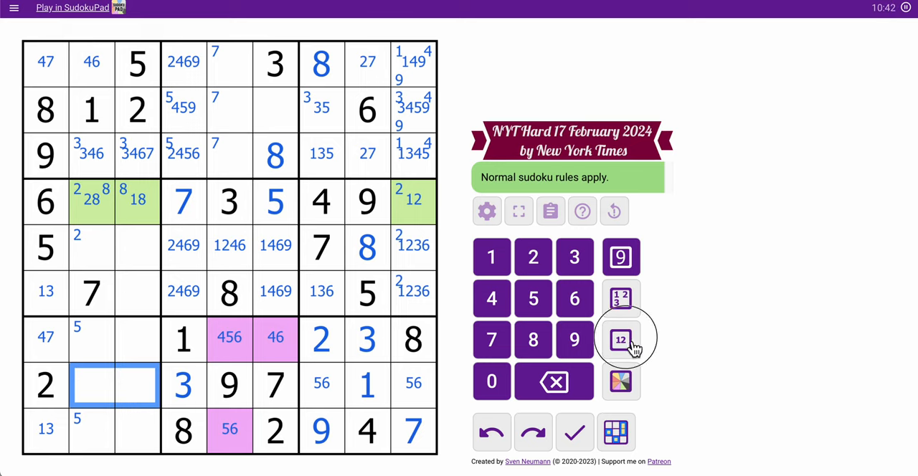
{"action": "left_click", "coordinate": [621, 339]}
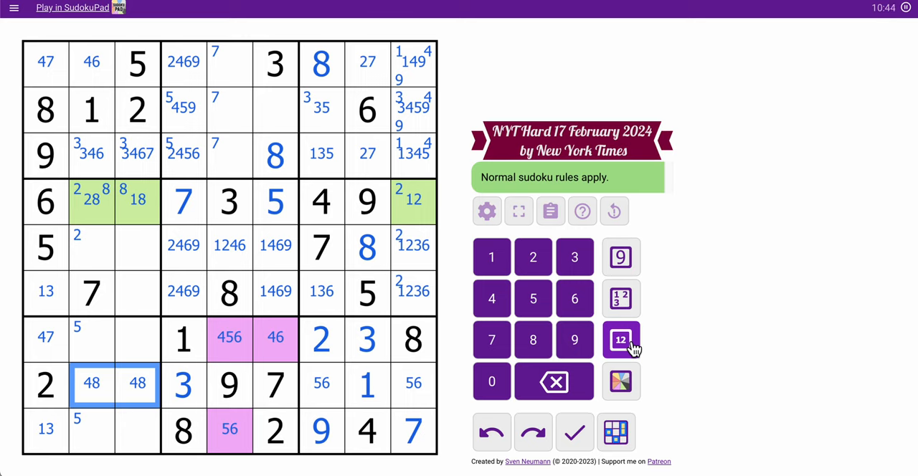
{"action": "mouse_move", "coordinate": [106, 400]}
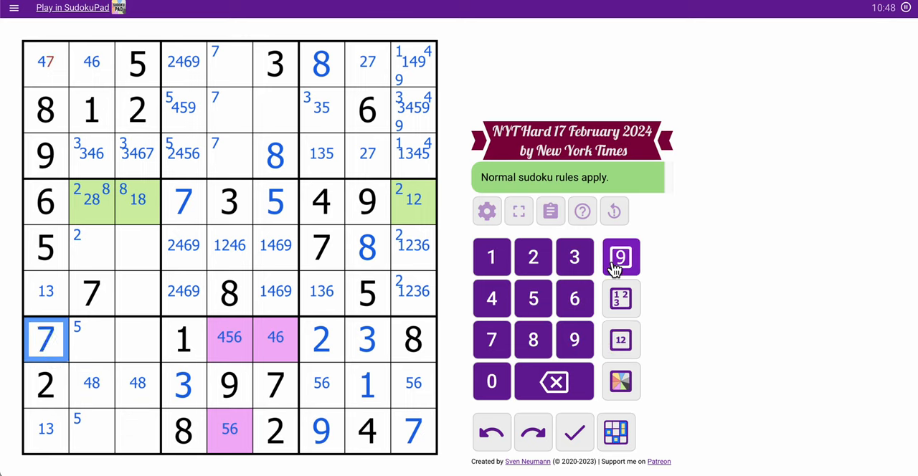
- Fill 4, 6, 3, 7 in the top-left box plus 7s in column 8 and row 2, clearing stale 7s
{"action": "left_click", "coordinate": [45, 63]}
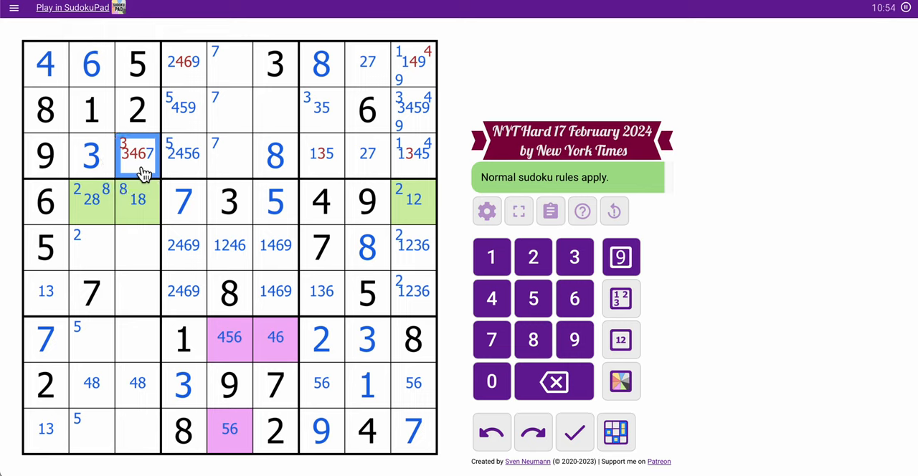
{"action": "left_click", "coordinate": [491, 340]}
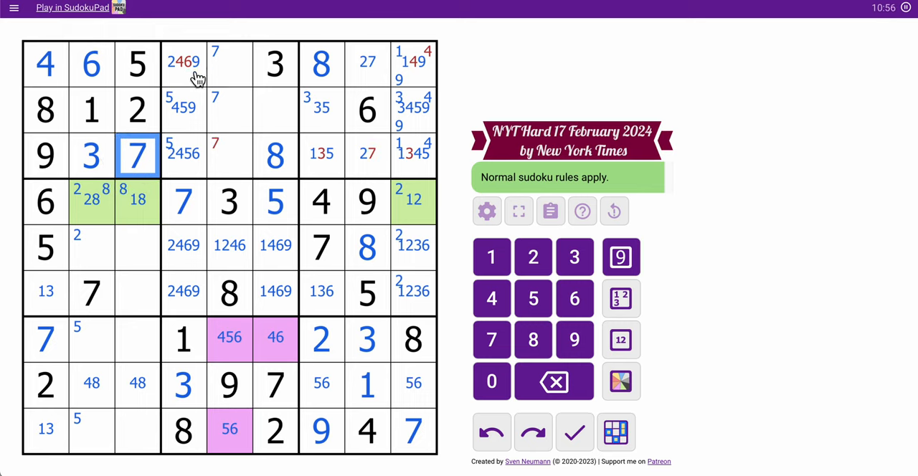
{"action": "left_click", "coordinate": [229, 155]}
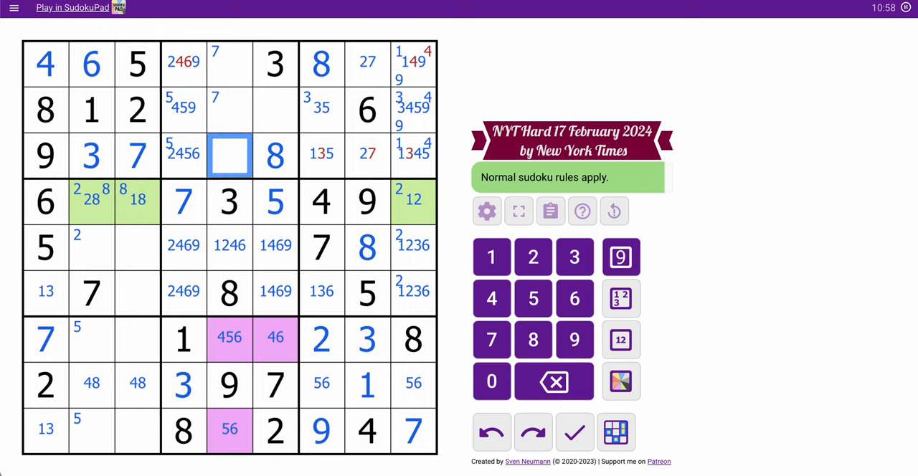
{"action": "left_click", "coordinate": [367, 155]}
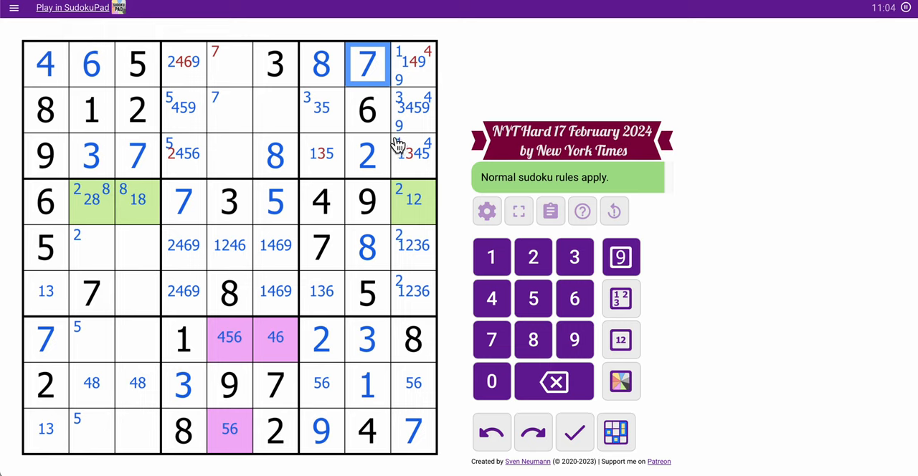
{"action": "left_click", "coordinate": [230, 63]}
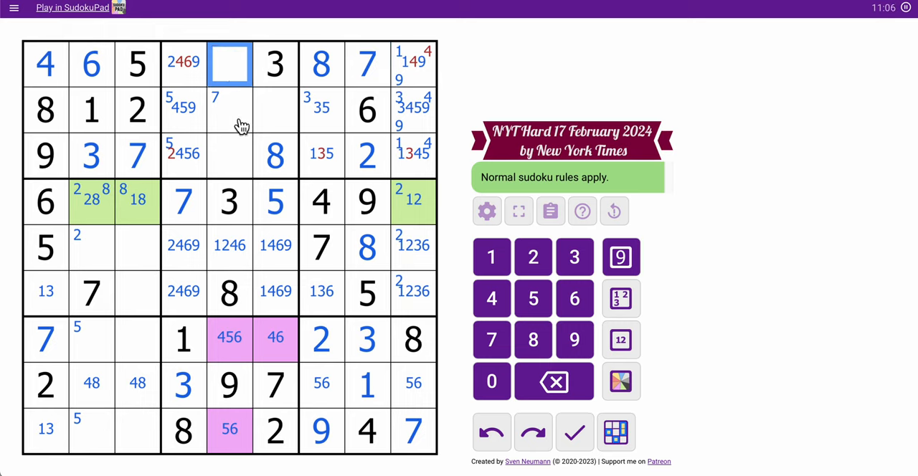
{"action": "left_click", "coordinate": [230, 109]}
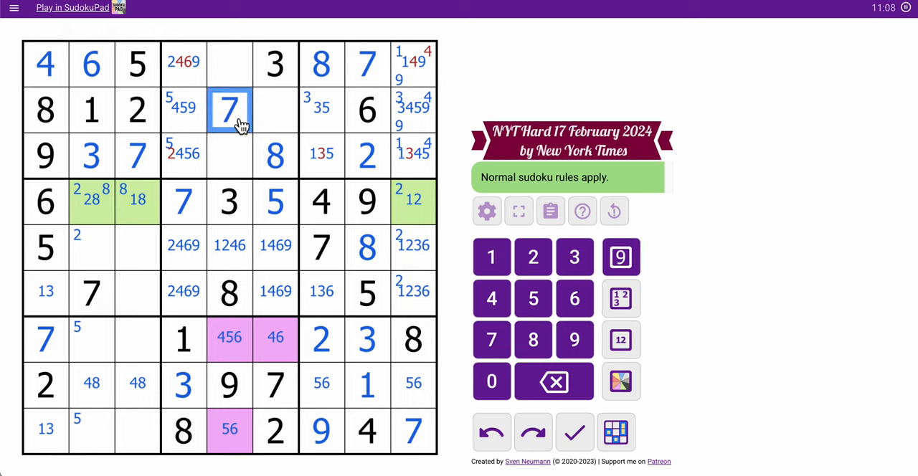
- Narrow r1c4 to 29 and remove stale 3s and 4 from the row 3 and top-right cells
{"action": "left_click", "coordinate": [184, 156]}
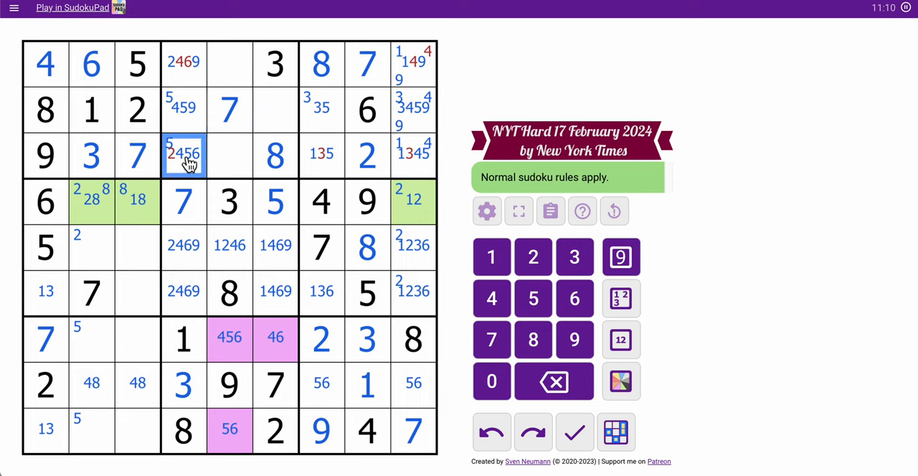
{"action": "left_click", "coordinate": [183, 61]}
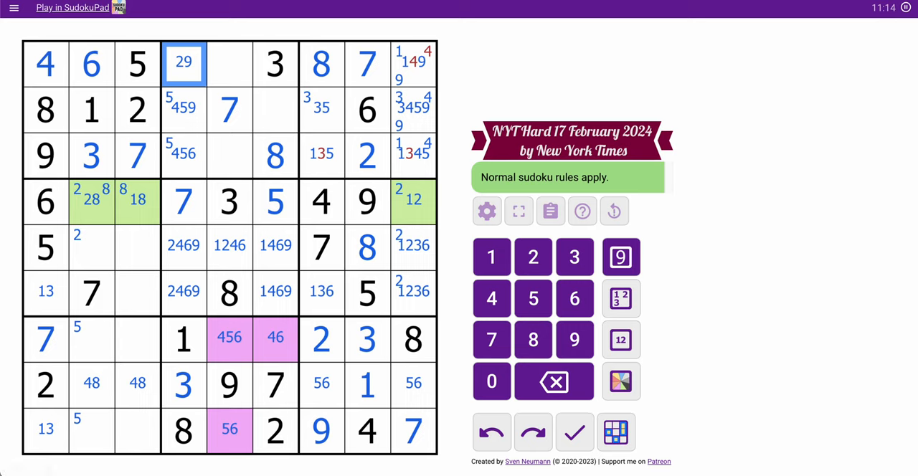
{"action": "mouse_move", "coordinate": [229, 104]}
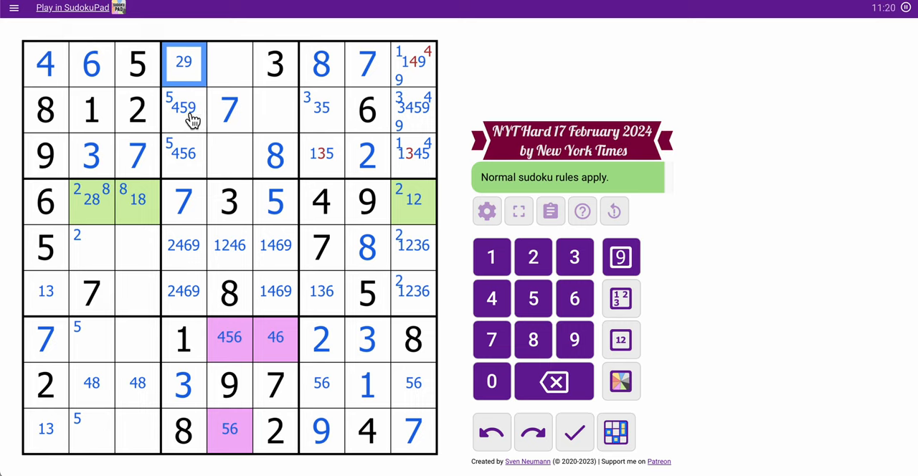
{"action": "left_click", "coordinate": [183, 153]}
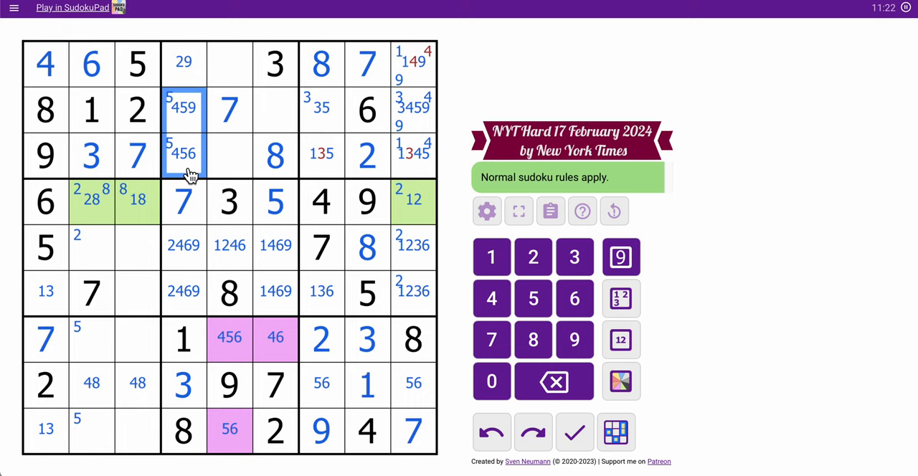
{"action": "left_click", "coordinate": [322, 154]}
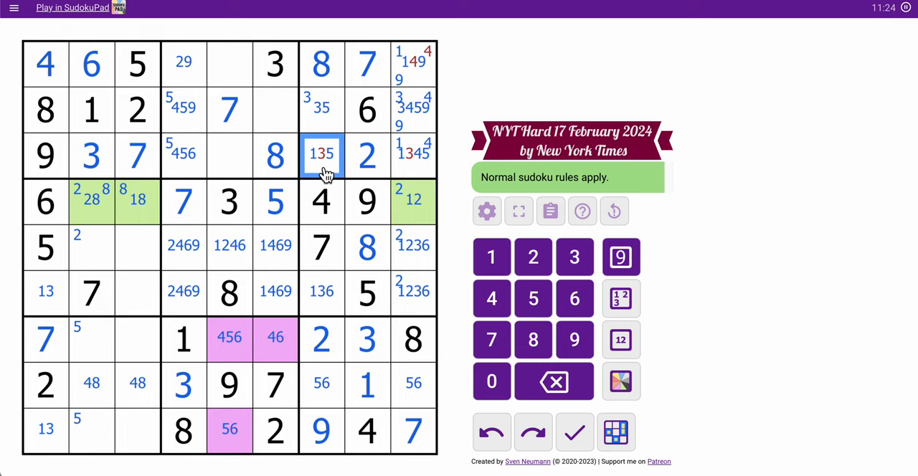
{"action": "left_click", "coordinate": [413, 155]}
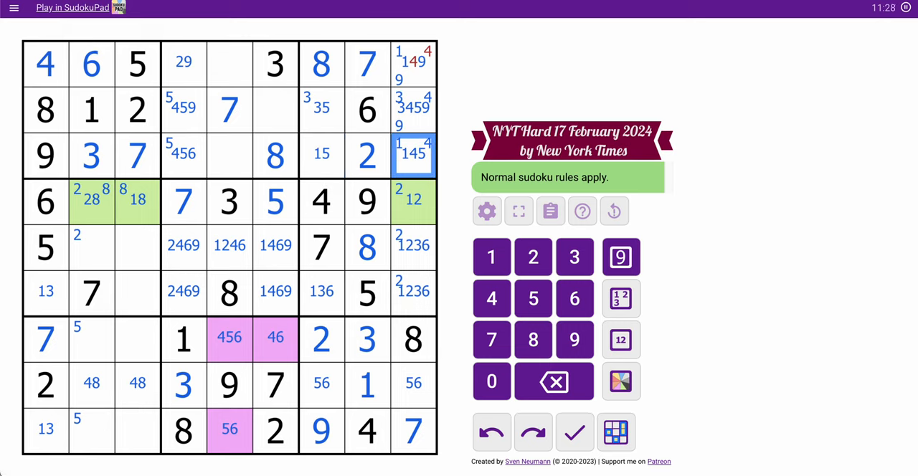
{"action": "mouse_move", "coordinate": [425, 76]}
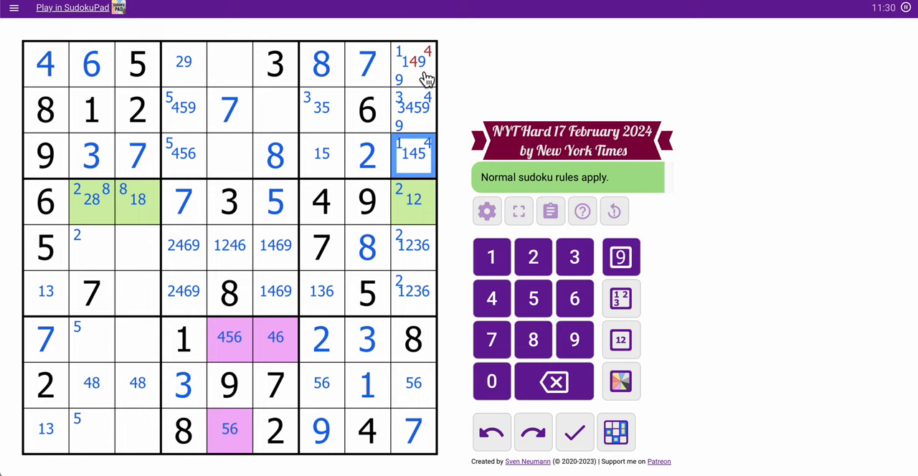
{"action": "left_click", "coordinate": [413, 64]}
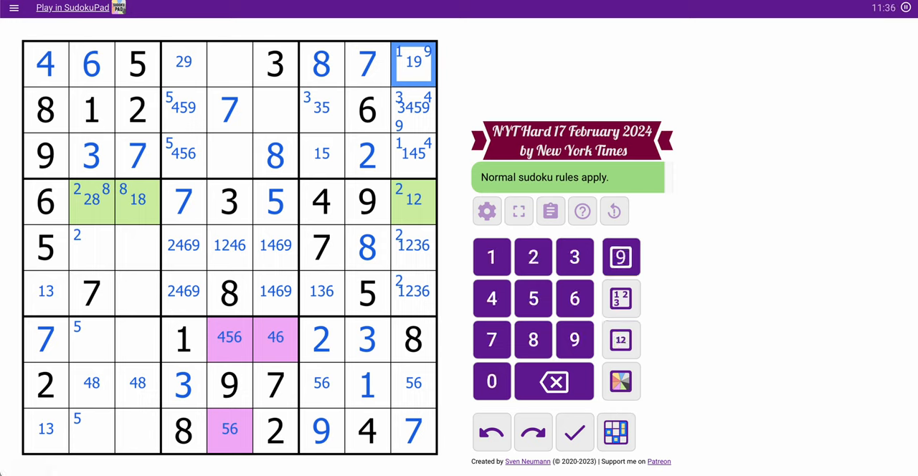
- Pencil 12 as centre candidates into row 1, column 5
{"action": "left_click", "coordinate": [229, 63]}
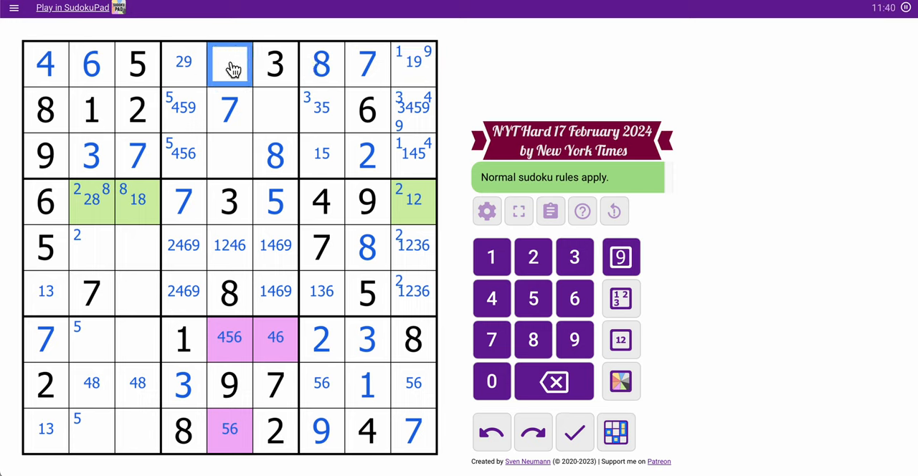
{"action": "left_click", "coordinate": [620, 339]}
{"action": "type", "text": "12"}
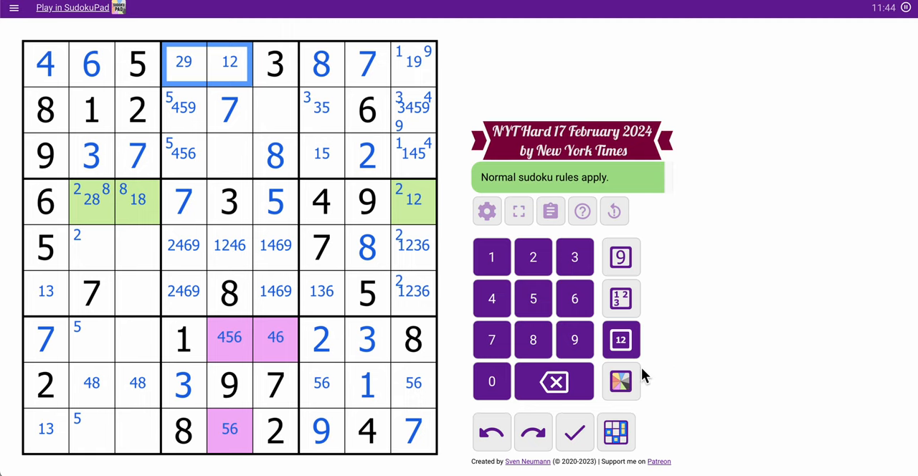
{"action": "left_click", "coordinate": [621, 381]}
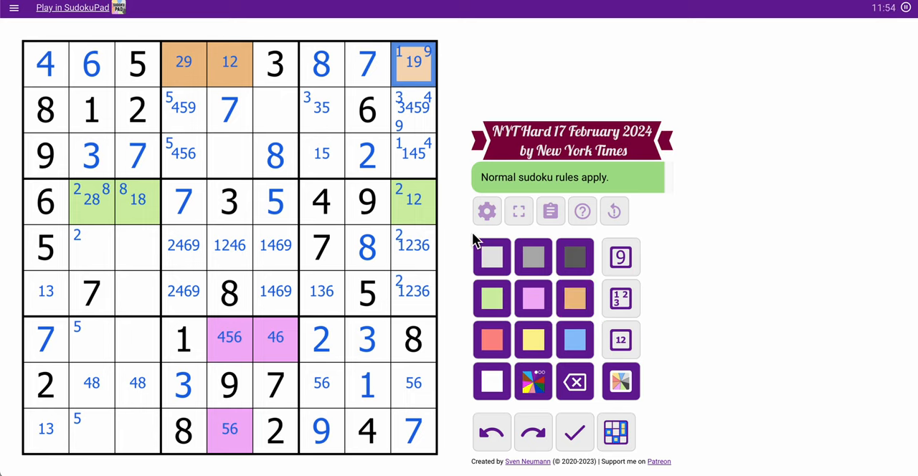
- Shade the top-row 29, 12 and 19 cells orange and pencil candidate 1 into r3c5
{"action": "left_click", "coordinate": [321, 290]}
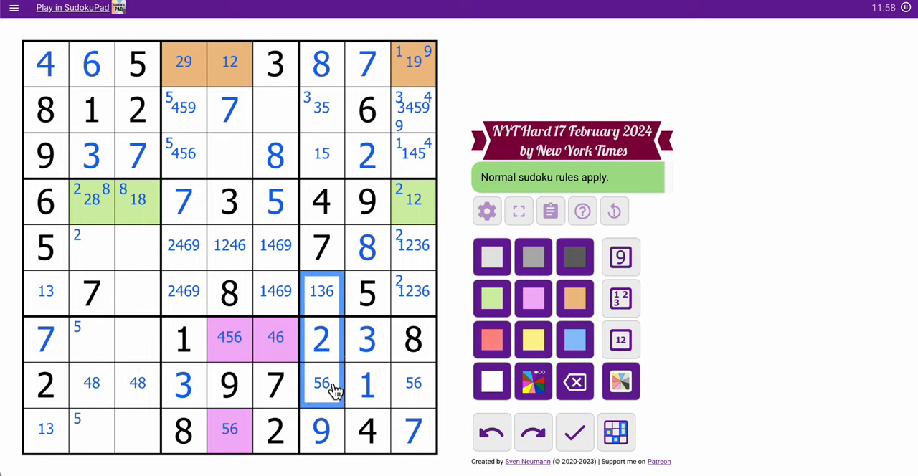
{"action": "left_click", "coordinate": [321, 383]}
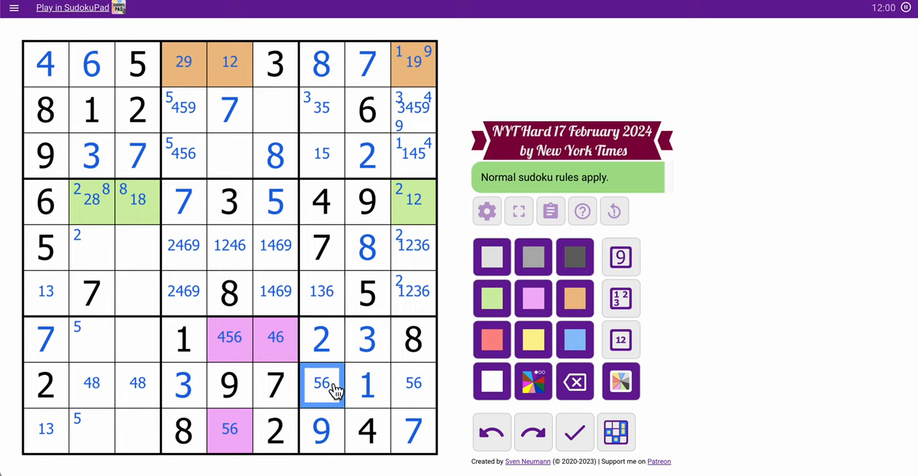
{"action": "left_click", "coordinate": [412, 386]}
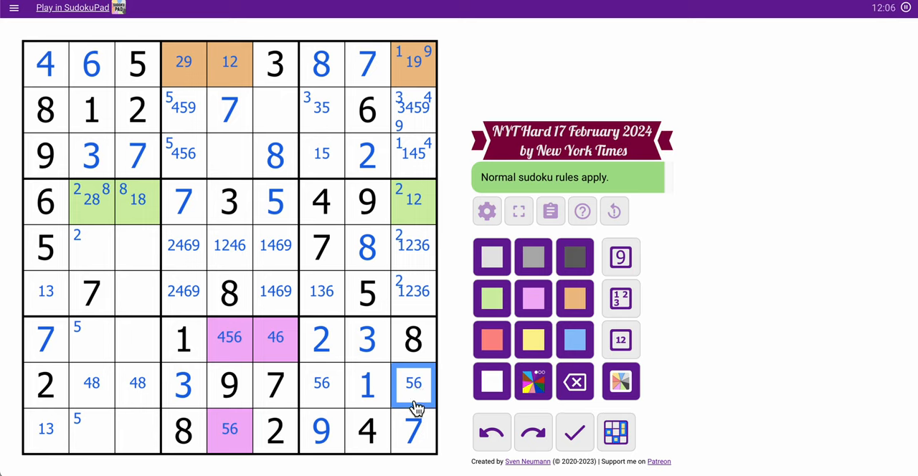
{"action": "left_click", "coordinate": [230, 156]}
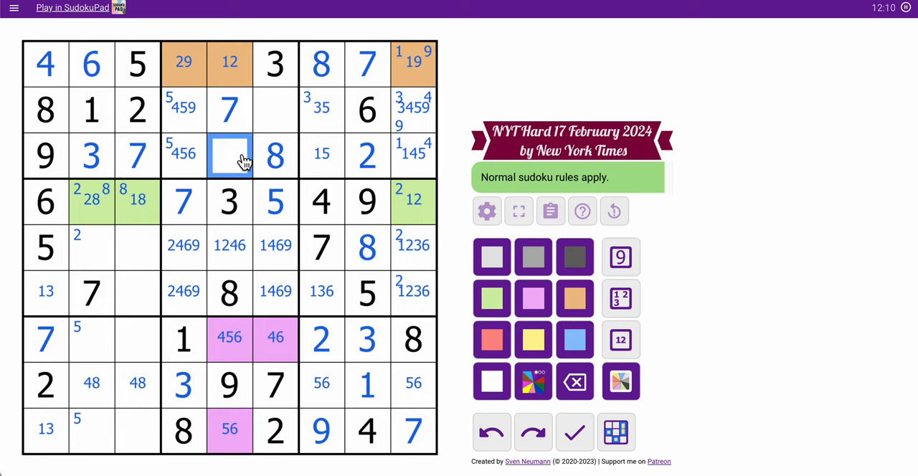
{"action": "mouse_move", "coordinate": [276, 154]}
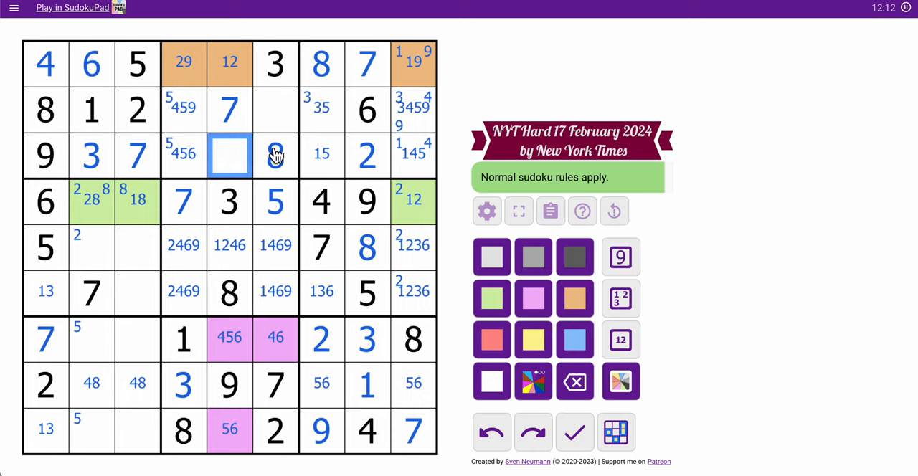
{"action": "left_click", "coordinate": [620, 340]}
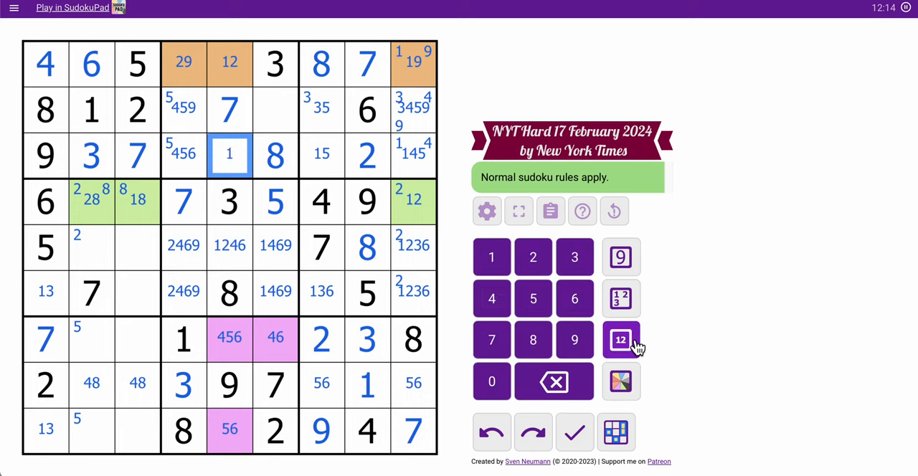
- Pencil 49 into r2c6 and 1456 into r3c5, corner-mark 1 in r5c6/r6c6, and remove 1 from r5c5
{"action": "left_click", "coordinate": [275, 109]}
{"action": "type", "text": "49"}
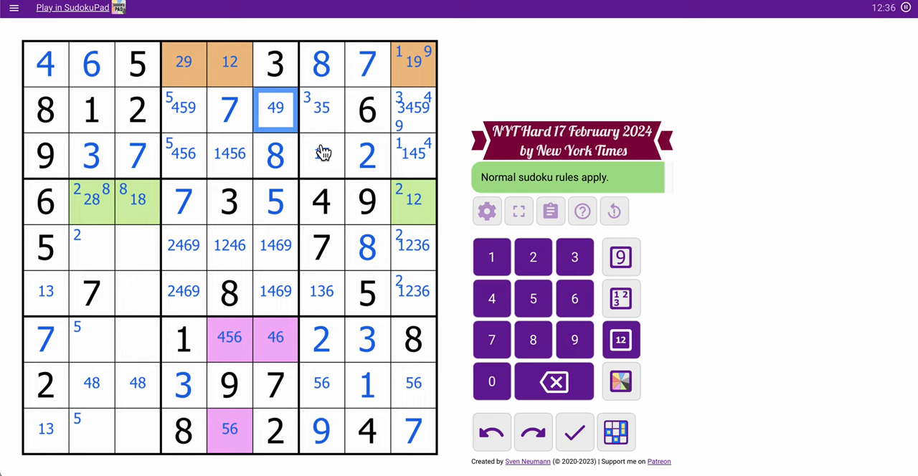
{"action": "left_click", "coordinate": [276, 337]}
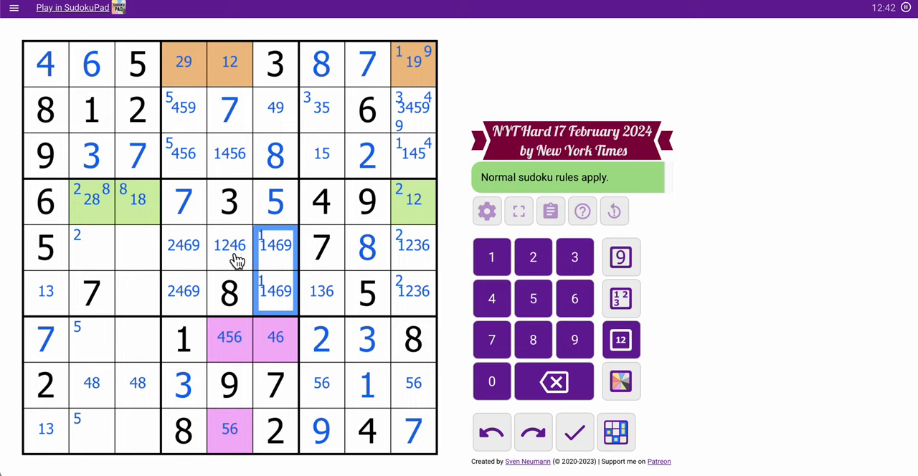
{"action": "left_click", "coordinate": [230, 245]}
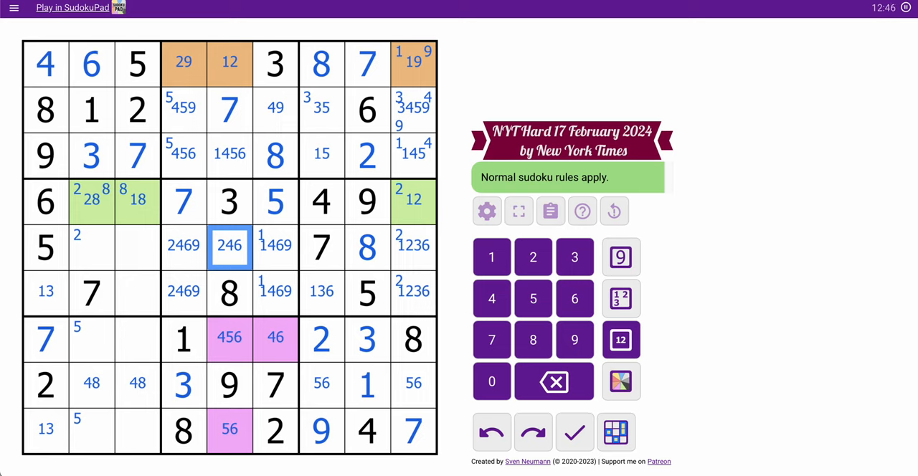
{"action": "left_click", "coordinate": [91, 339]}
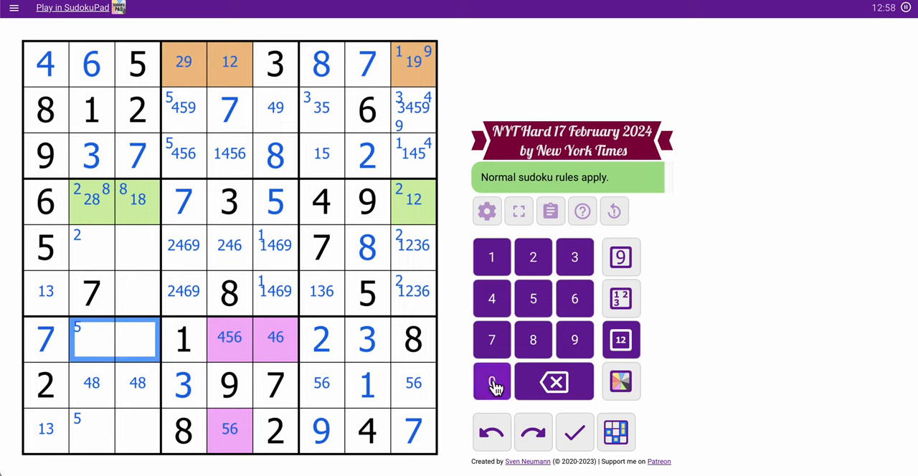
- Mark candidates 4569 in the two row 7 cells, drop 5 from r7c3, and place 5 in r9c2
{"action": "left_click", "coordinate": [491, 381]}
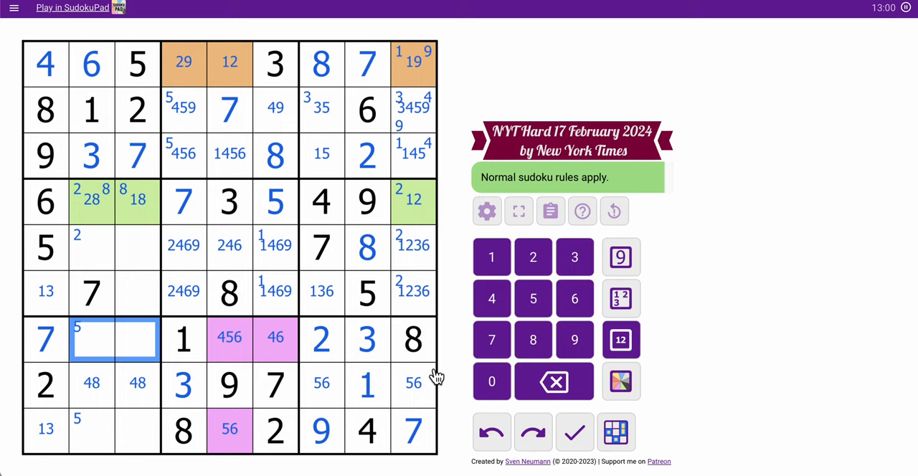
{"action": "left_click", "coordinate": [622, 340]}
{"action": "type", "text": " 9 4569"}
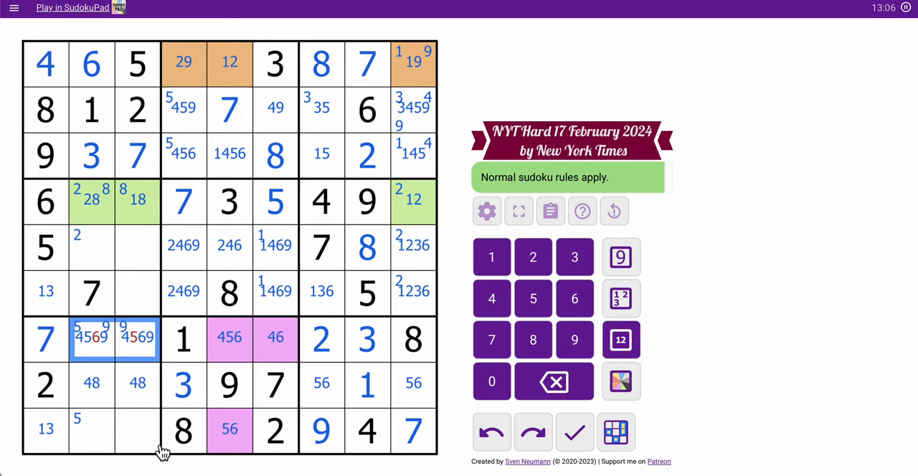
{"action": "left_click", "coordinate": [137, 338]}
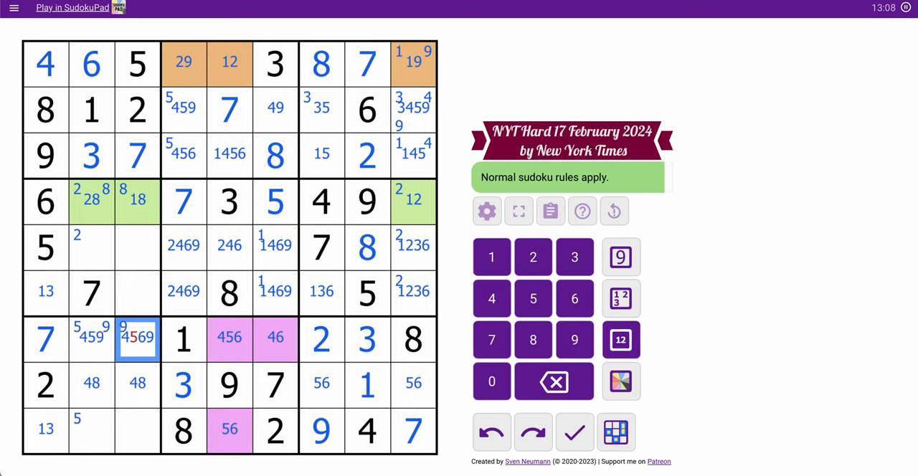
{"action": "left_click", "coordinate": [533, 299]}
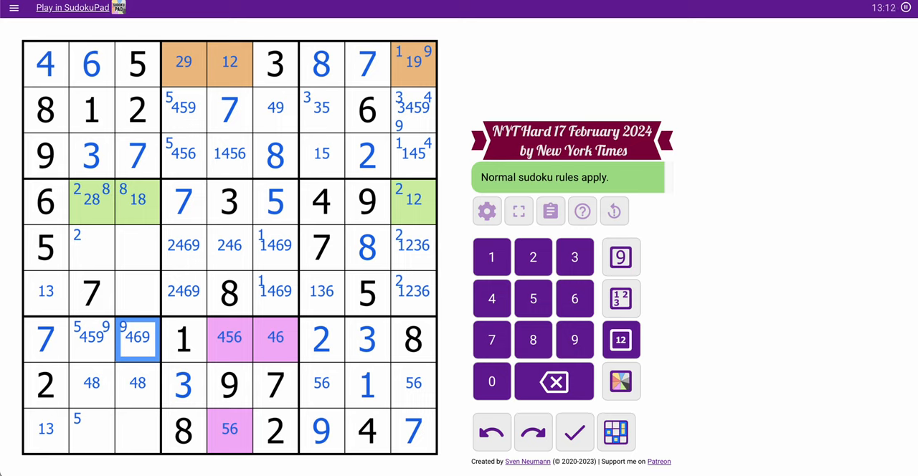
{"action": "left_click", "coordinate": [91, 338]}
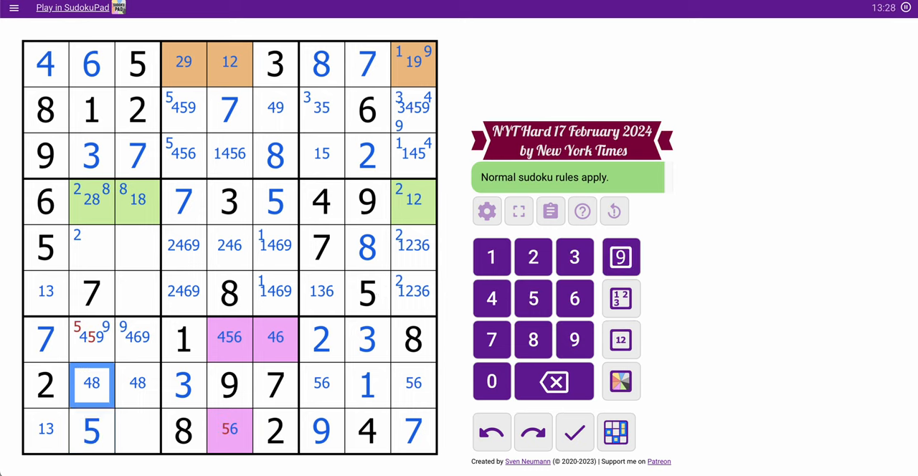
{"action": "left_click", "coordinate": [92, 338]}
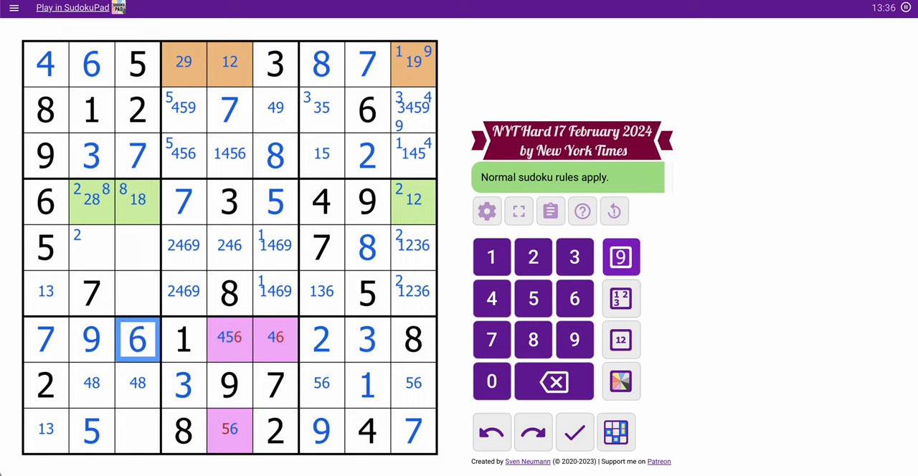
- Place 4 in r7c6 and 6 in r9c5, then trim candidates in columns 5 and 6
{"action": "left_click", "coordinate": [275, 338]}
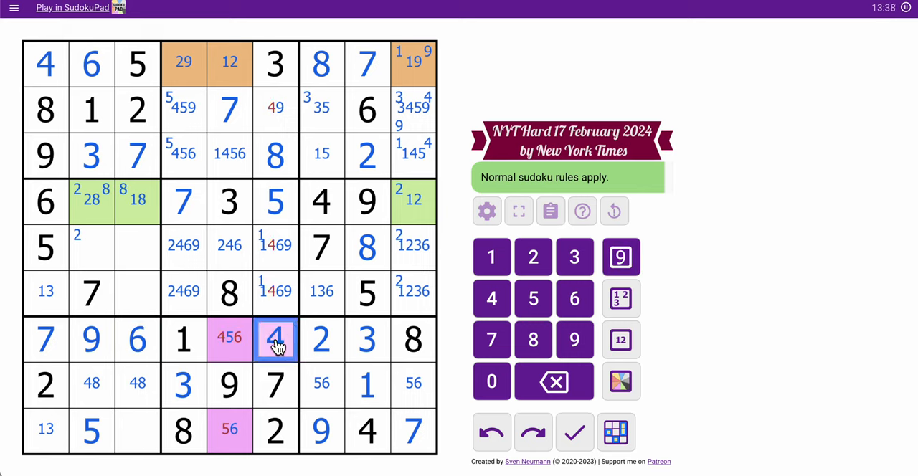
{"action": "left_click", "coordinate": [230, 338]}
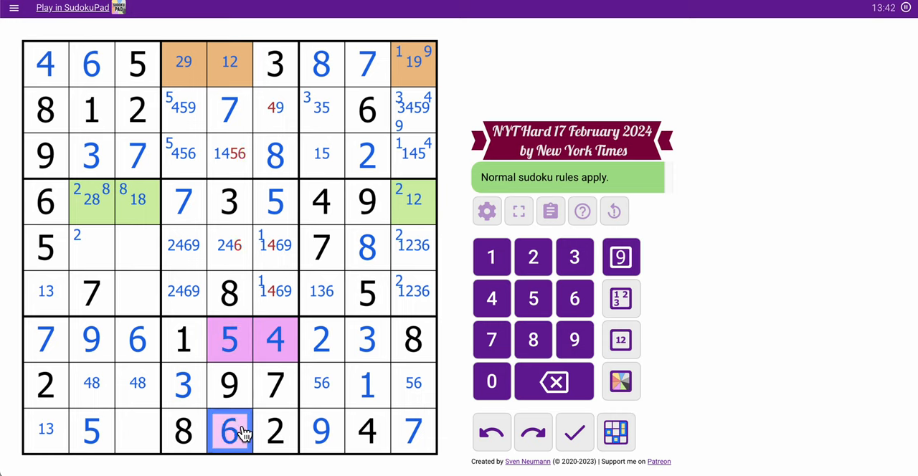
{"action": "left_click", "coordinate": [230, 154]}
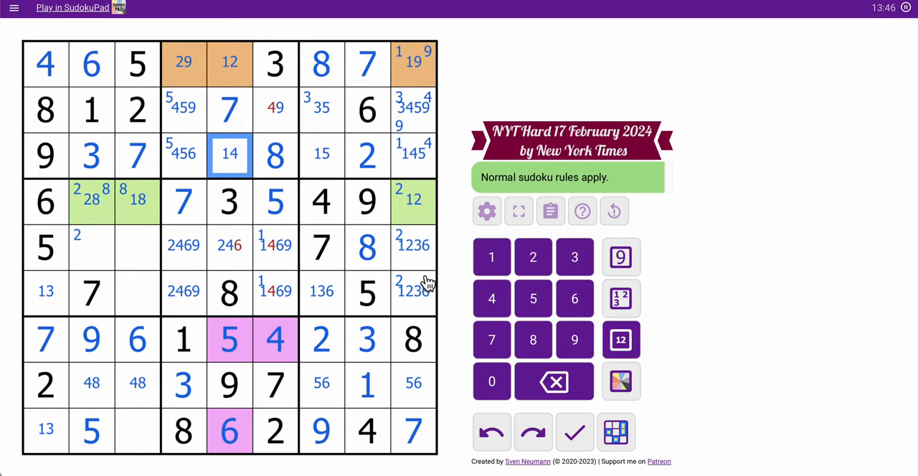
{"action": "left_click", "coordinate": [230, 246]}
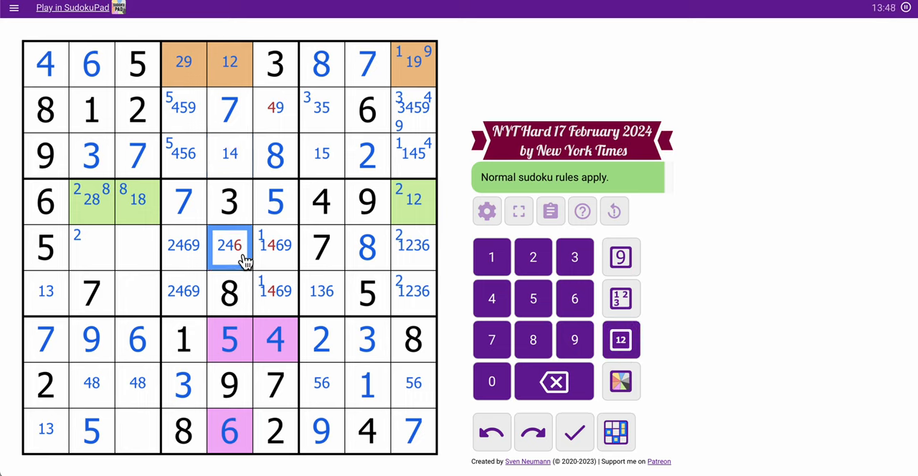
{"action": "left_click", "coordinate": [275, 290]}
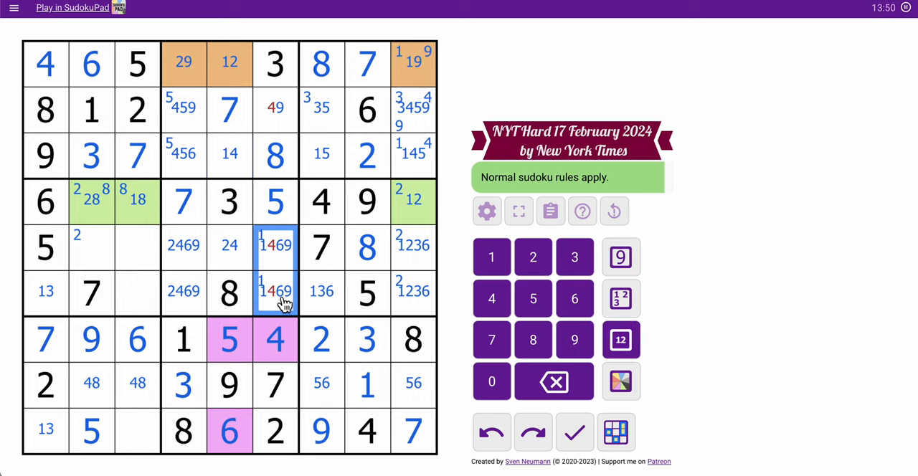
{"action": "left_click", "coordinate": [275, 339]}
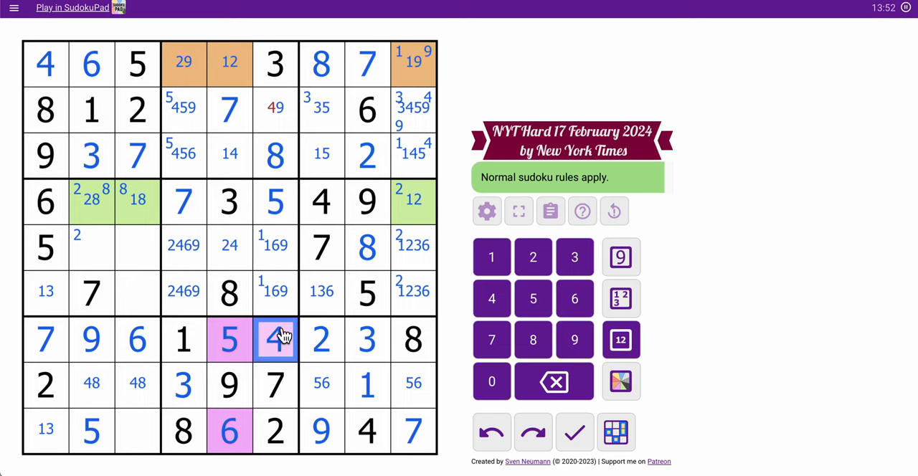
{"action": "left_click", "coordinate": [276, 107]}
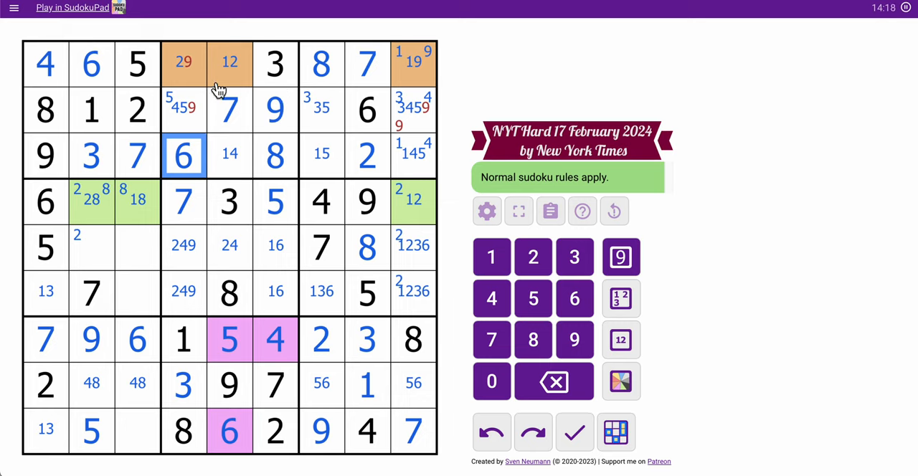
- Place 5 in r2c4 and 1 in r1c5, and prune the 49 cells in column 4
{"action": "left_click", "coordinate": [183, 63]}
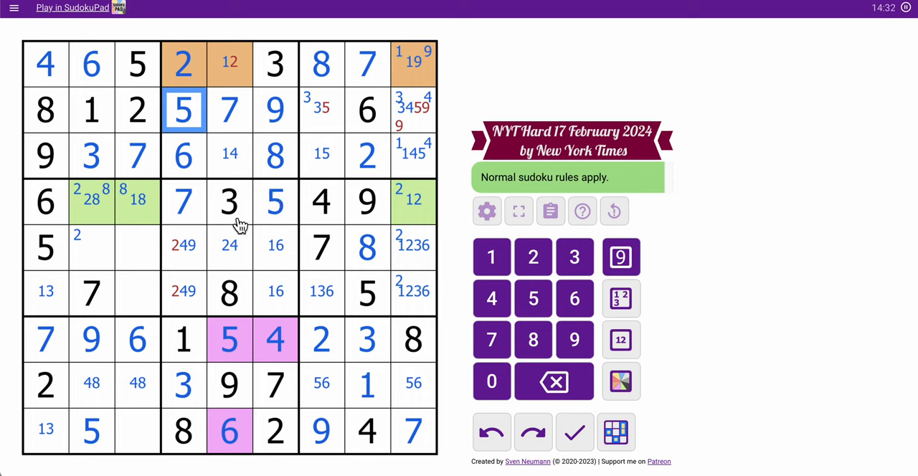
{"action": "left_click", "coordinate": [229, 64]}
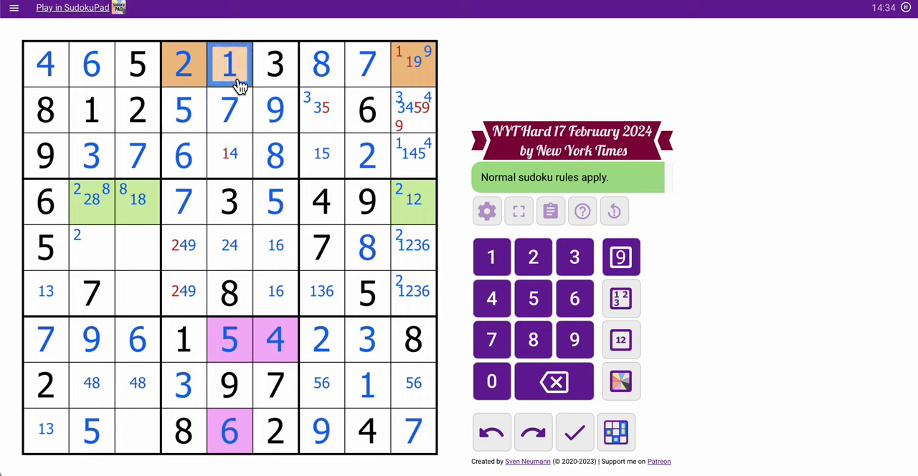
{"action": "left_click", "coordinate": [230, 244]}
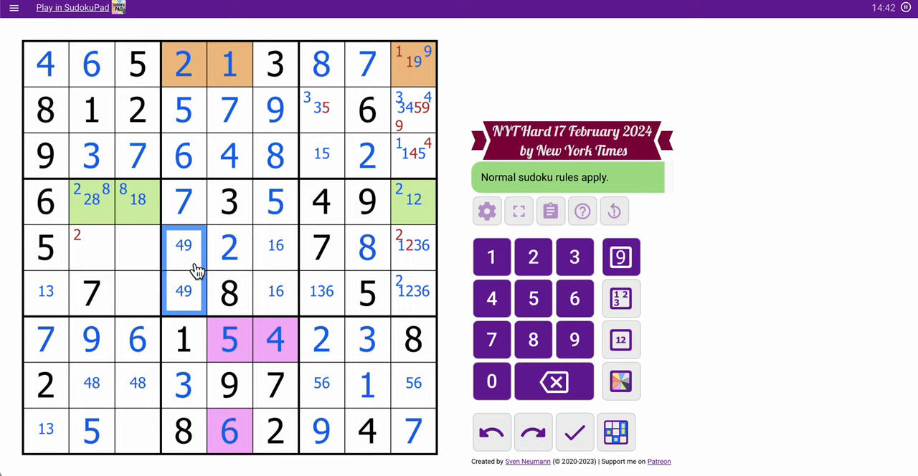
- Place 2 in r4c2 and 1 in r4c9, then work on row 3's unsolved right cells
{"action": "left_click", "coordinate": [92, 247]}
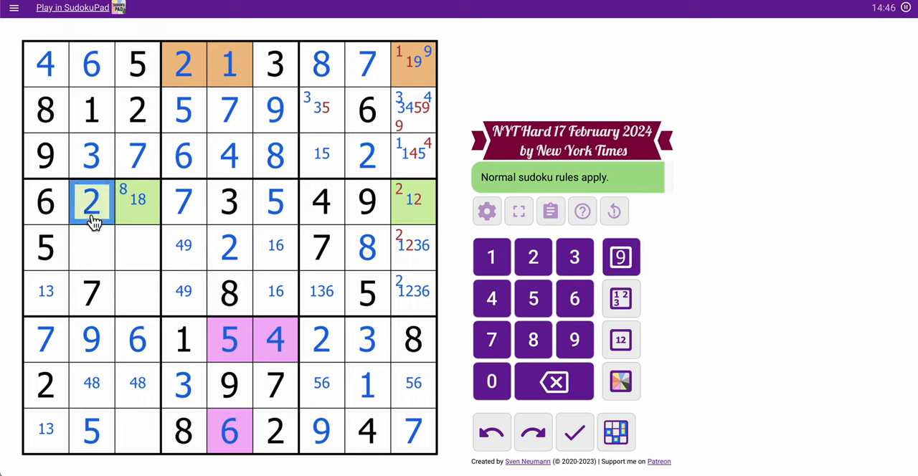
{"action": "left_click", "coordinate": [413, 202]}
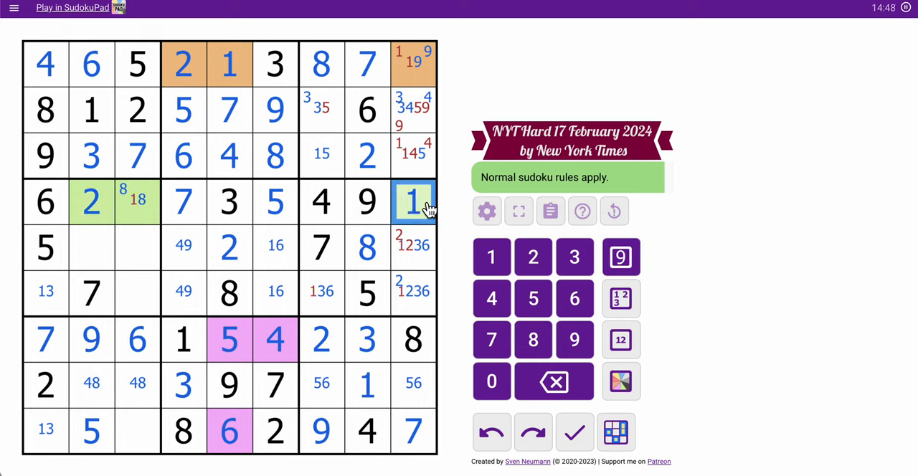
{"action": "left_click", "coordinate": [137, 202]}
{"action": "type", "text": "8"}
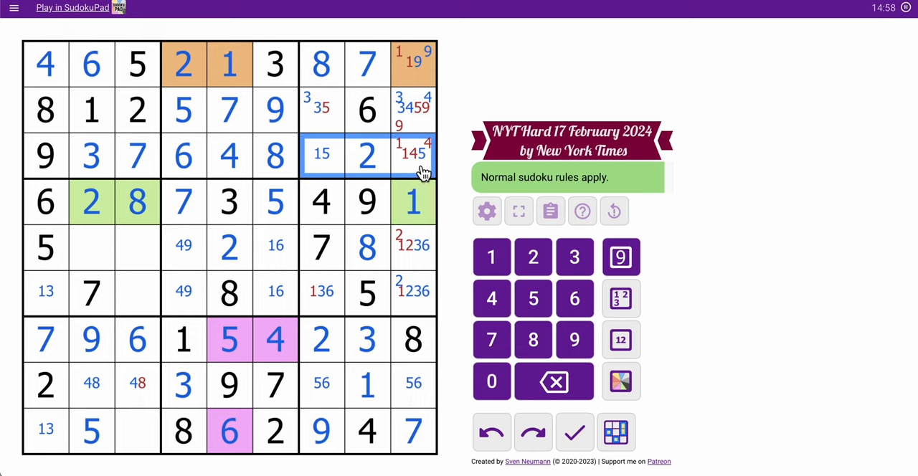
- Place 3 in r2c7, 9 in r1c9, 6 in r8c9, 2 in r6c9, 1 in r9c1, and fill r9c3
{"action": "left_click", "coordinate": [413, 156]}
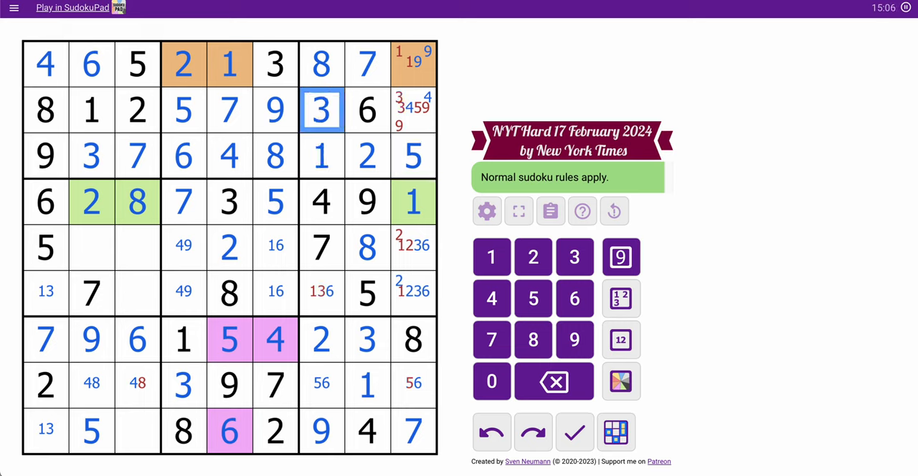
{"action": "left_click", "coordinate": [412, 110]}
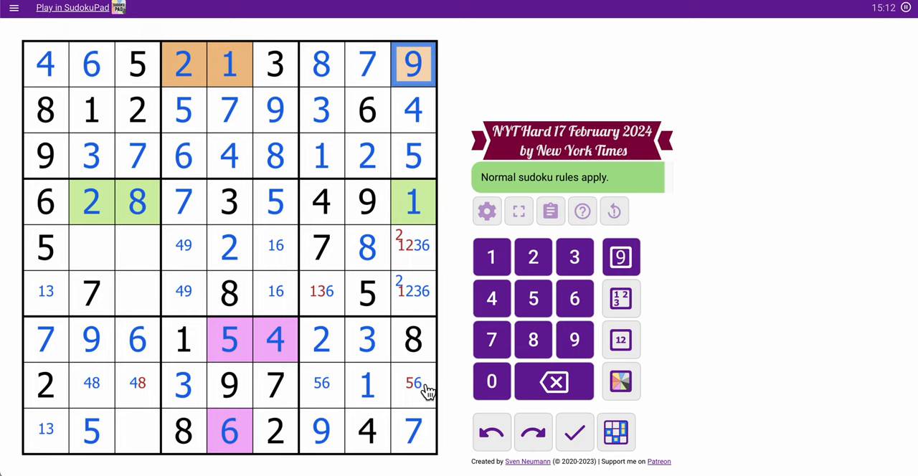
{"action": "left_click", "coordinate": [321, 290]}
{"action": "type", "text": "6"}
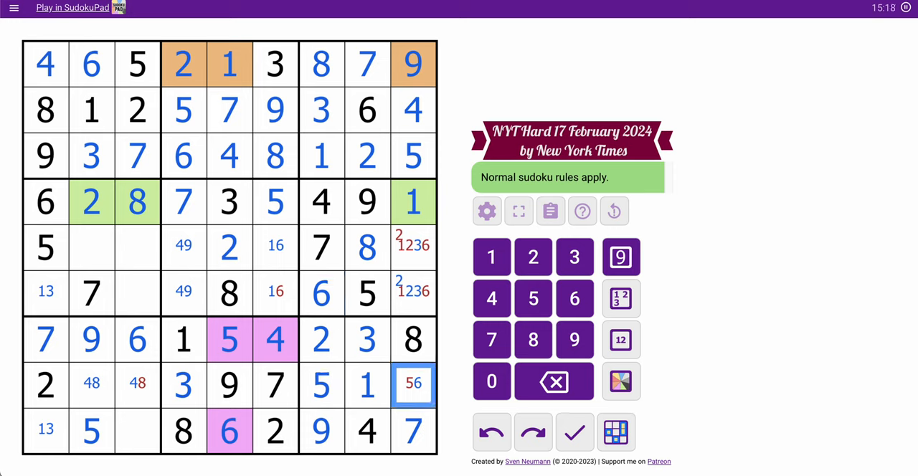
{"action": "left_click", "coordinate": [575, 299]}
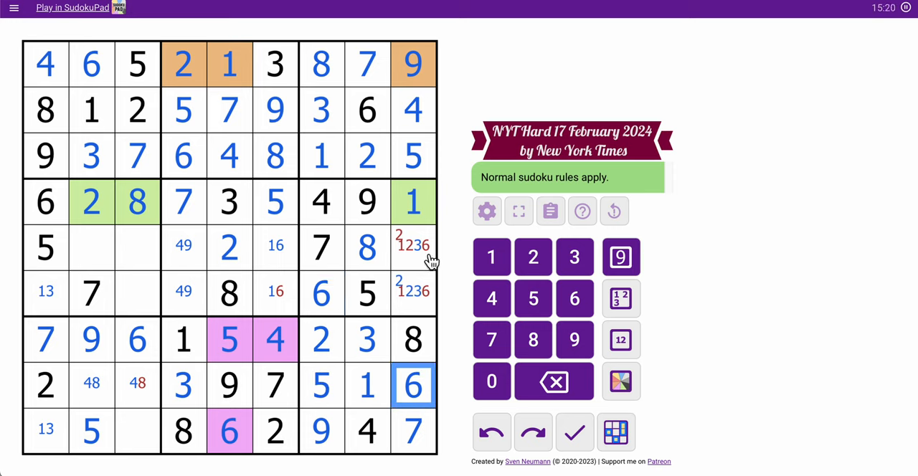
{"action": "left_click", "coordinate": [412, 246]}
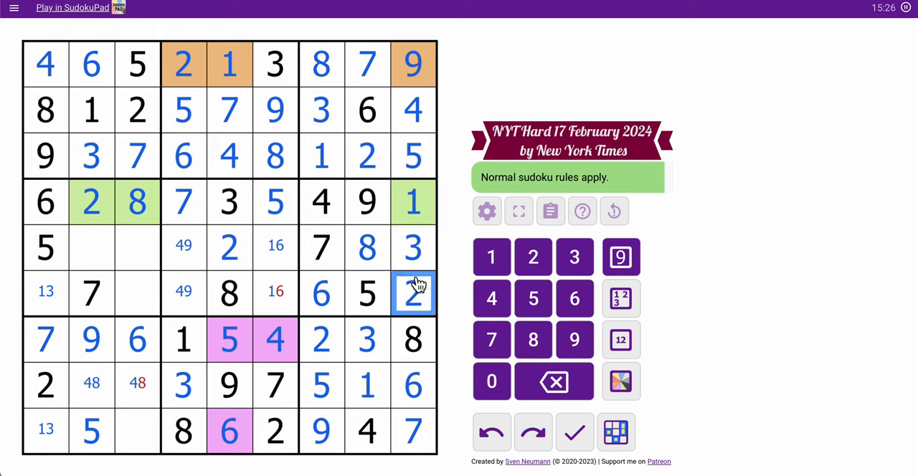
{"action": "left_click", "coordinate": [275, 293]}
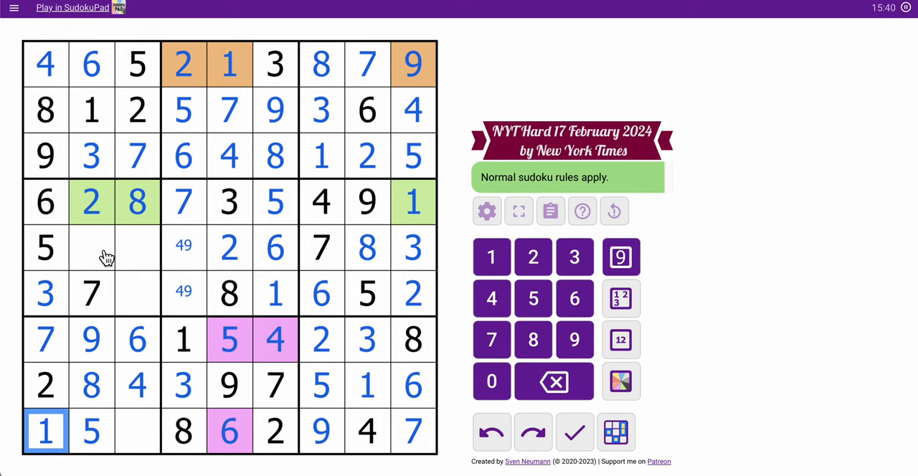
{"action": "left_click", "coordinate": [91, 248]}
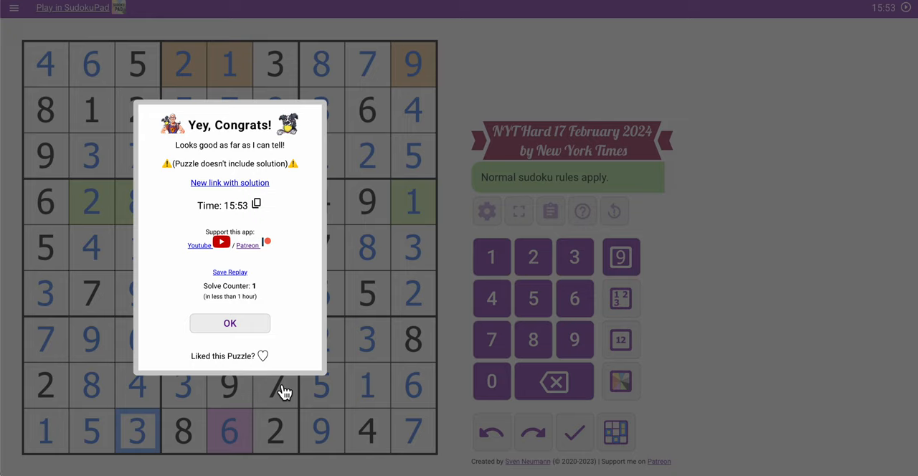
{"action": "mouse_move", "coordinate": [261, 342]}
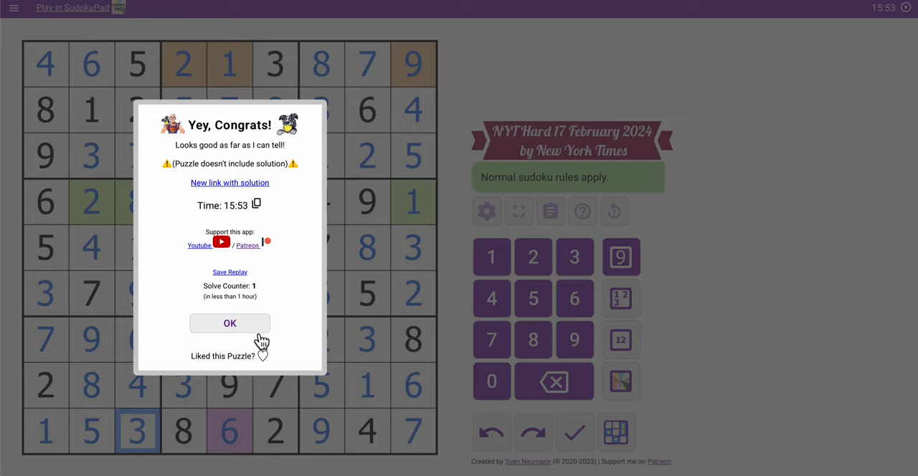